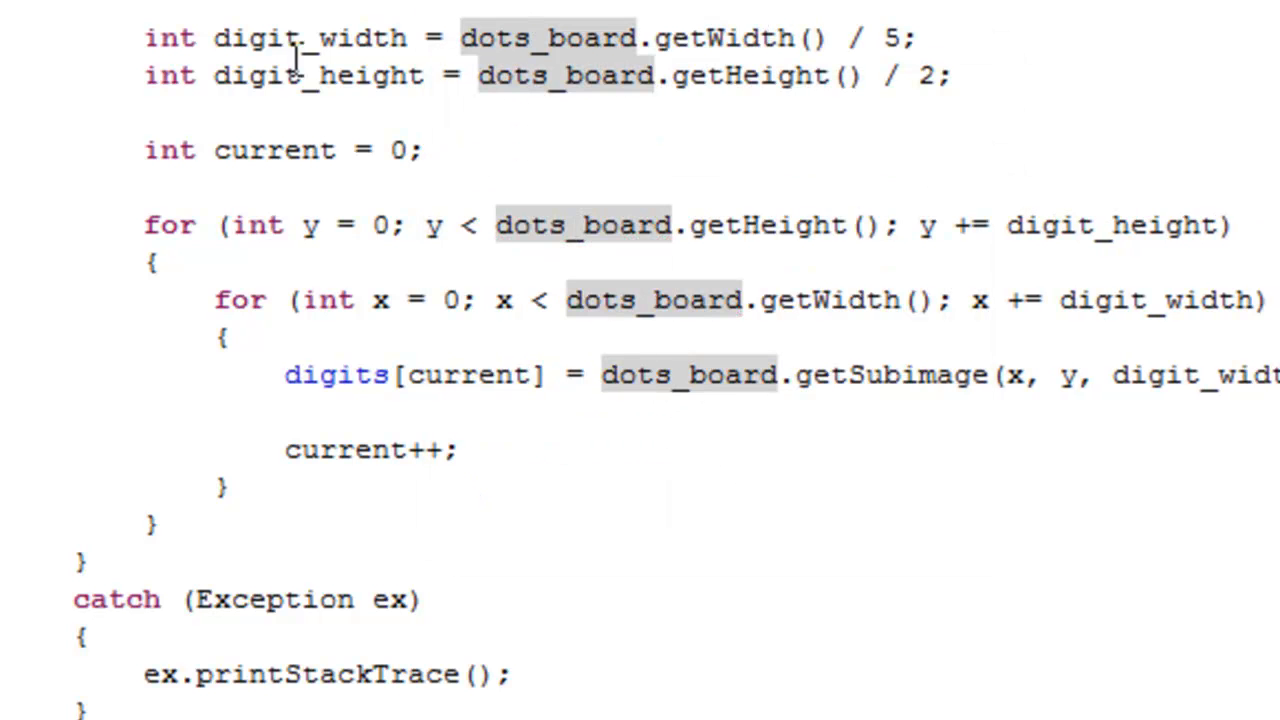
Step: Change the copied loader's divisors to width / 2 and height / 1, and rename the array to dots
{"action": "double_click", "coordinate": [258, 38]}
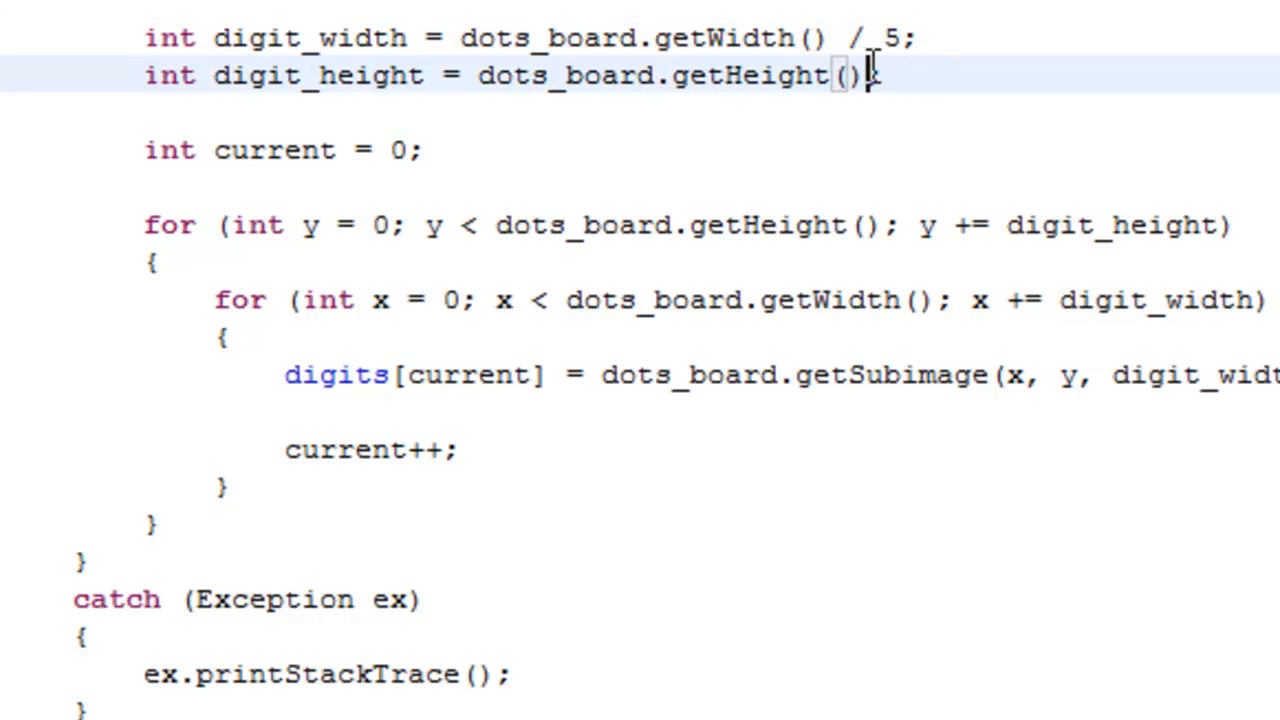
{"action": "type", "text": "/ 1"}
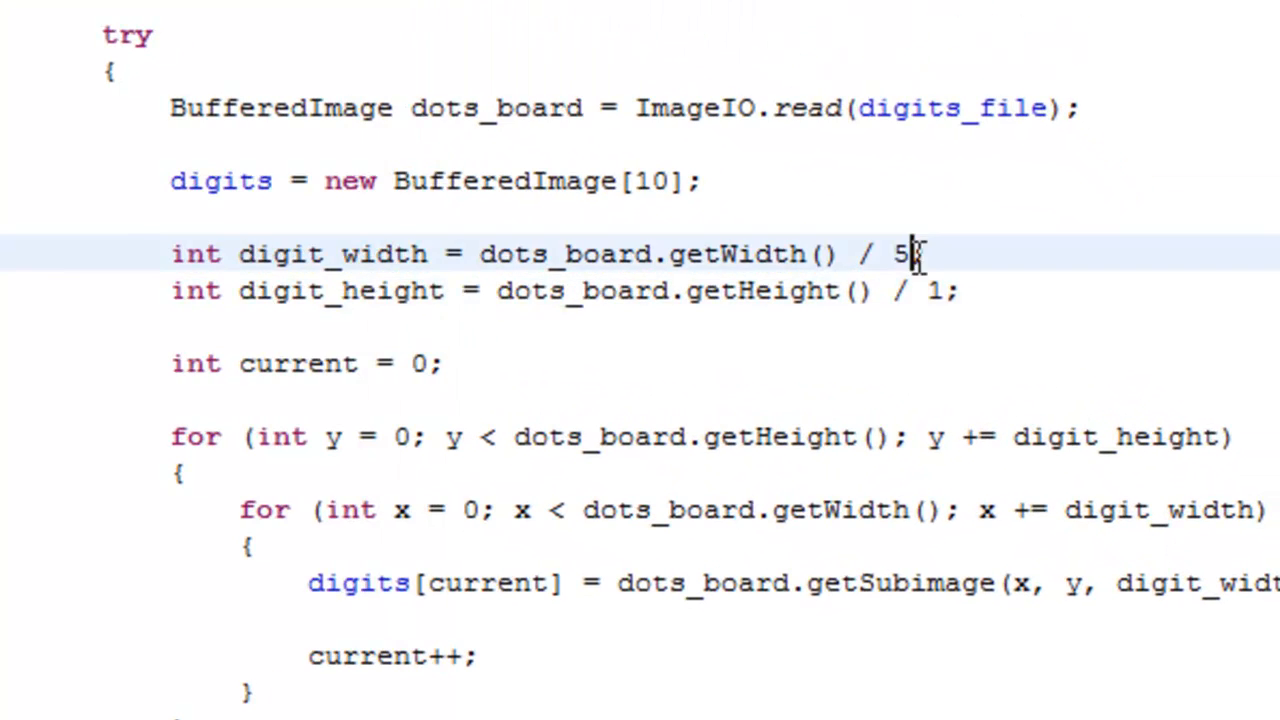
{"action": "type", "text": "2;"}
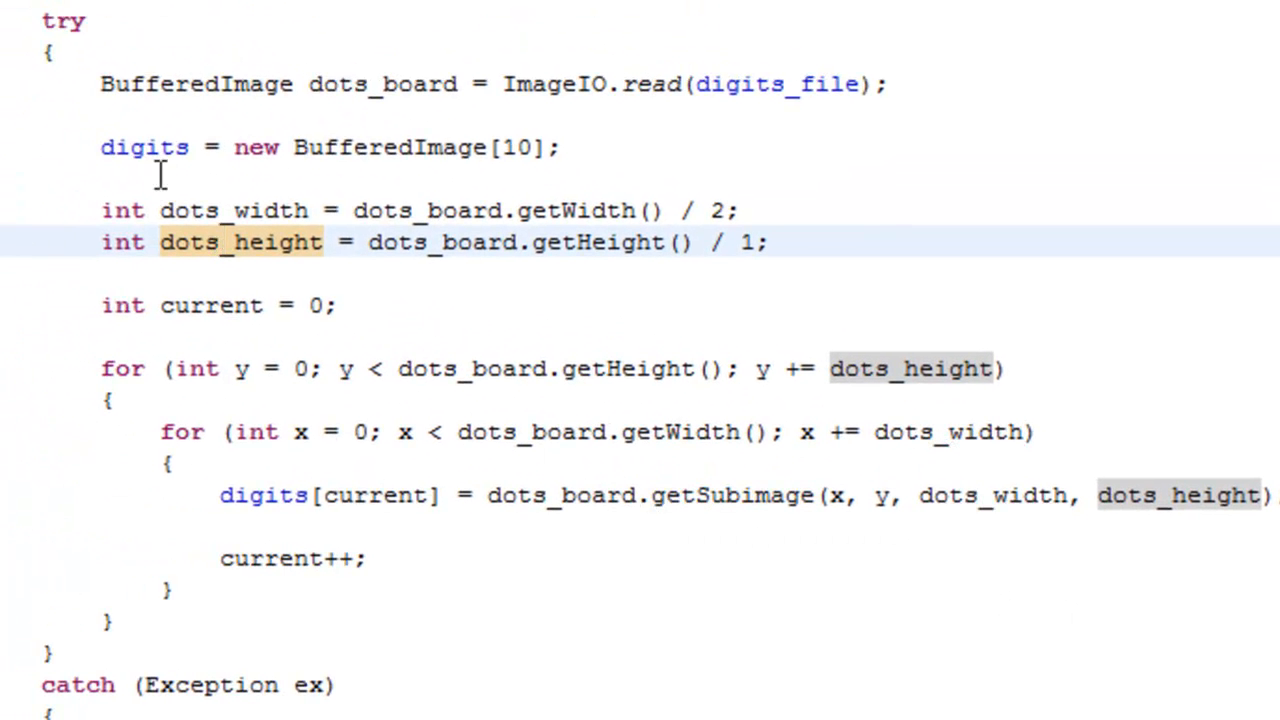
{"action": "double_click", "coordinate": [144, 147]}
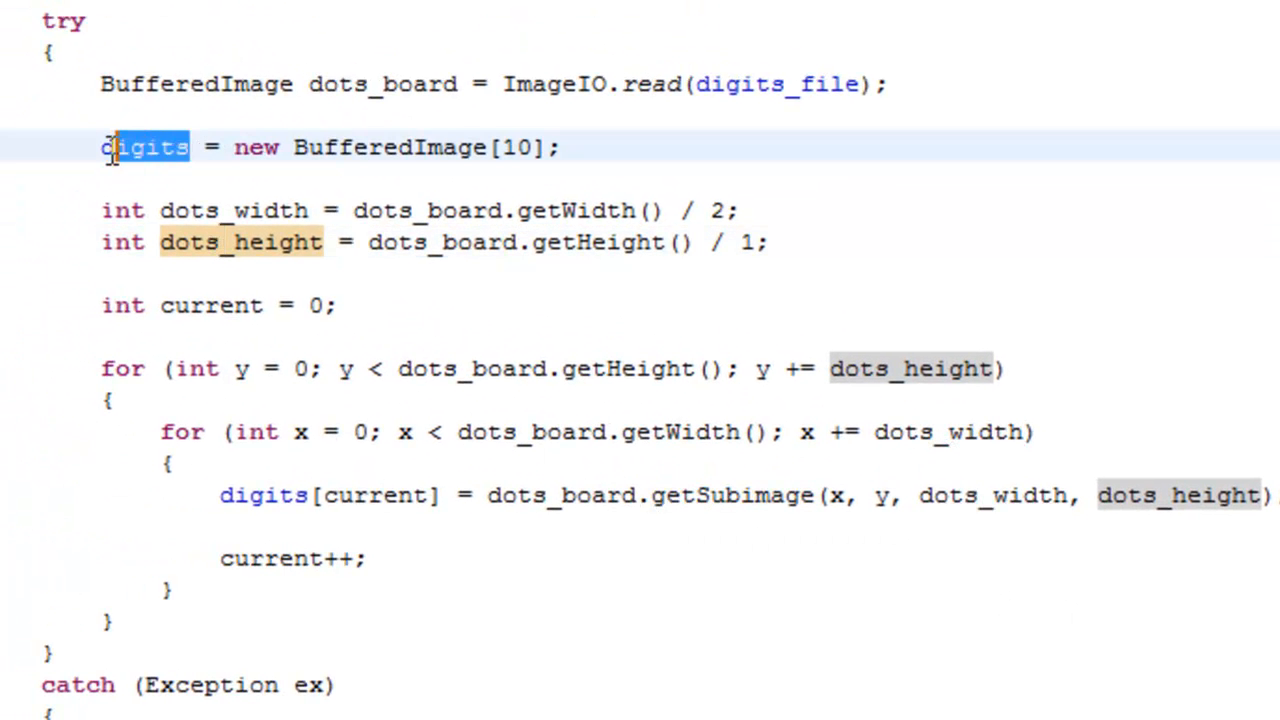
{"action": "type", "text": "dots"}
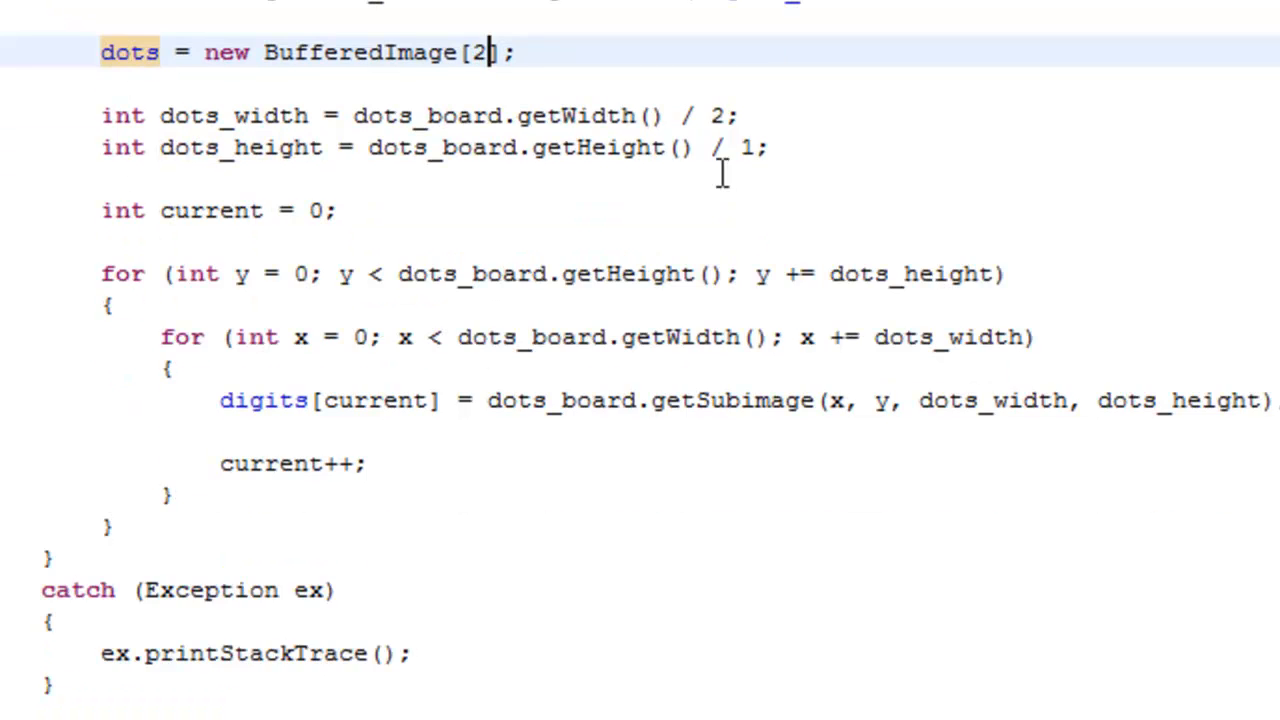
{"action": "scroll", "scroll_direction": "down", "scroll_amount": 3}
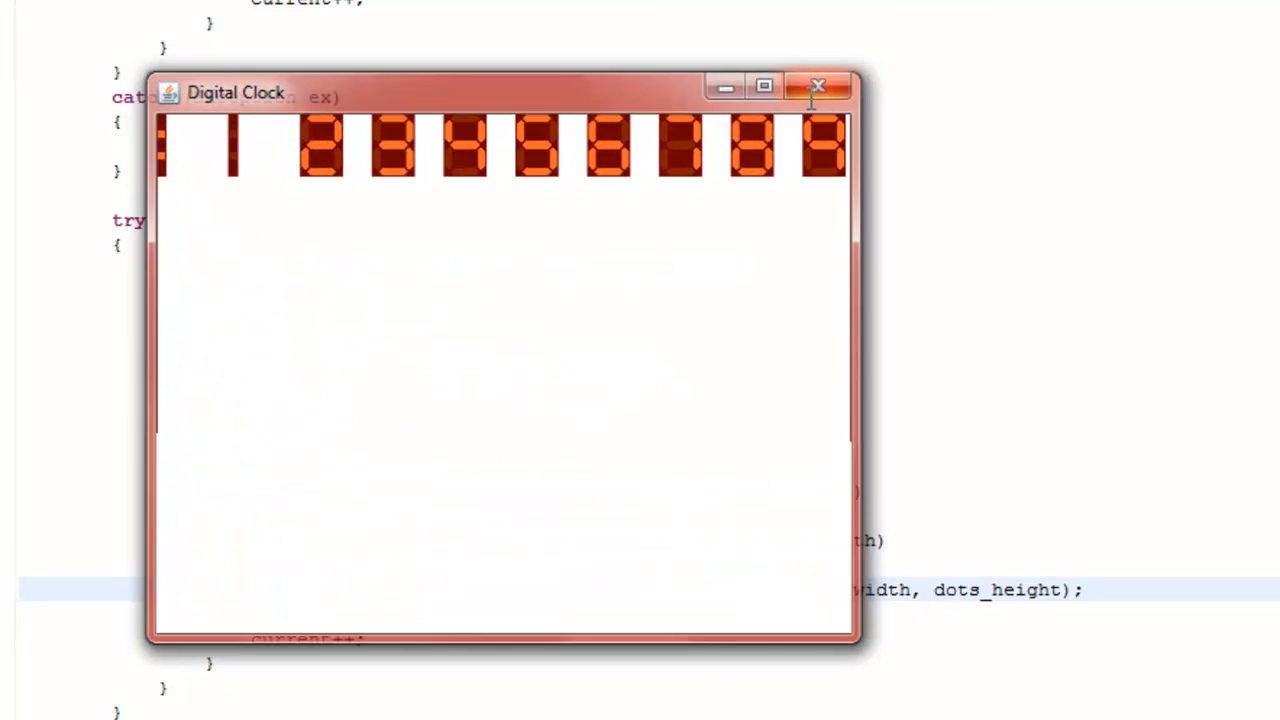
Step: Close the running clock and edit the image-read file argument in the dots loop
{"action": "left_click", "coordinate": [818, 87]}
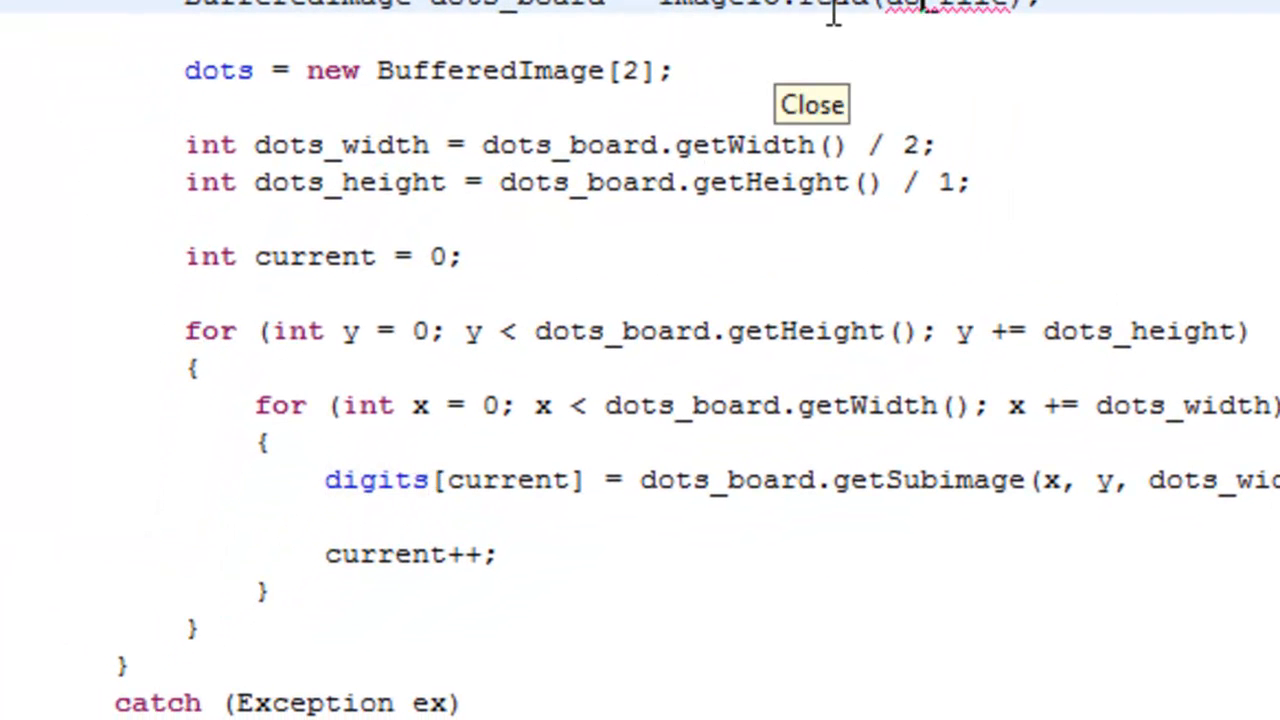
{"action": "double_click", "coordinate": [375, 479]}
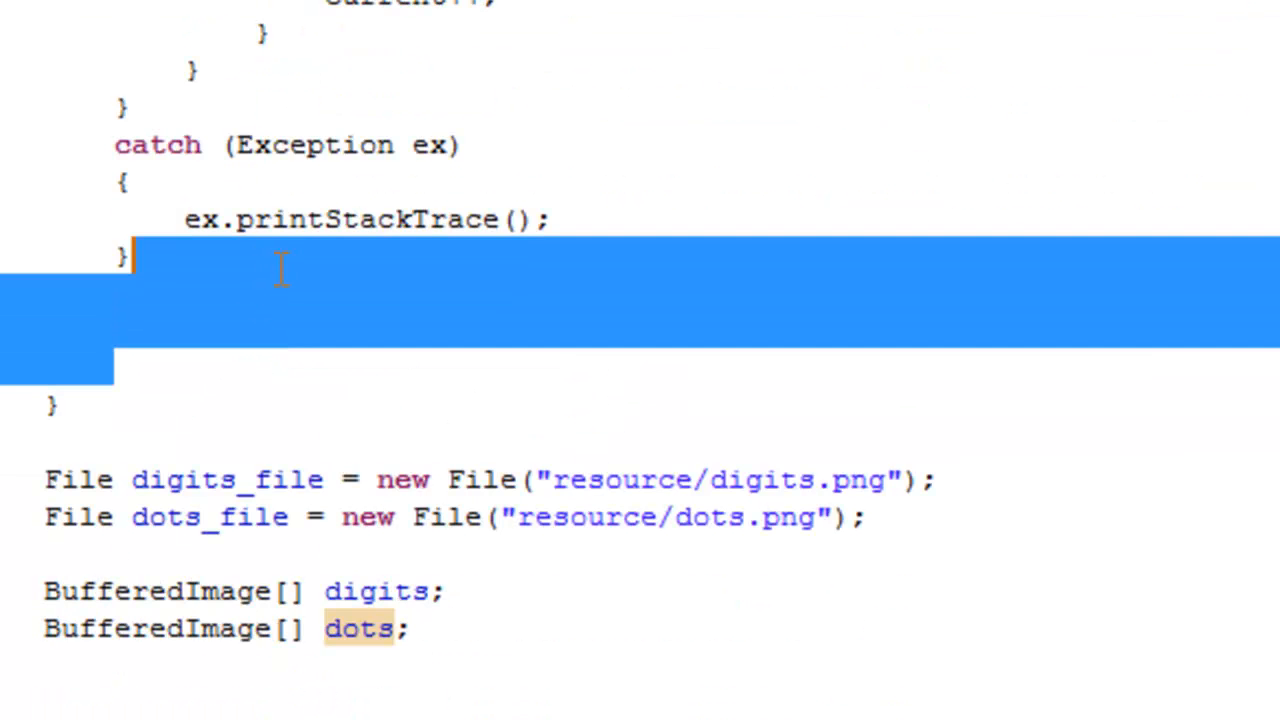
{"action": "scroll", "scroll_direction": "down", "scroll_amount": 3}
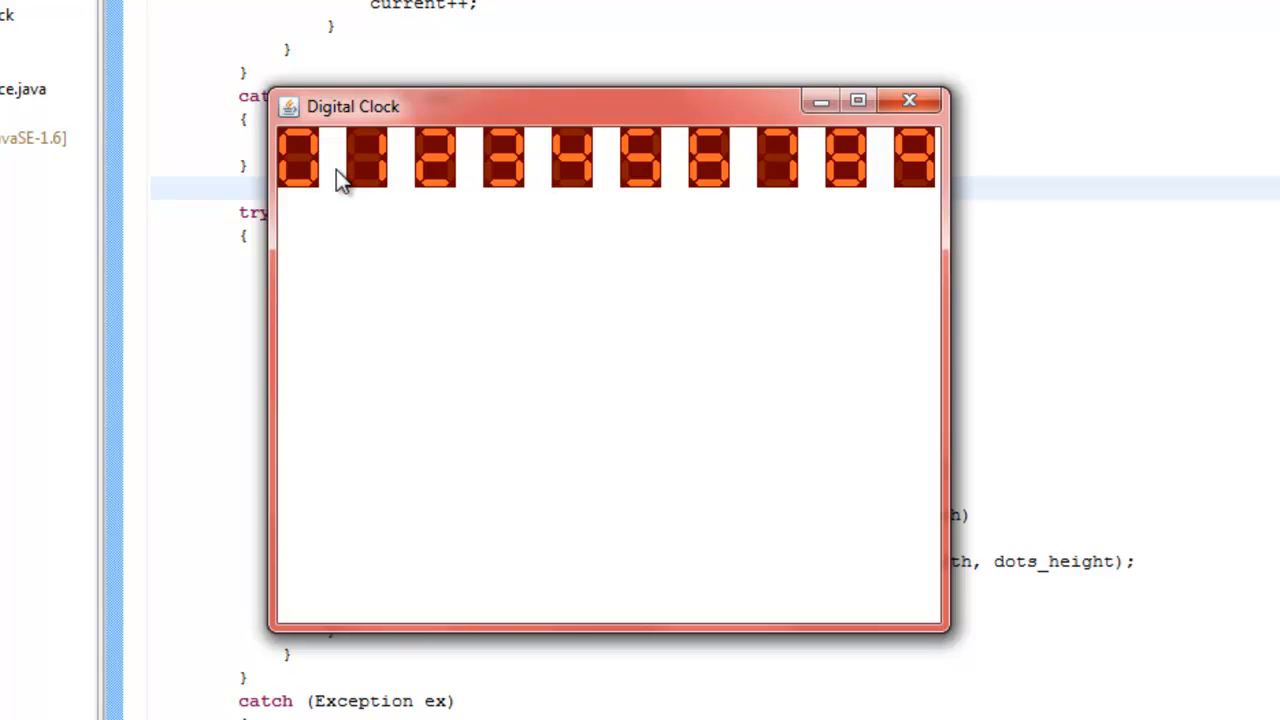
{"action": "mouse_move", "coordinate": [338, 195]}
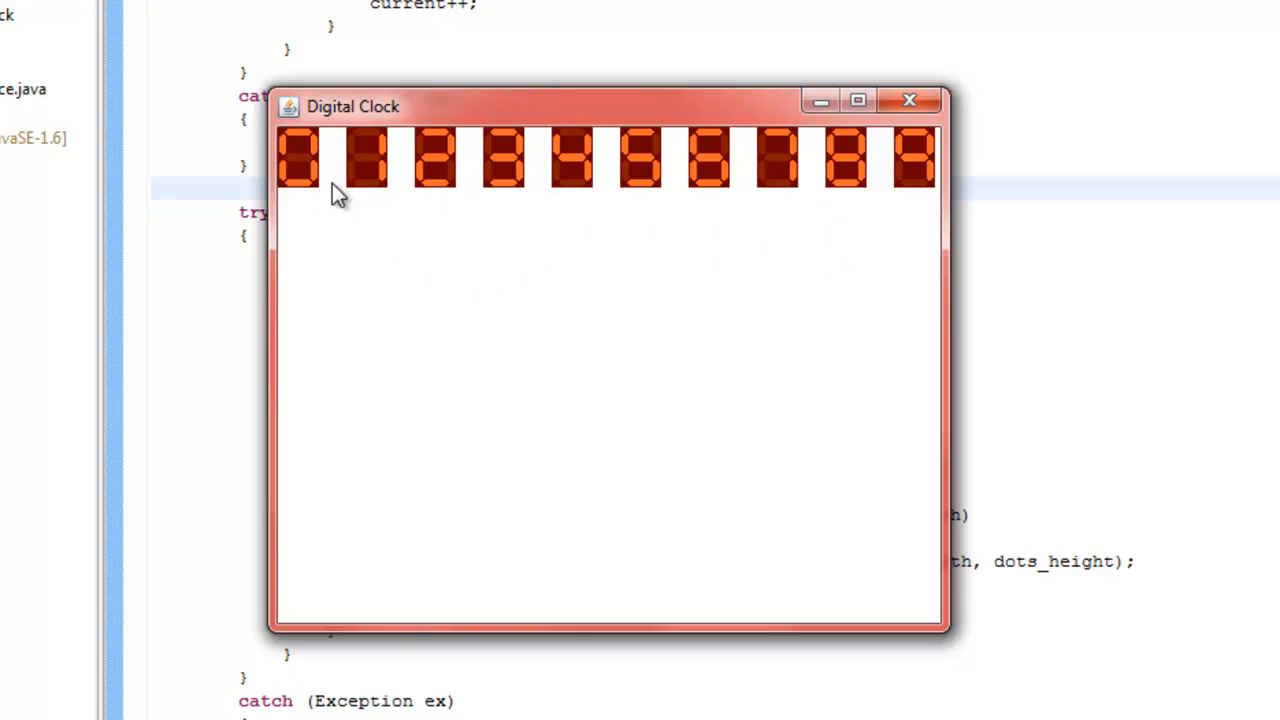
{"action": "mouse_move", "coordinate": [675, 185]}
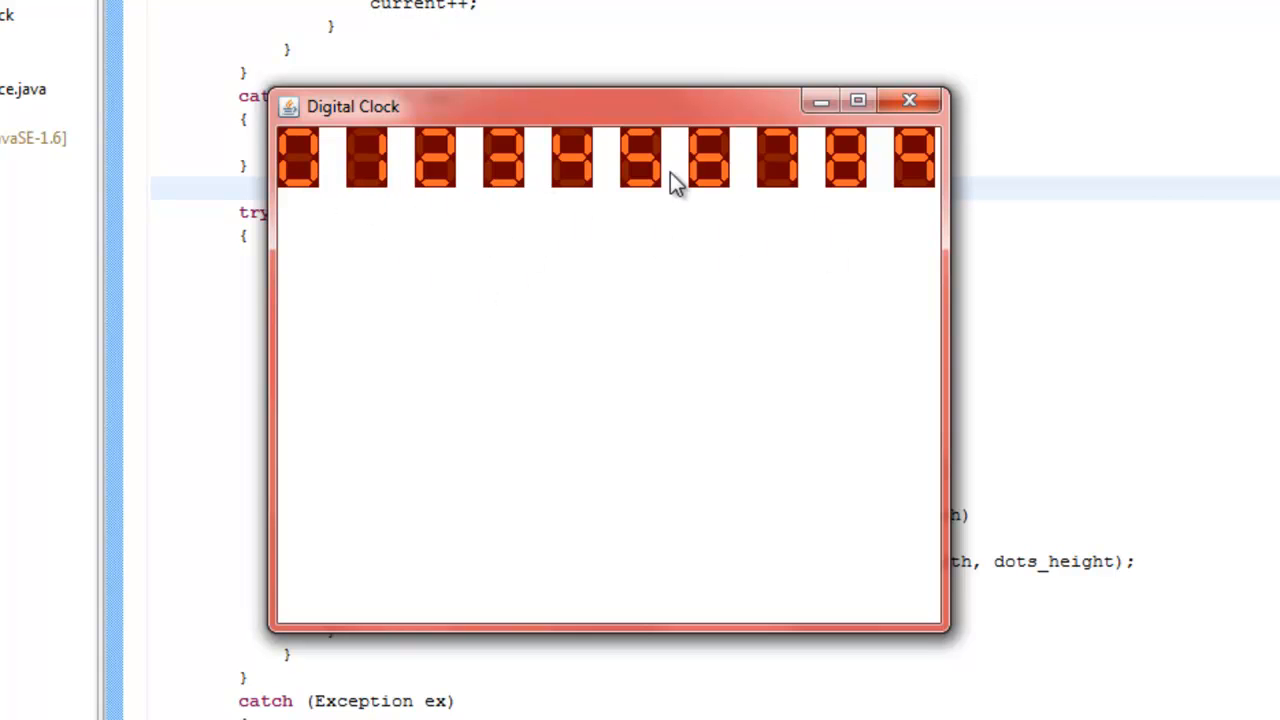
Step: Close the clock and type Date d = new Data(); at the start of paint()
{"action": "left_click", "coordinate": [908, 100]}
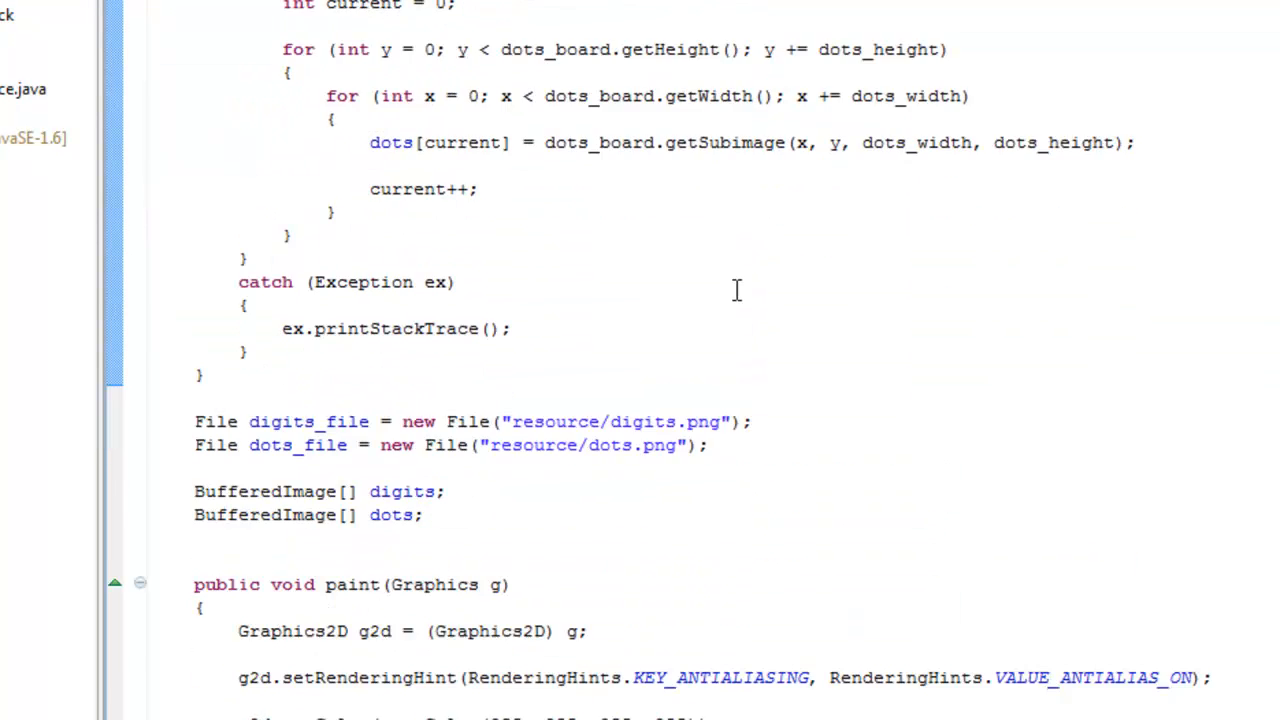
{"action": "scroll", "scroll_direction": "down", "scroll_amount": 3}
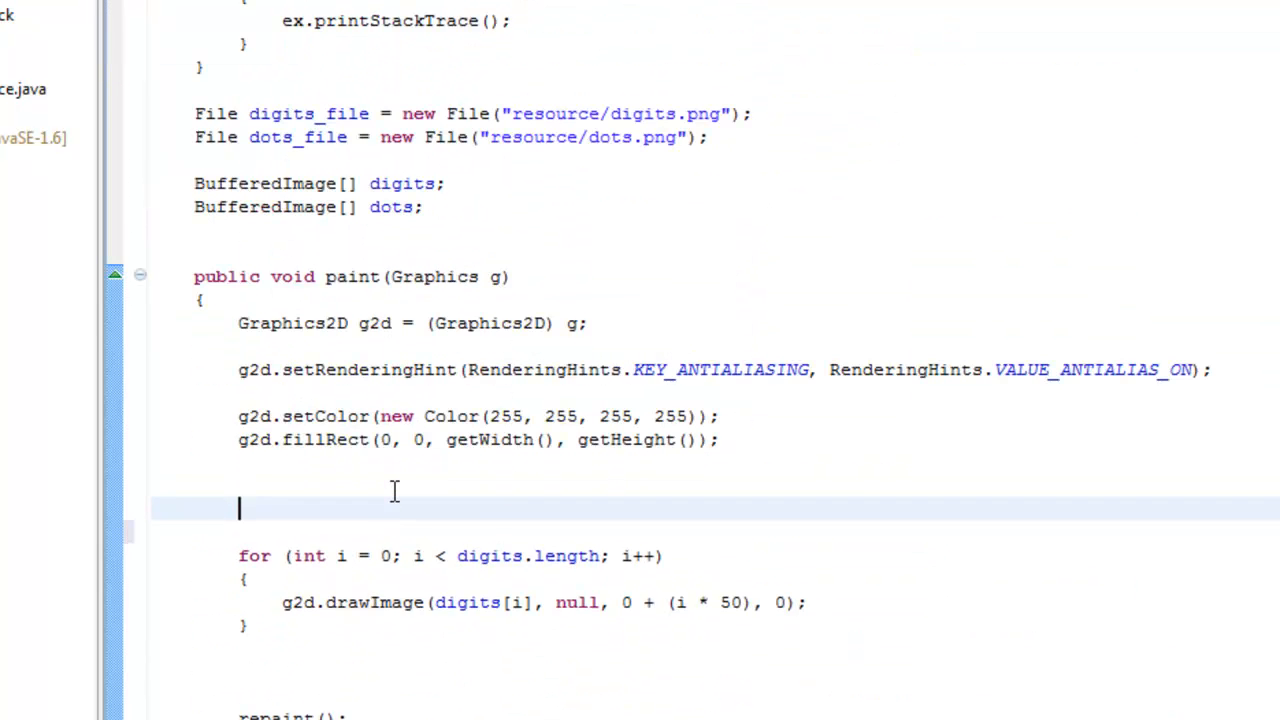
{"action": "type", "text": "Date"}
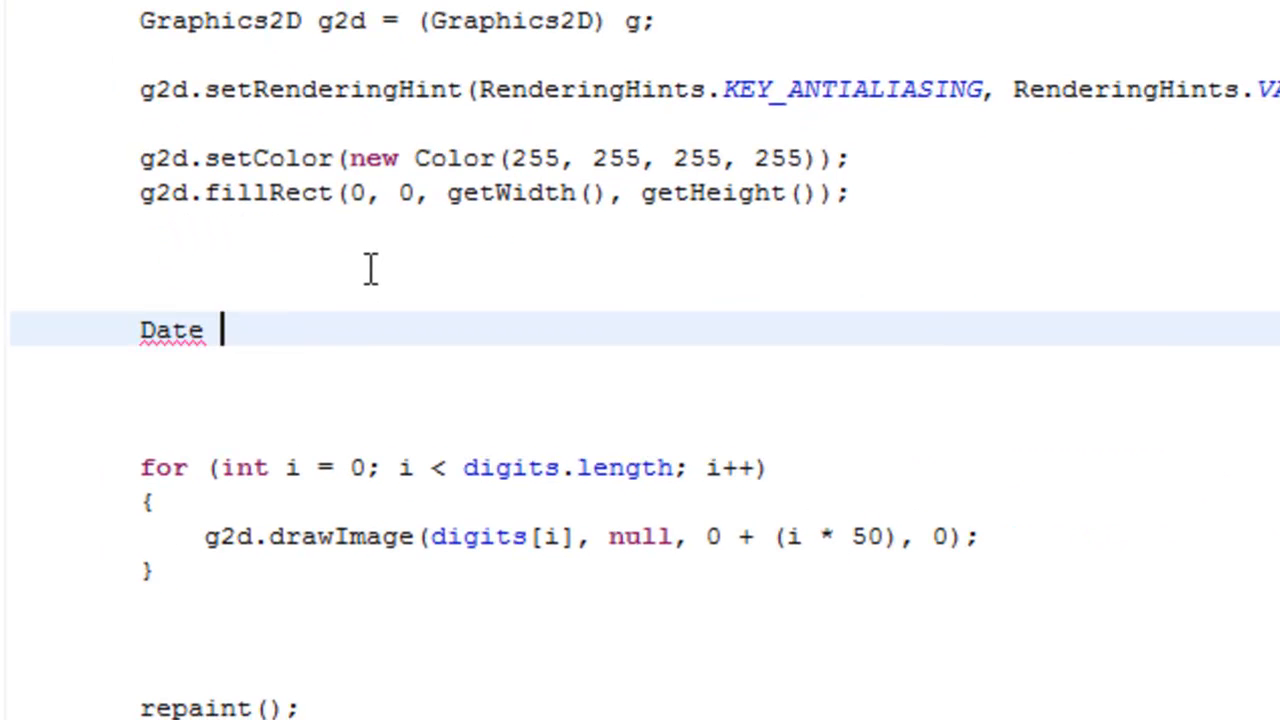
{"action": "type", "text": "d = new D"}
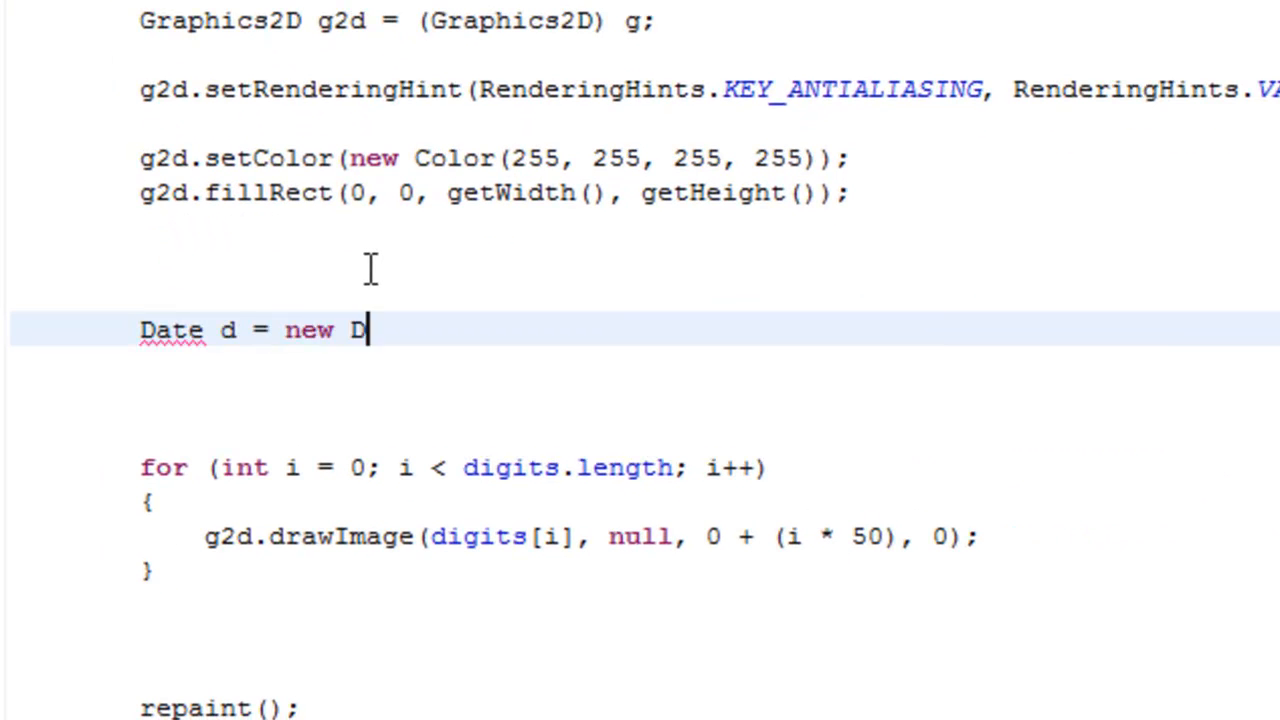
{"action": "type", "text": "ata();"}
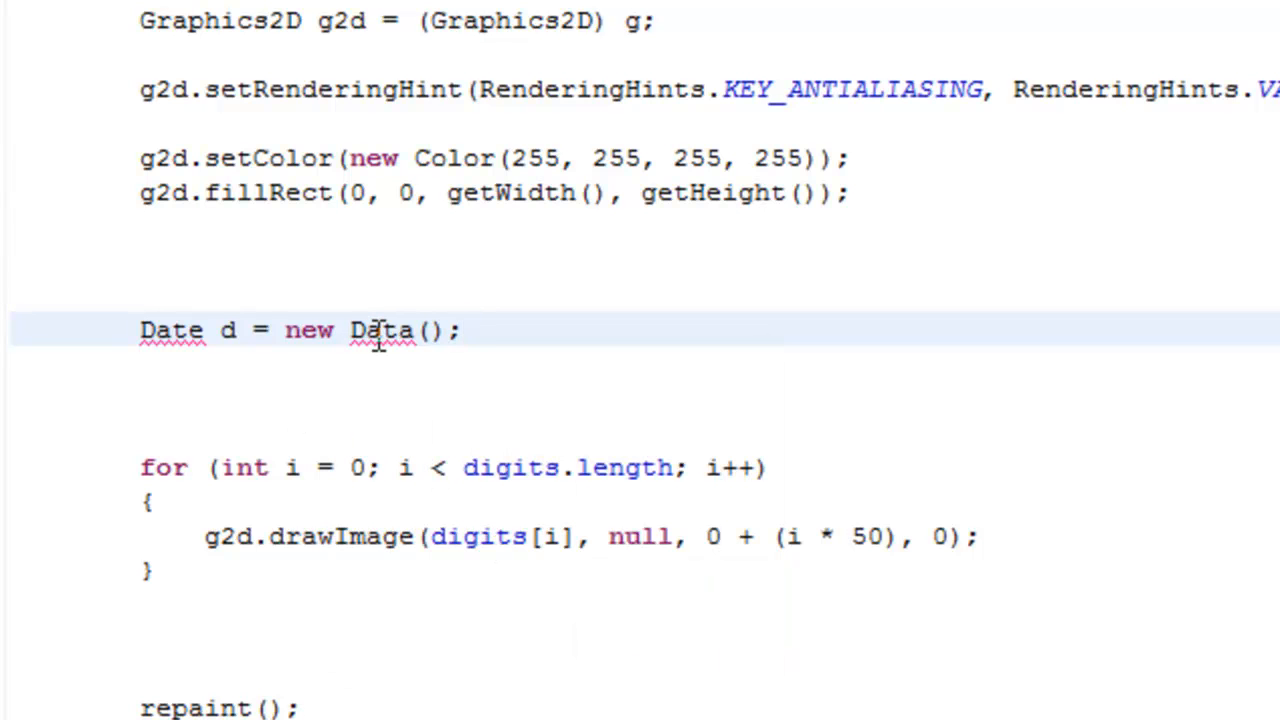
{"action": "mouse_move", "coordinate": [380, 340]}
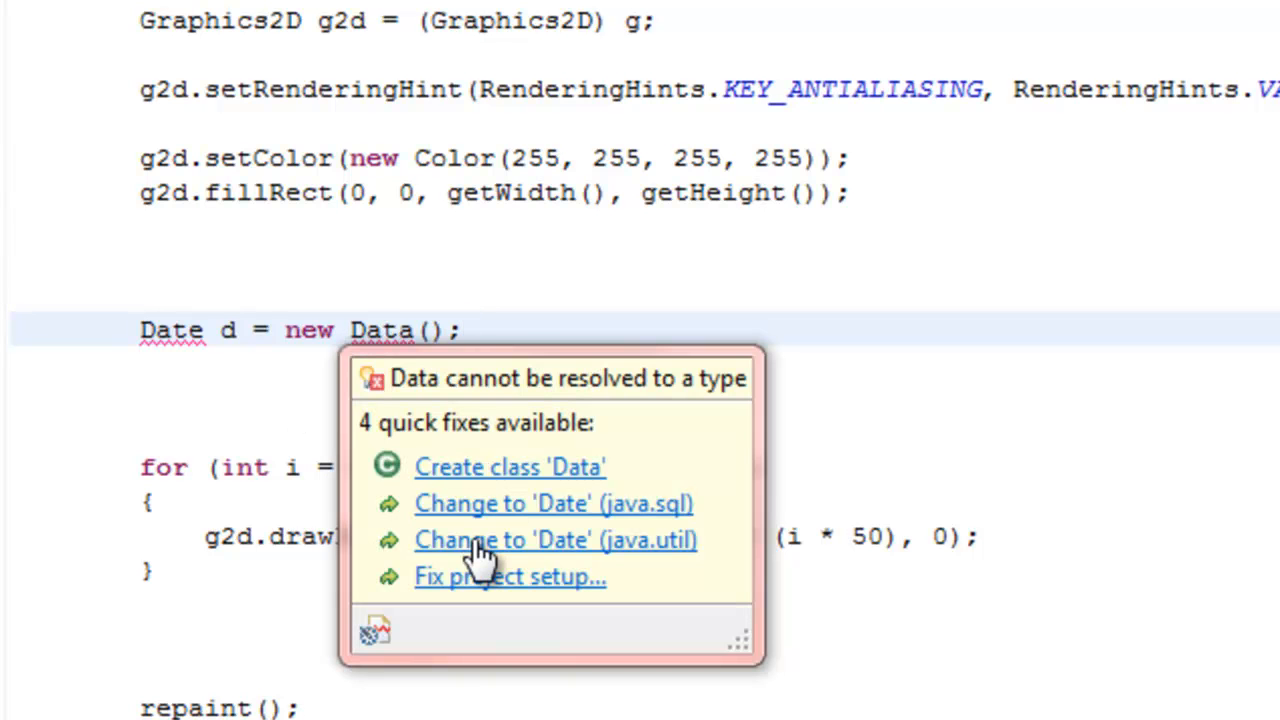
Step: Correct Data to Date with Quick Fix and import java.util.Date
{"action": "left_click", "coordinate": [555, 539]}
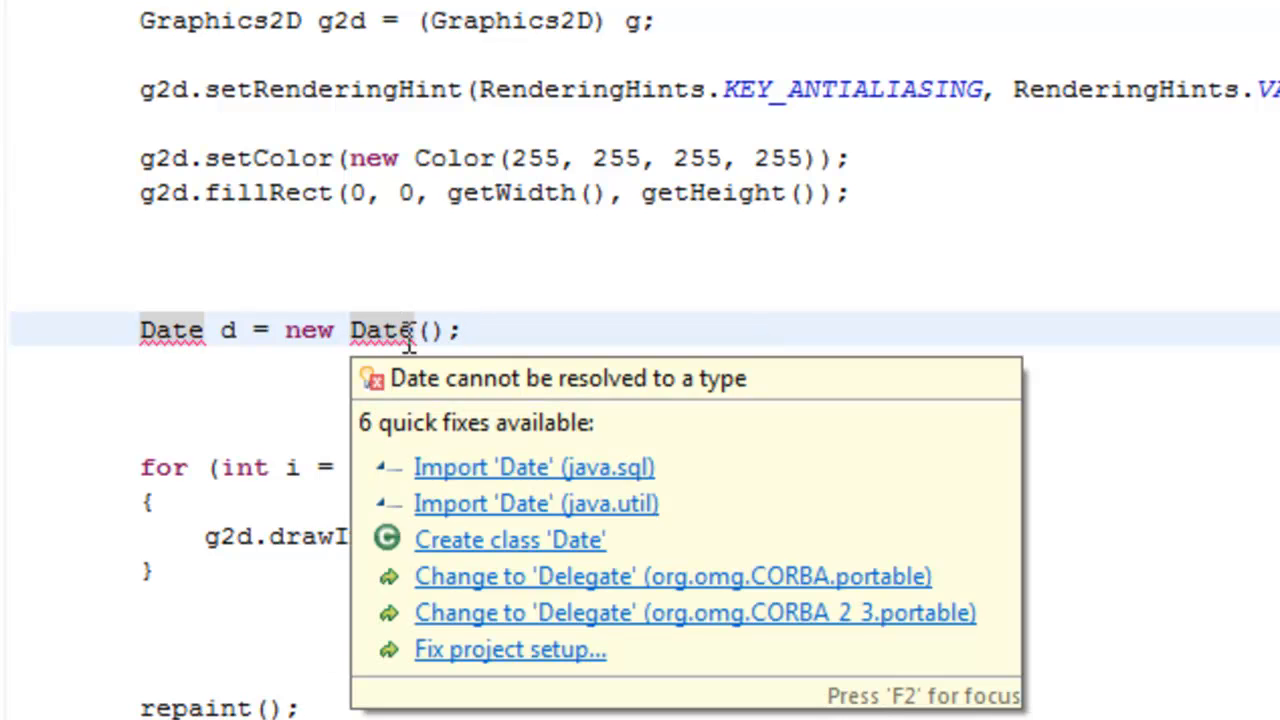
{"action": "left_click", "coordinate": [540, 330]}
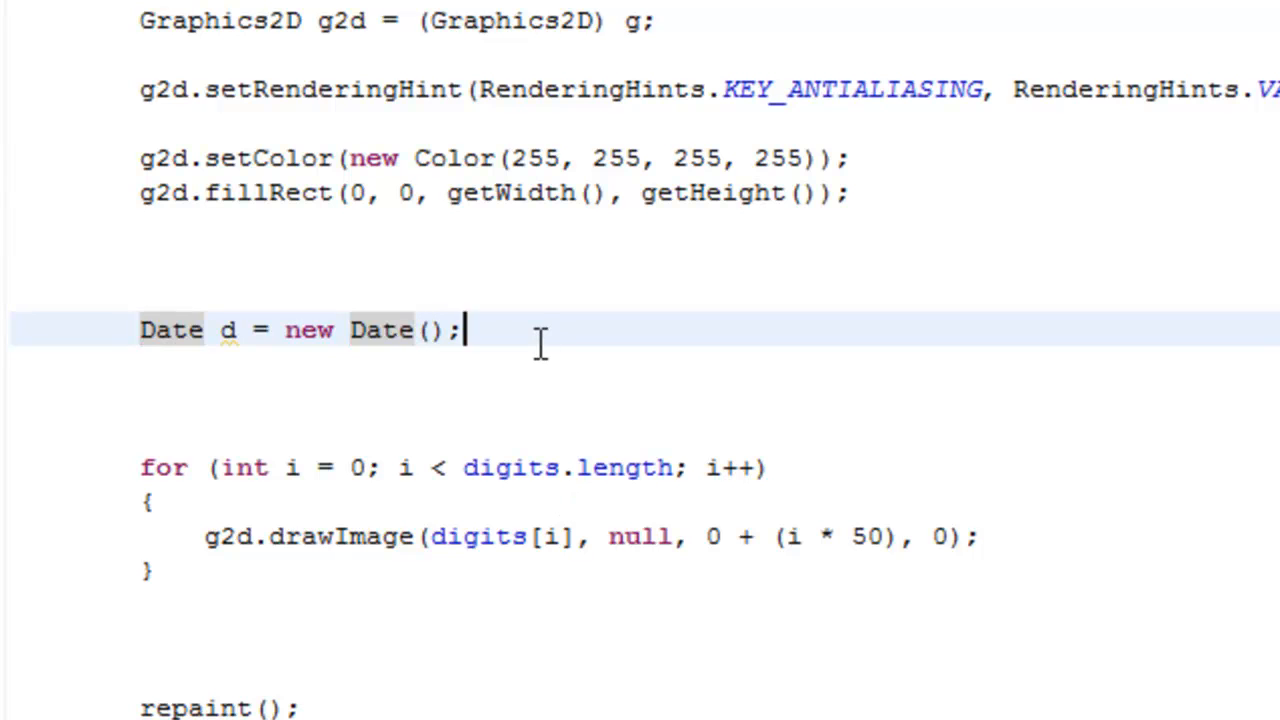
{"action": "type", "text": "d."}
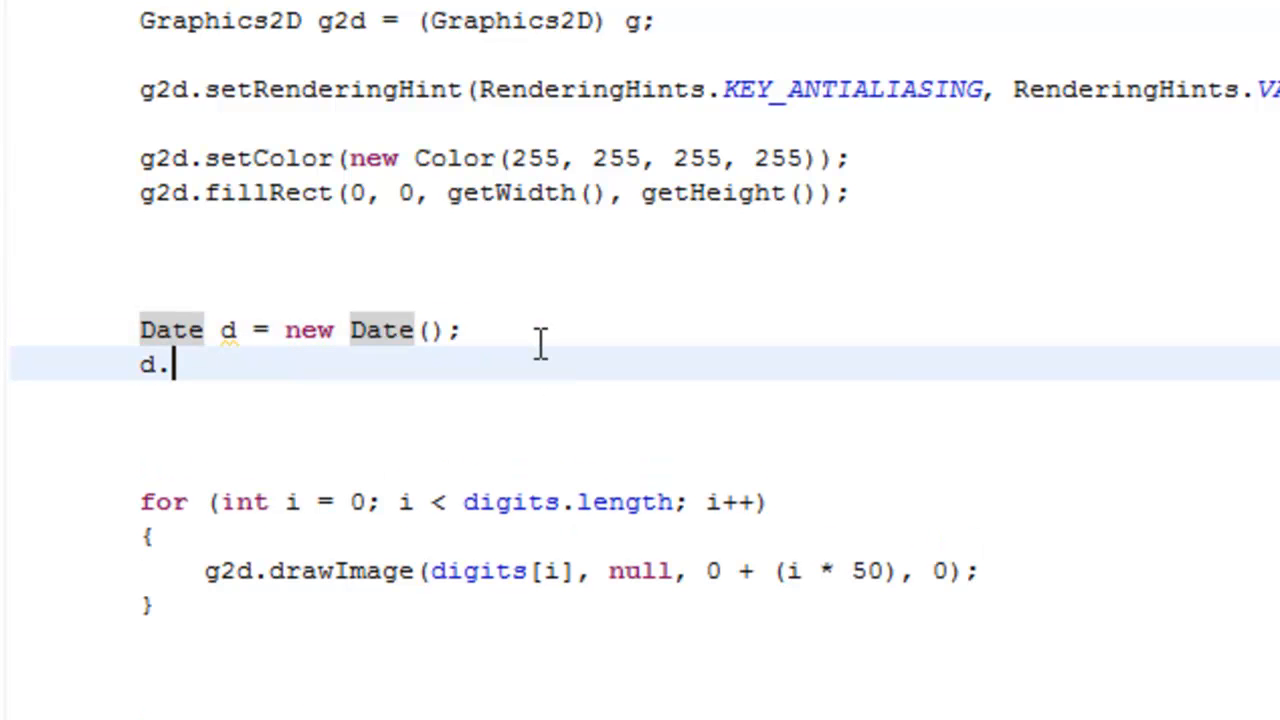
{"action": "type", "text": "."}
{"action": "left_click", "coordinate": [645, 398]}
{"action": "type", "text": "String"}
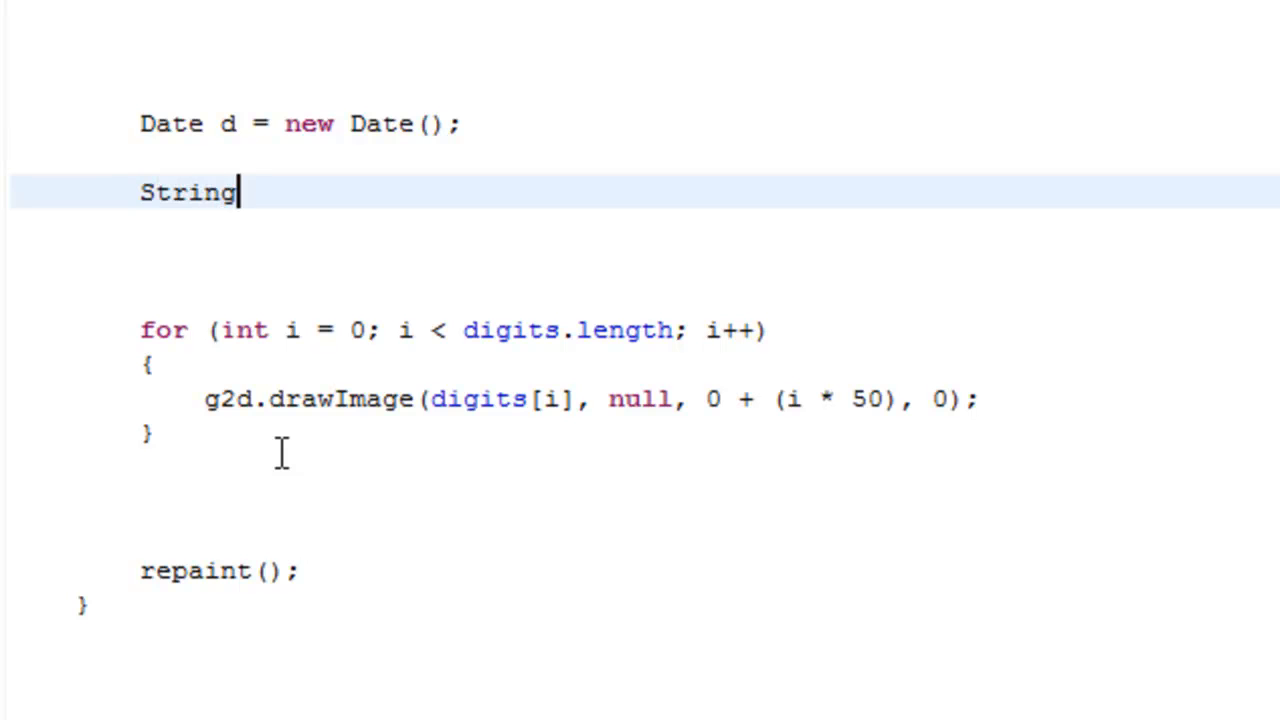
Step: Declare String variables hour, min and sec in paint()
{"action": "key", "text": "Backspace"}
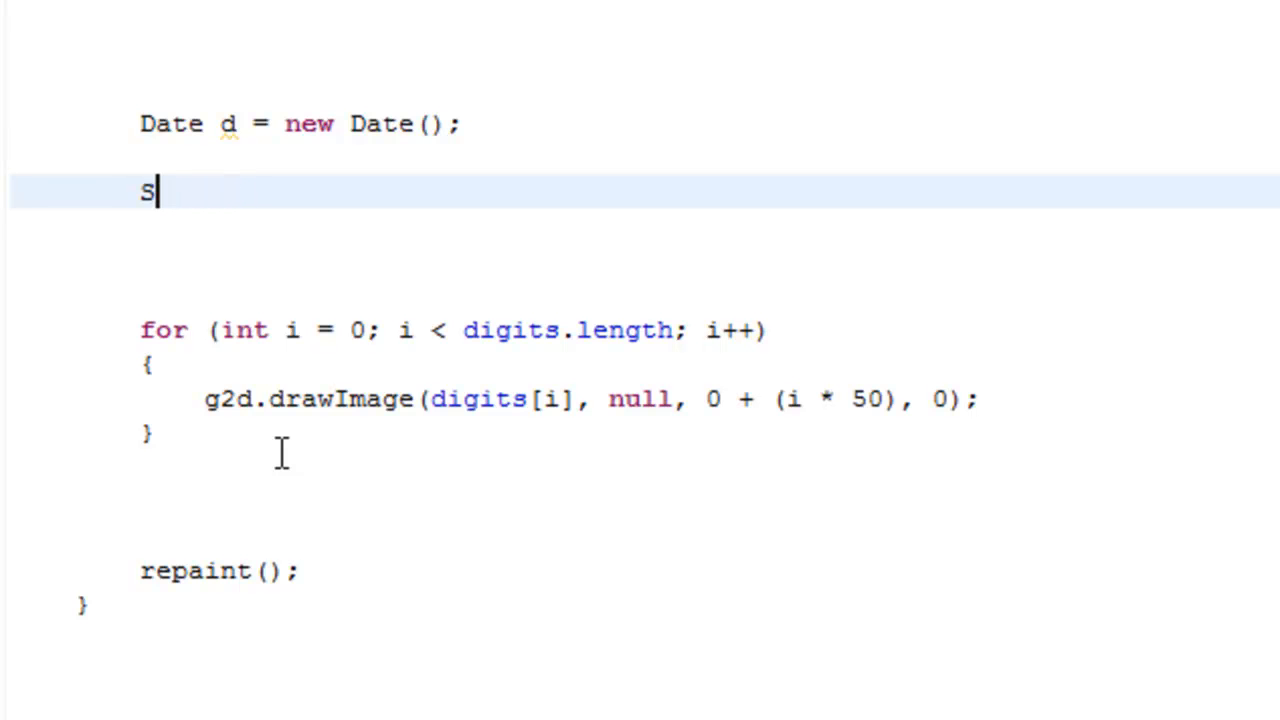
{"action": "type", "text": "if"}
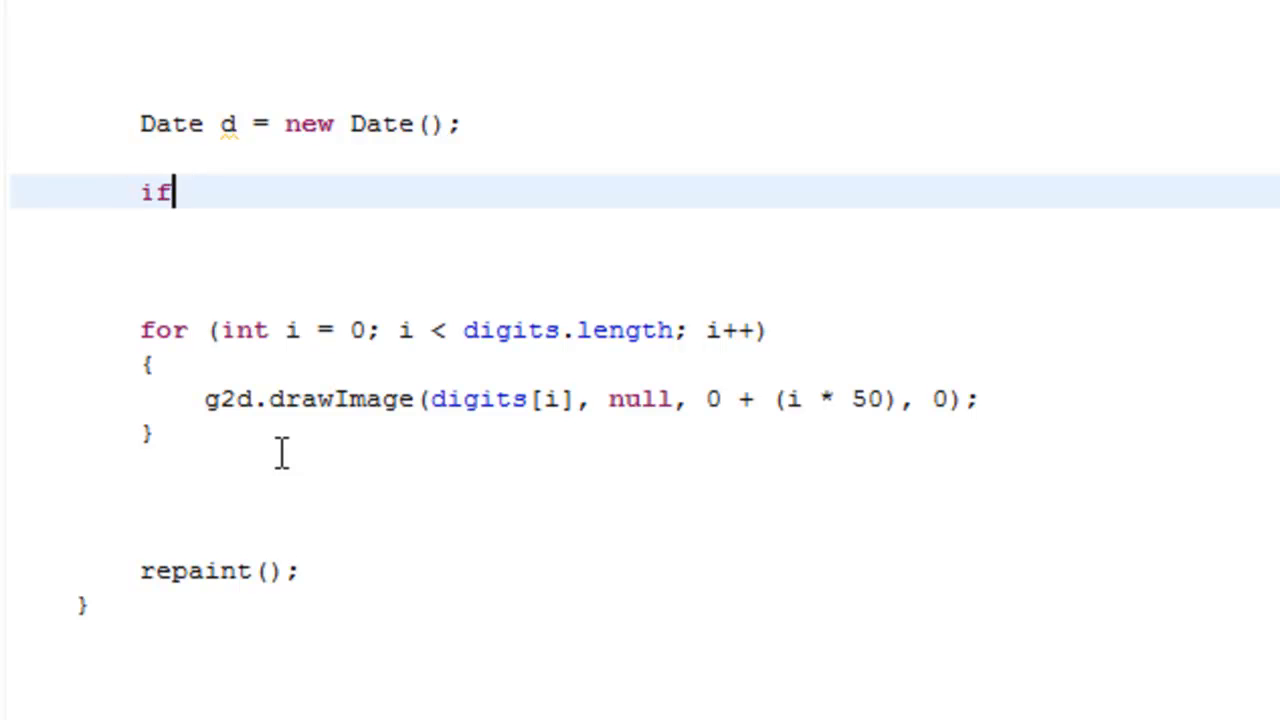
{"action": "type", "text": "String hour"}
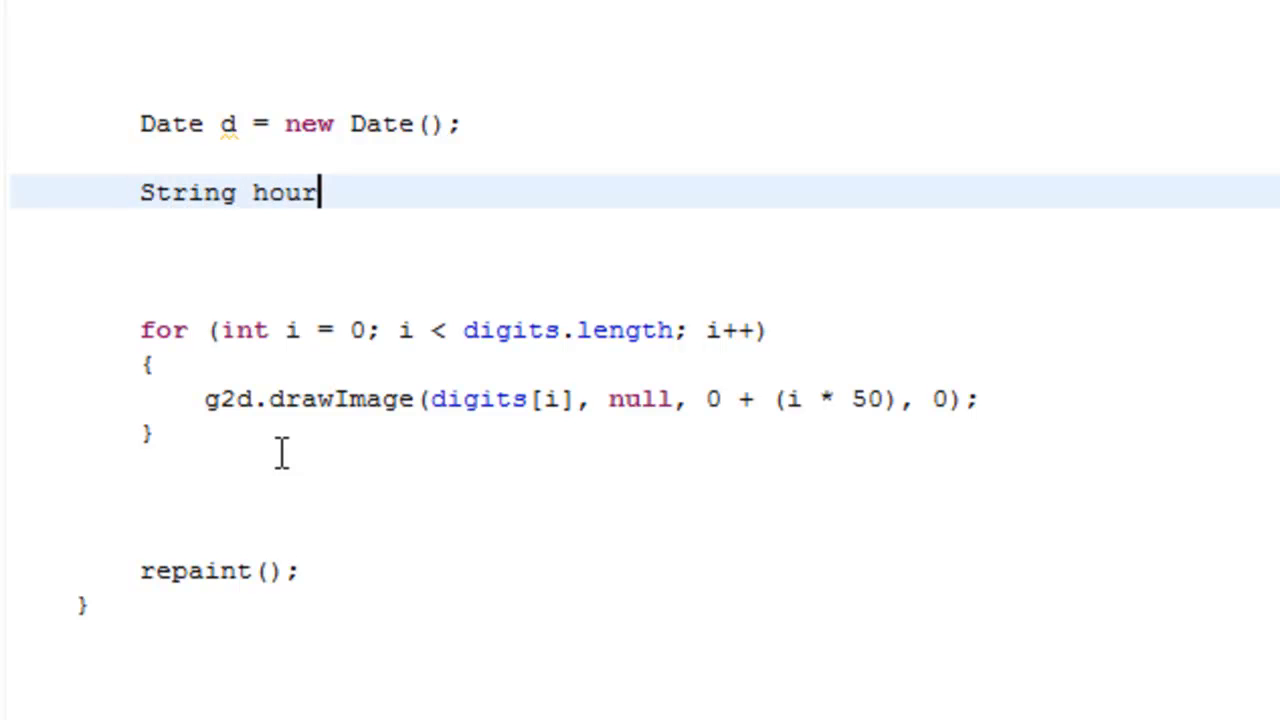
{"action": "type", "text": ";"}
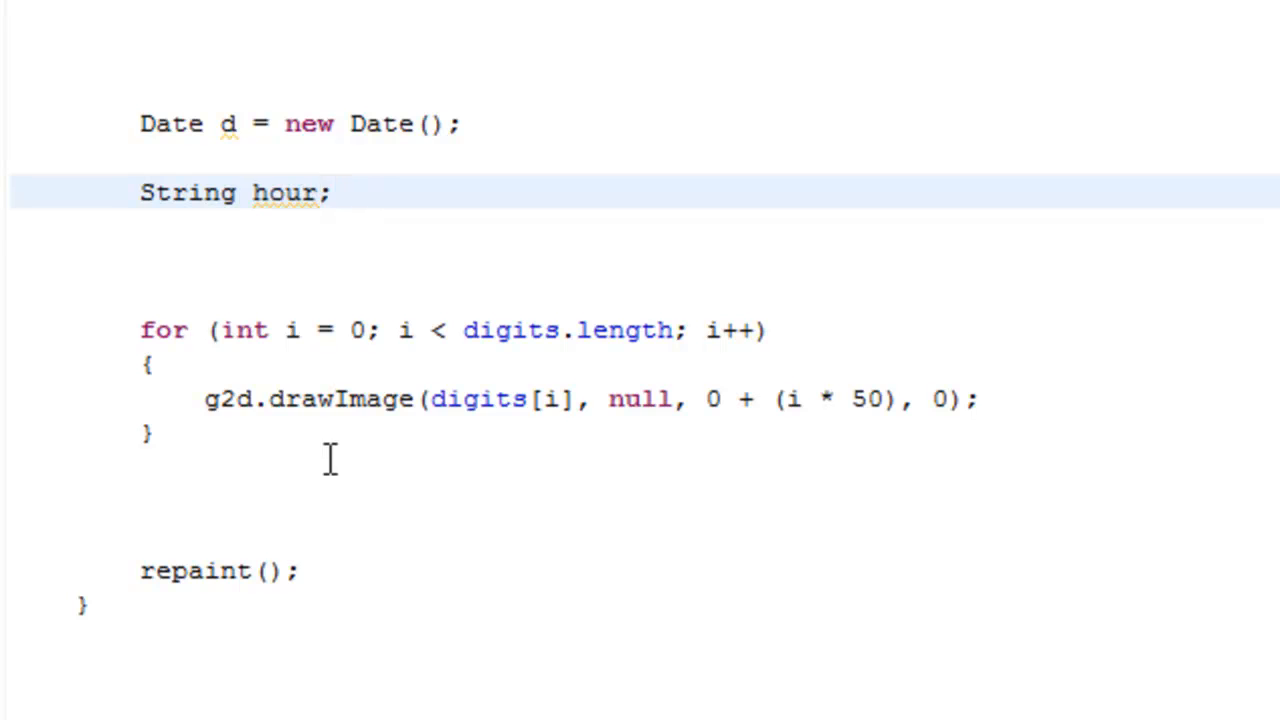
{"action": "type", "text": "String m"}
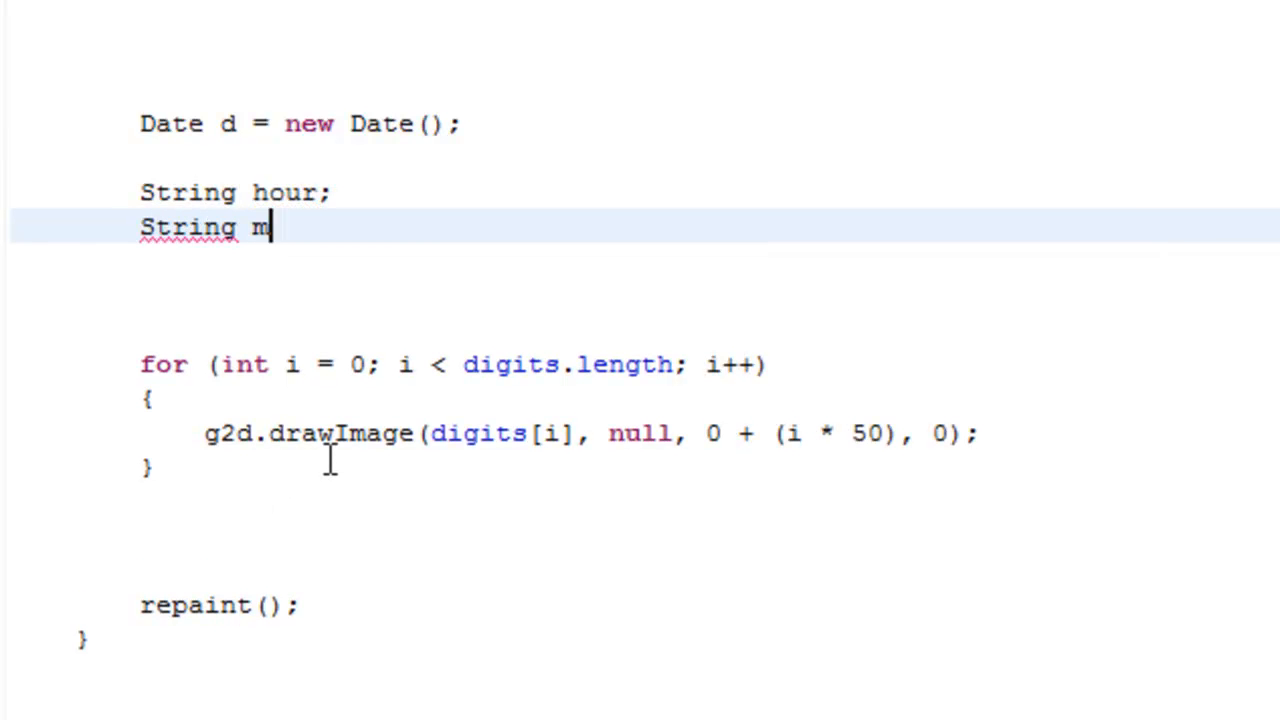
{"action": "type", "text": "in;"}
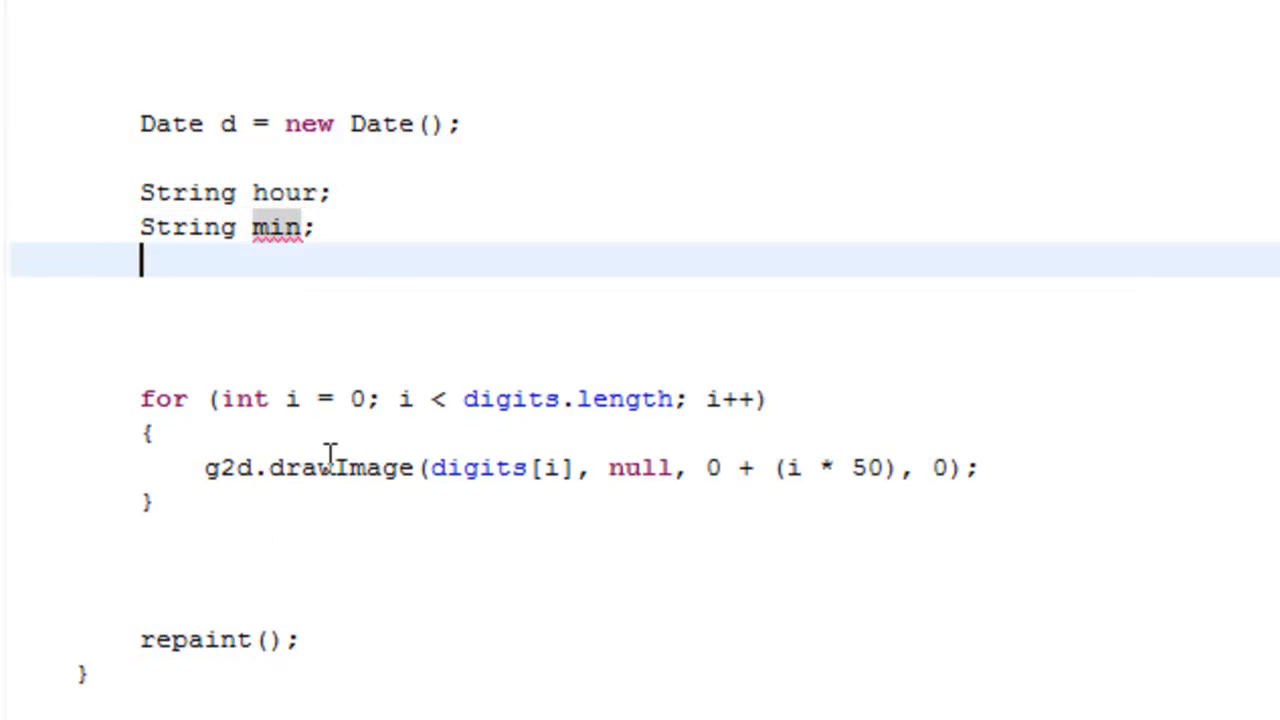
{"action": "type", "text": "String"}
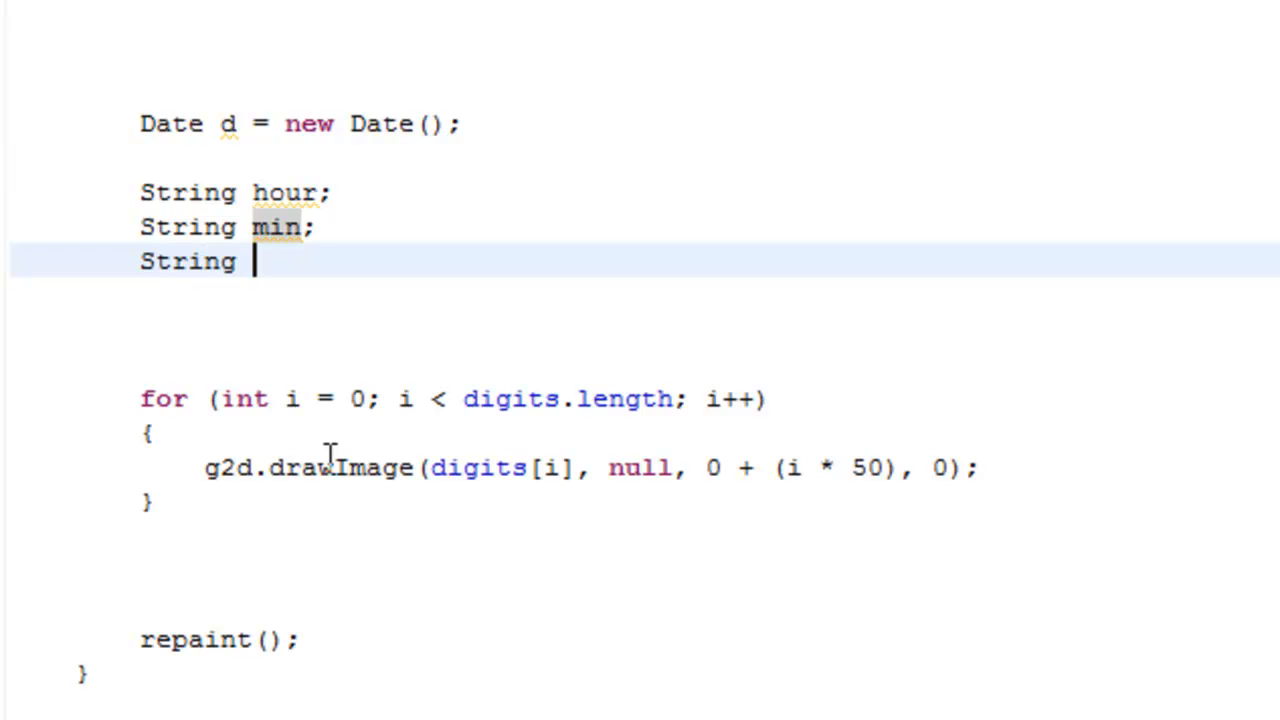
{"action": "type", "text": "sec;"}
{"action": "left_click", "coordinate": [705, 193]}
{"action": "type", "text": " = d.getHours("}
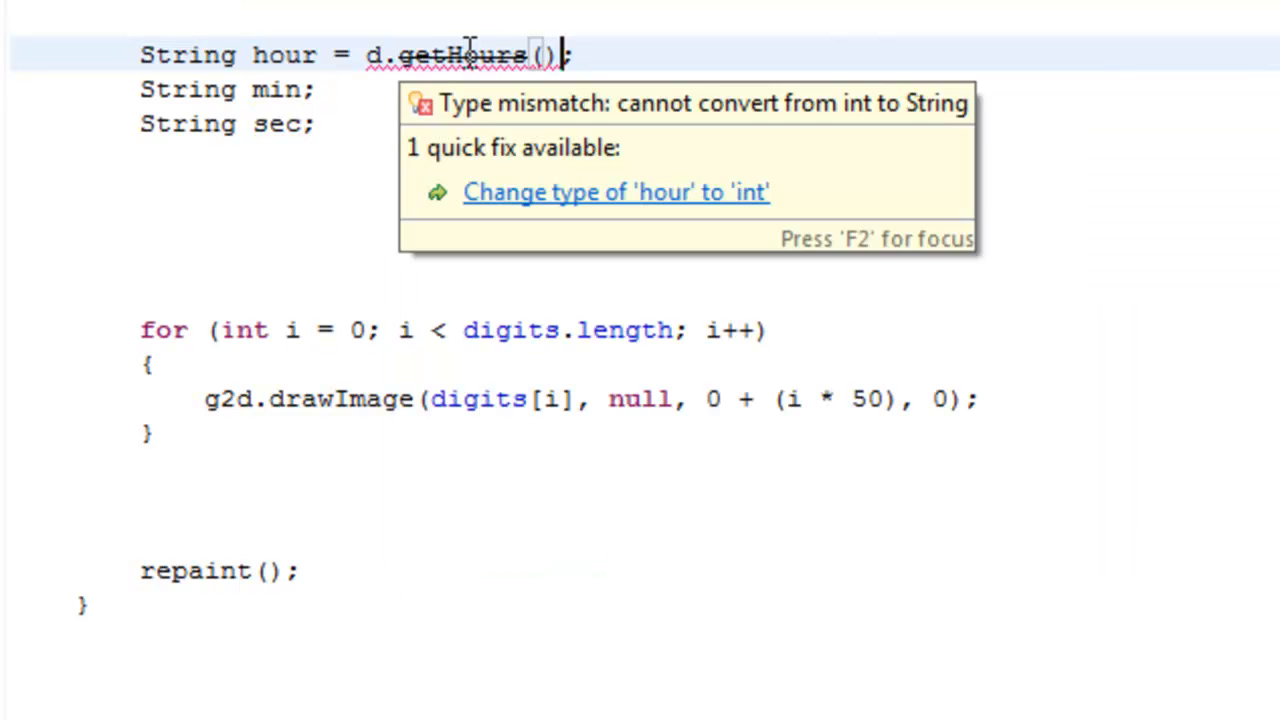
Step: Assign "" + d.getHours(), d.getMinutes() and d.getSeconds() to hour, min and sec
{"action": "type", "text": "\"\" +"}
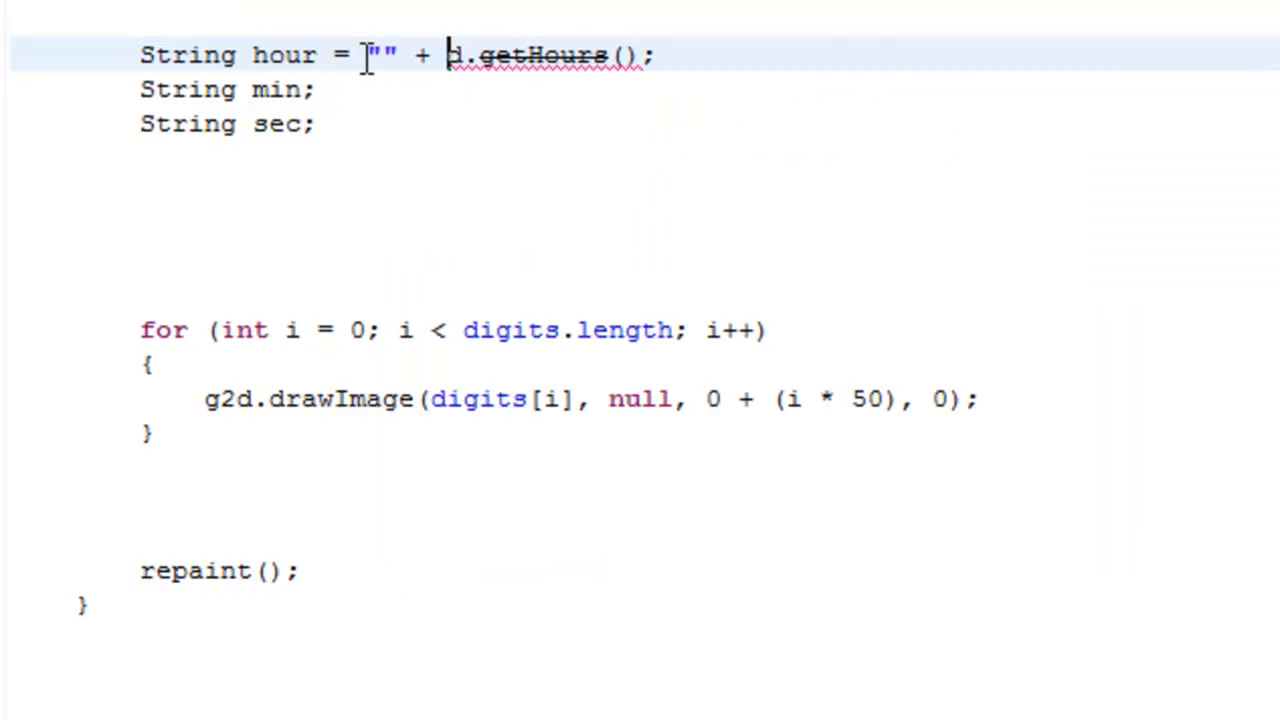
{"action": "left_click_drag", "start_coordinate": [362, 55], "coordinate": [648, 55]}
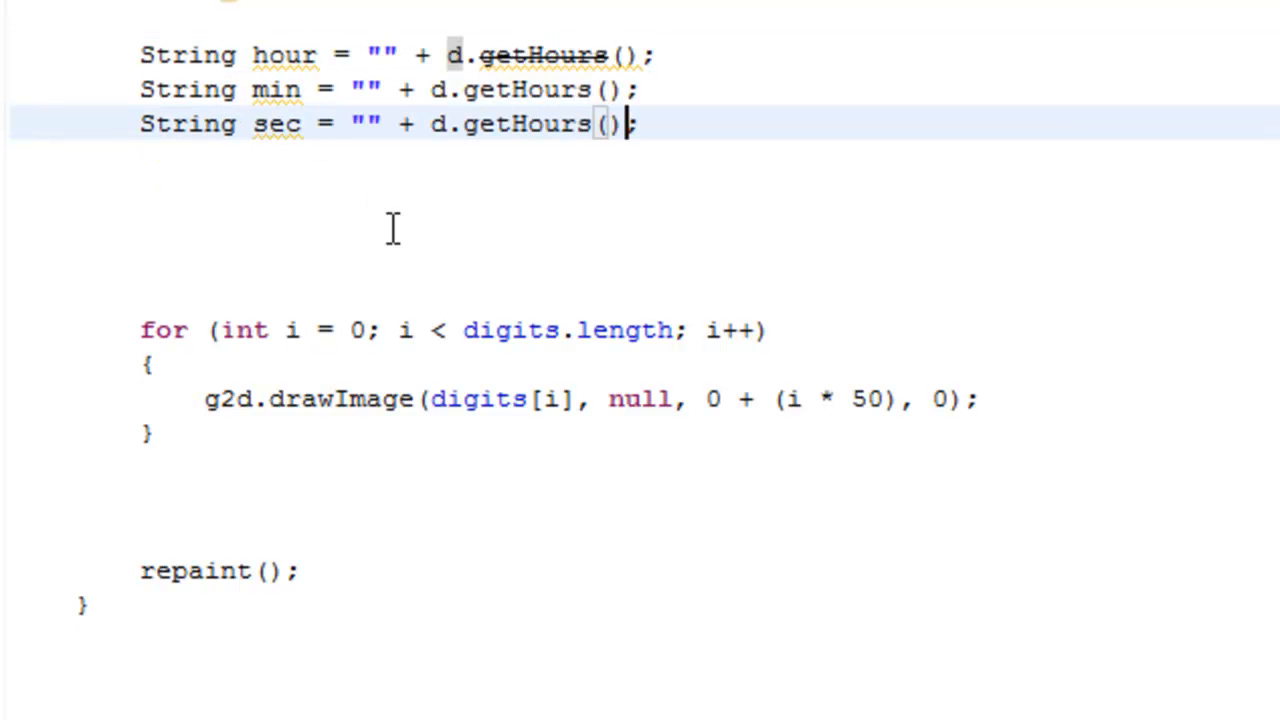
{"action": "double_click", "coordinate": [540, 89]}
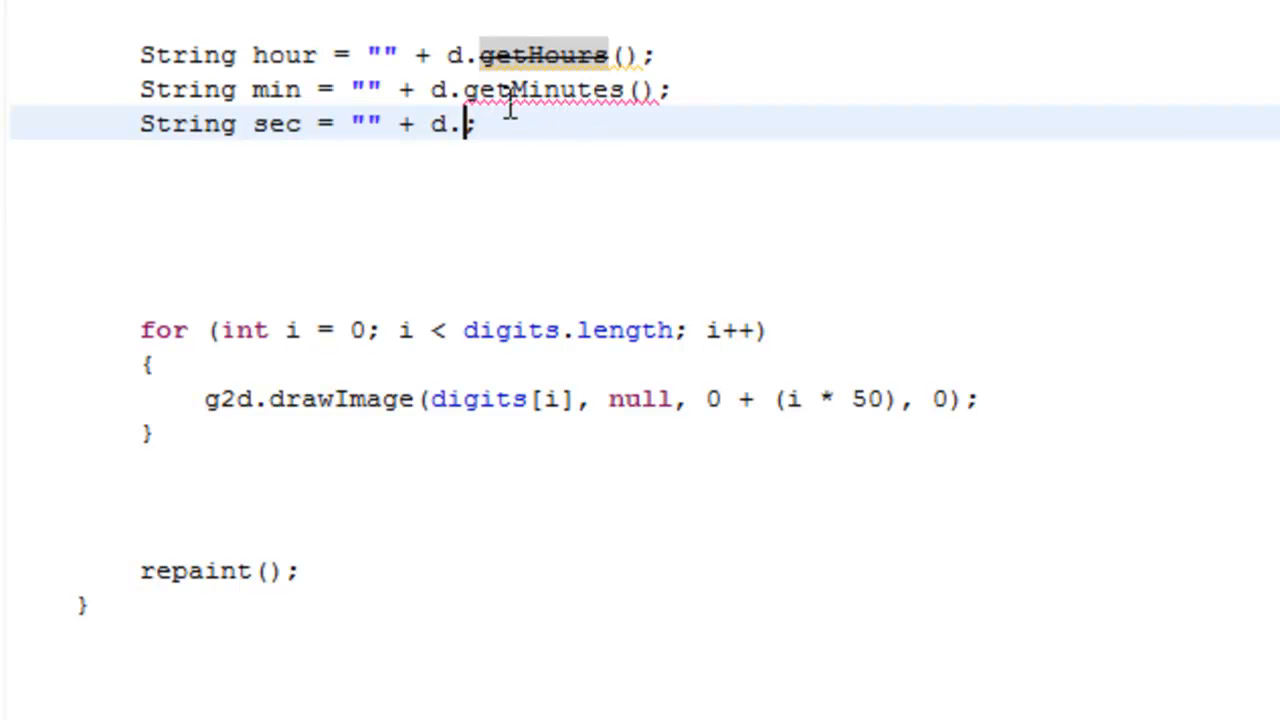
{"action": "type", "text": "getSeconds()"}
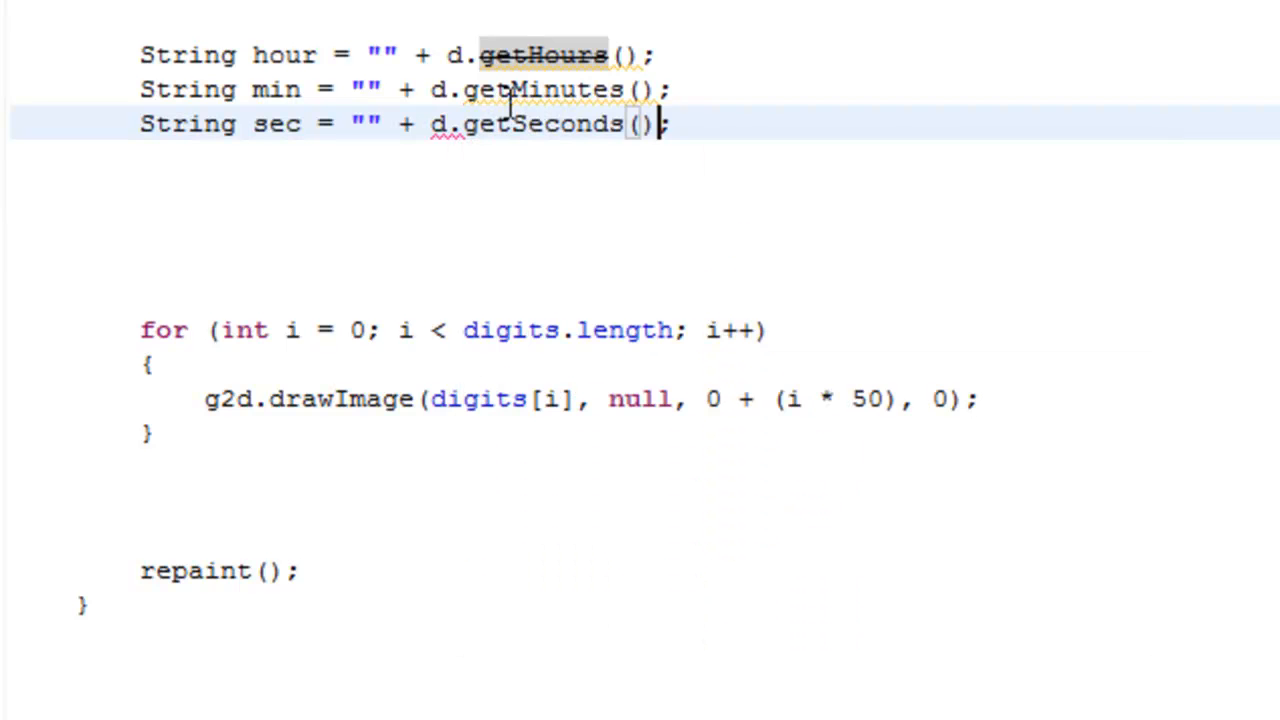
{"action": "type", "text": "s"}
{"action": "left_click", "coordinate": [645, 192]}
{"action": "type", "text": "if ("}
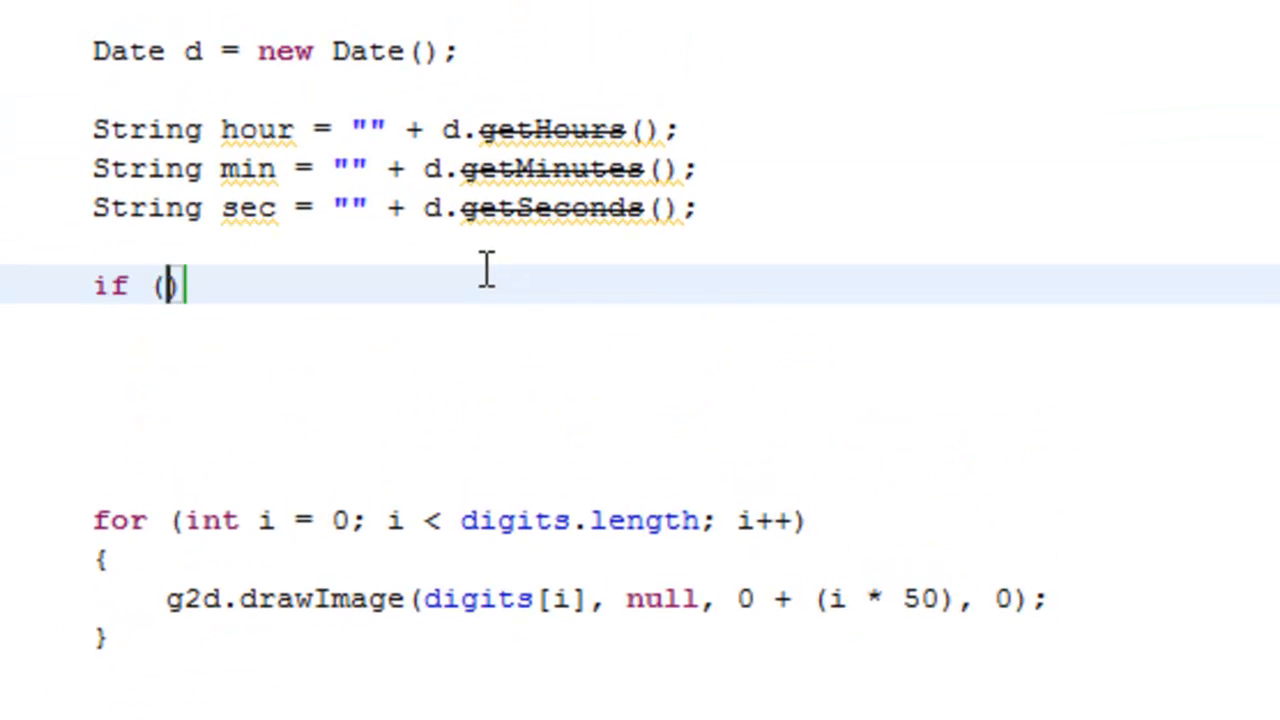
Step: Pad hour with a leading "0" when hour.length() == 1
{"action": "type", "text": "hour.length("}
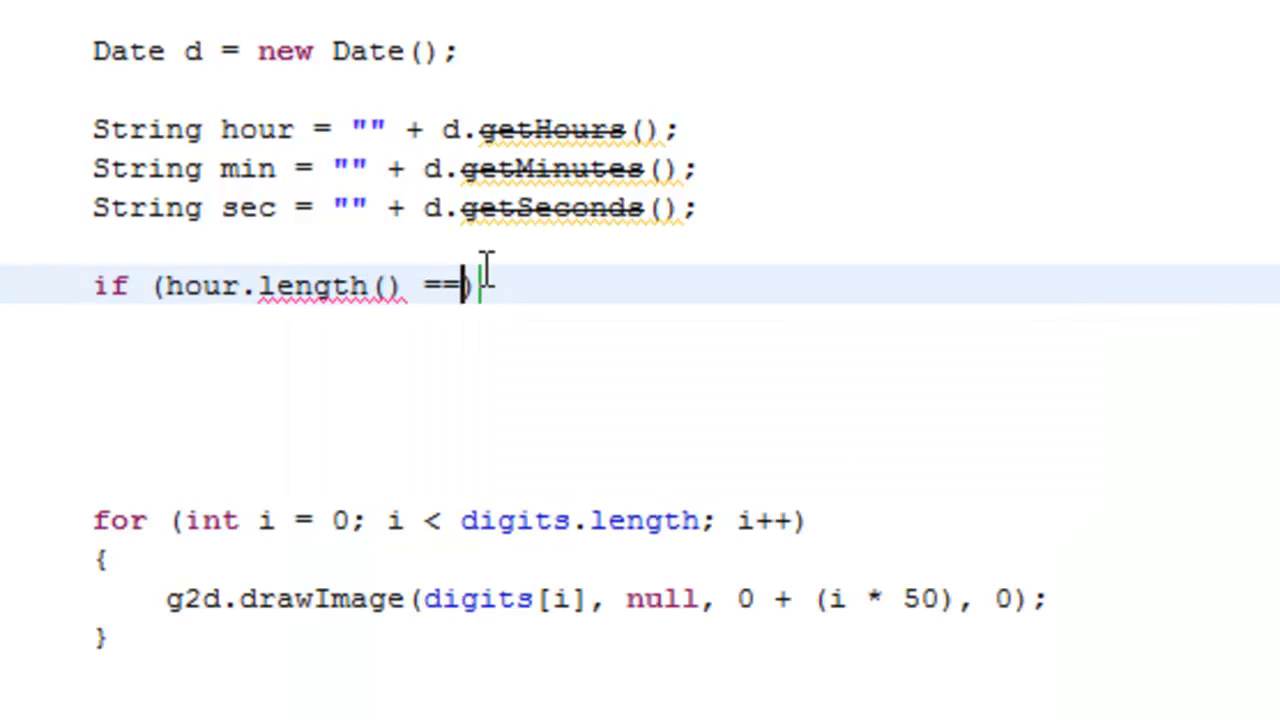
{"action": "type", "text": "1"}
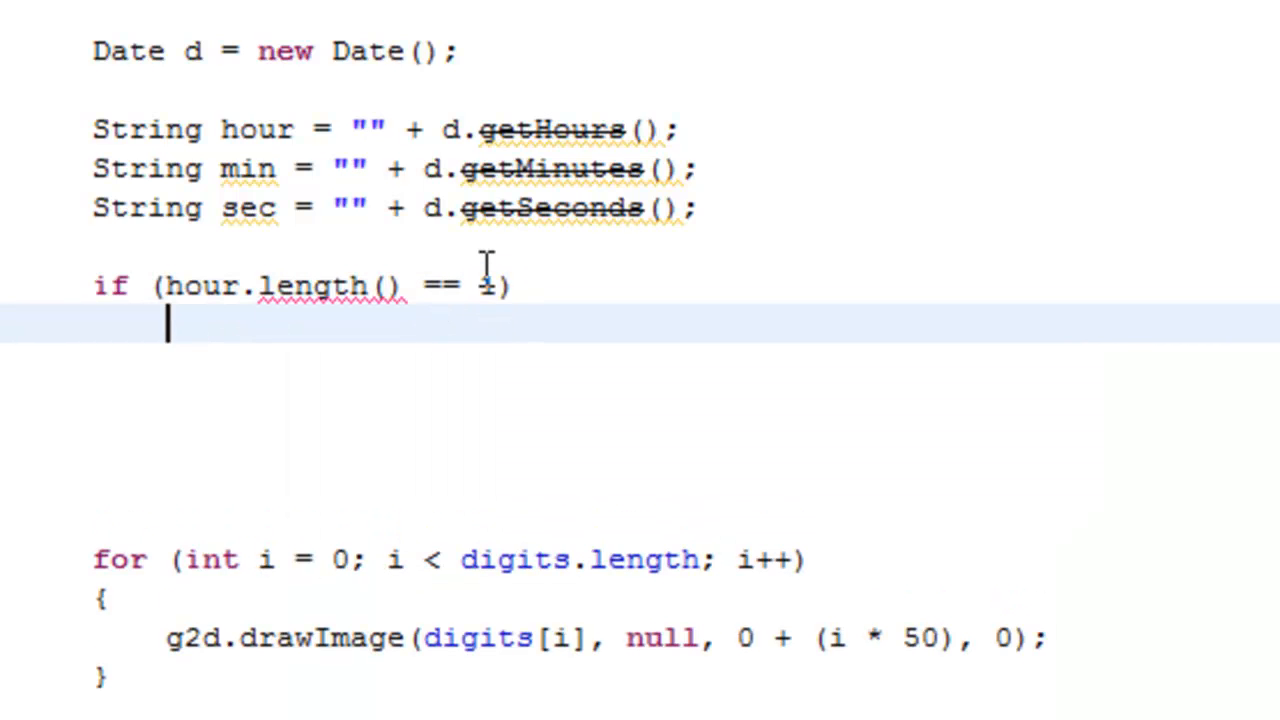
{"action": "type", "text": "hour ="}
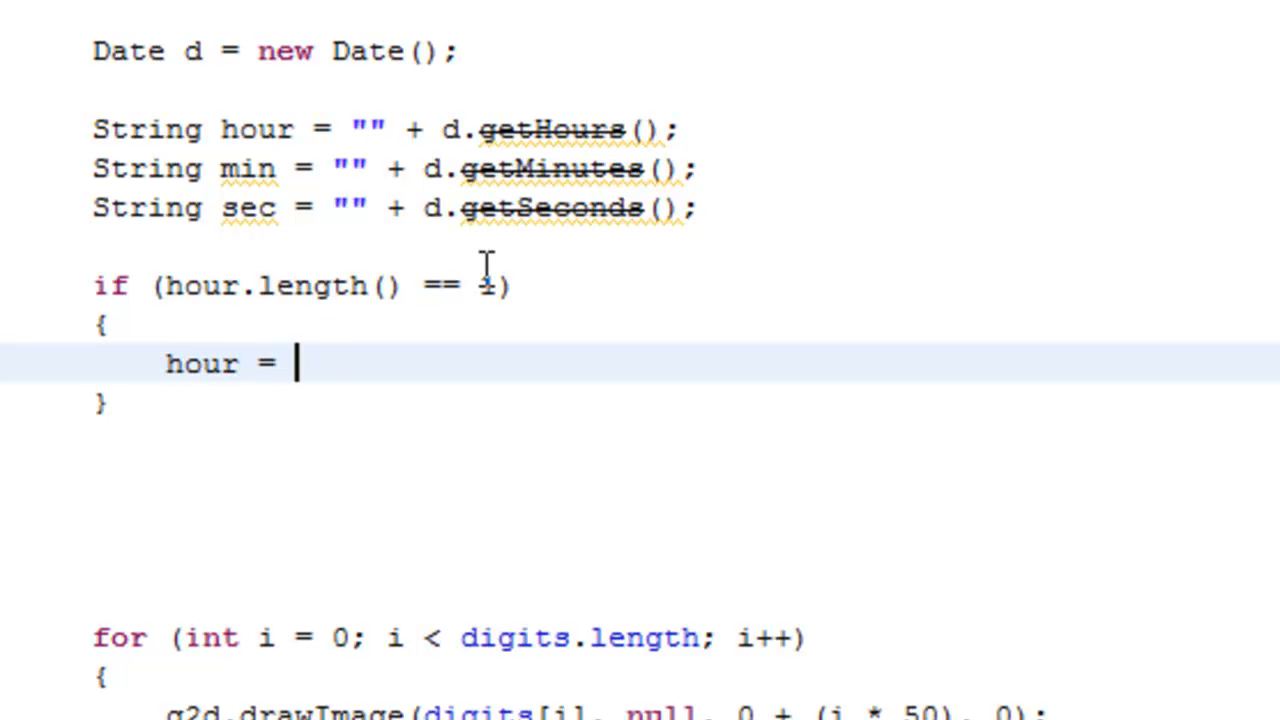
{"action": "type", "text": "\"0\" + hour;"}
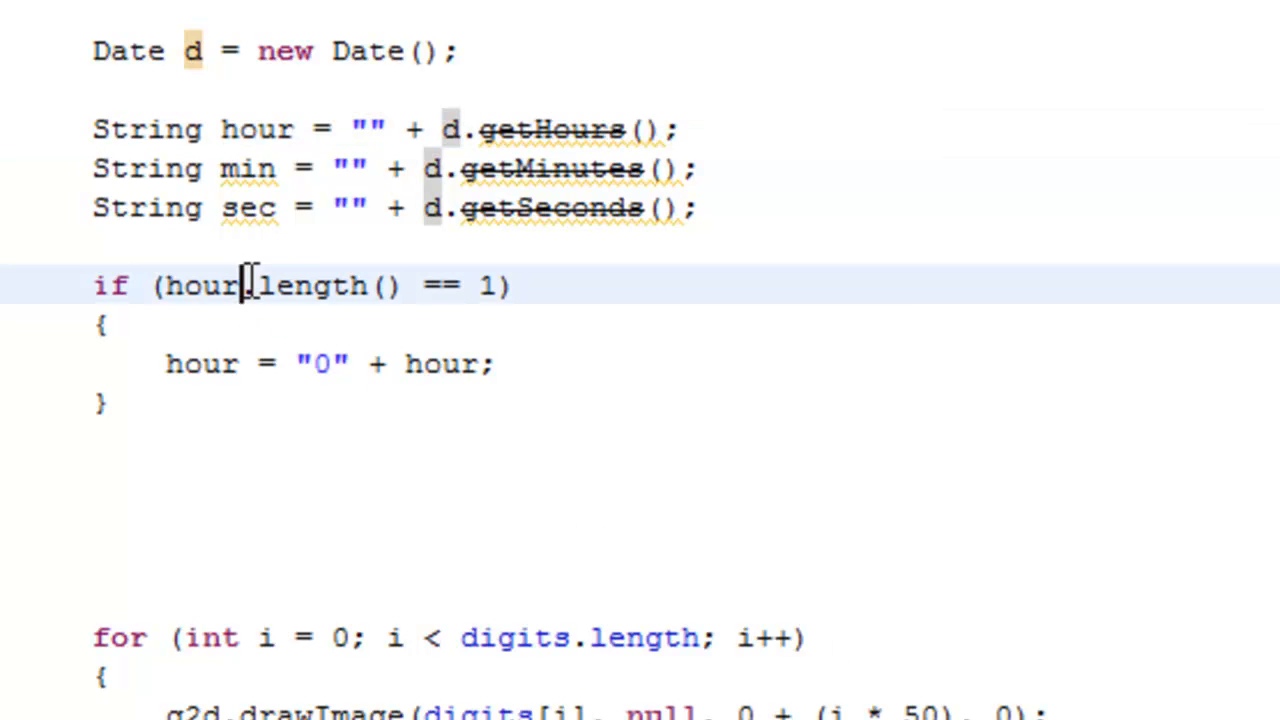
Step: Duplicate the padding block for min and sec
{"action": "double_click", "coordinate": [200, 285]}
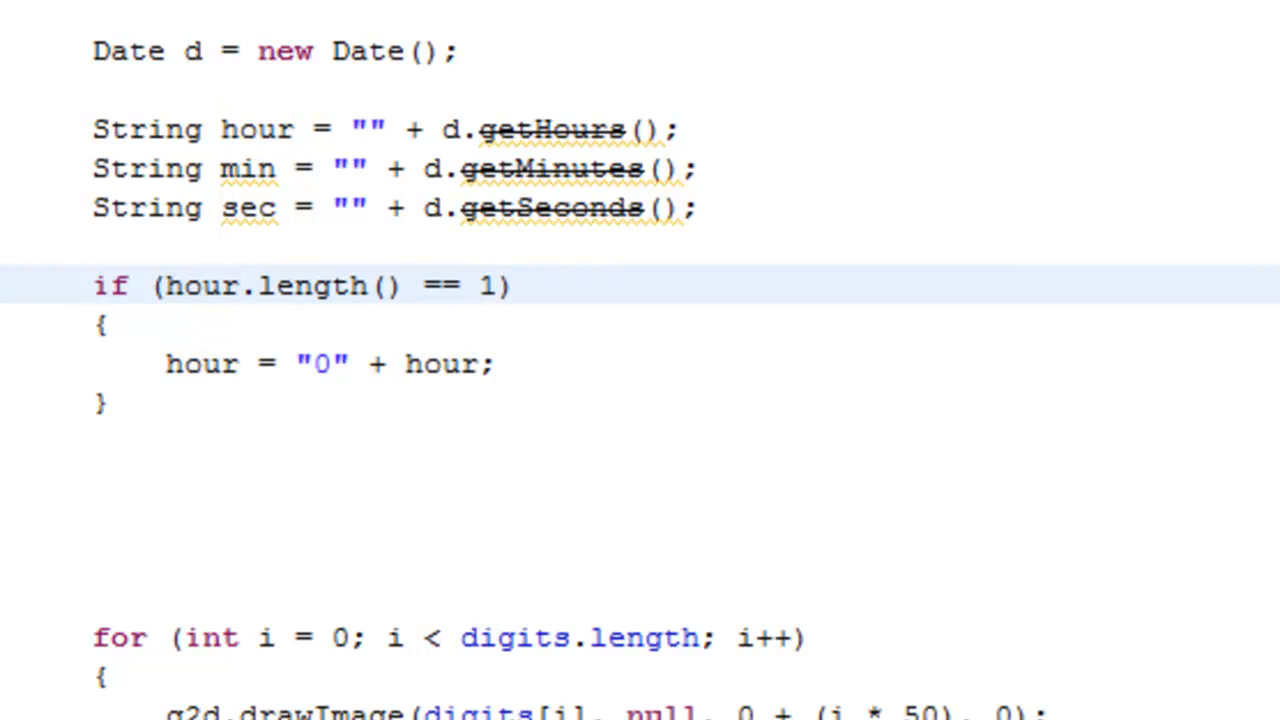
{"action": "left_click", "coordinate": [500, 363]}
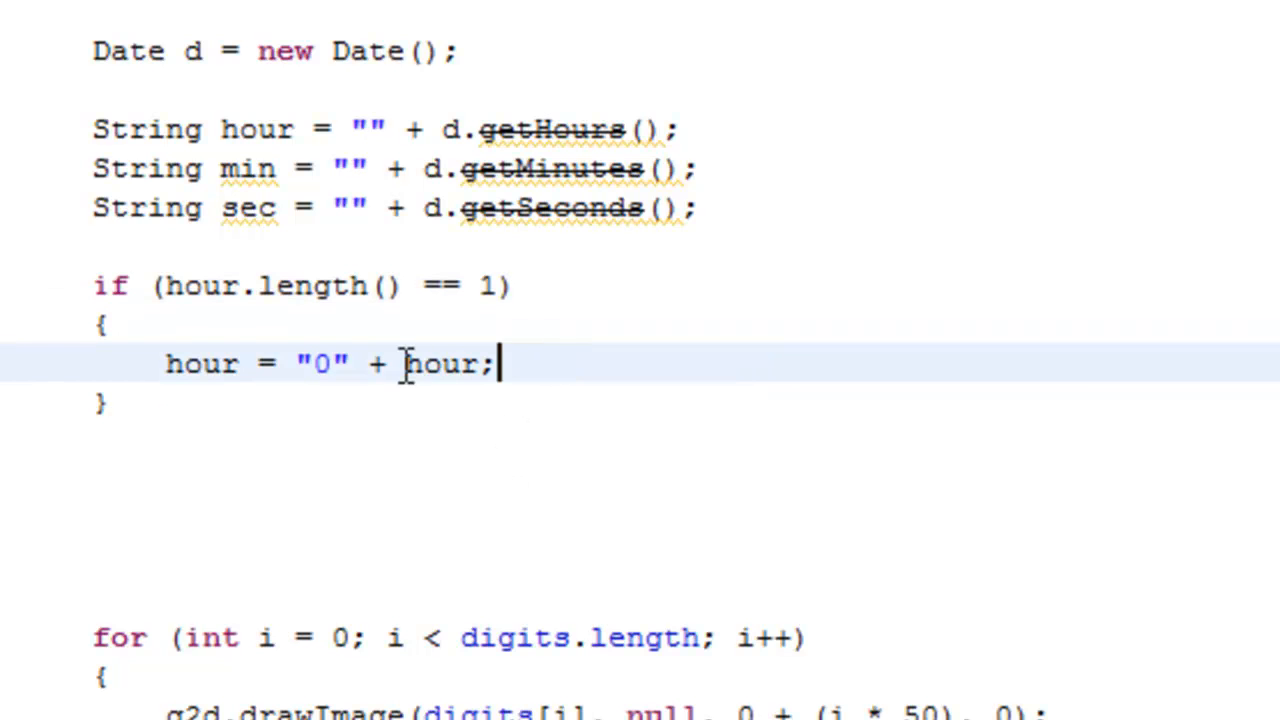
{"action": "left_click", "coordinate": [490, 285]}
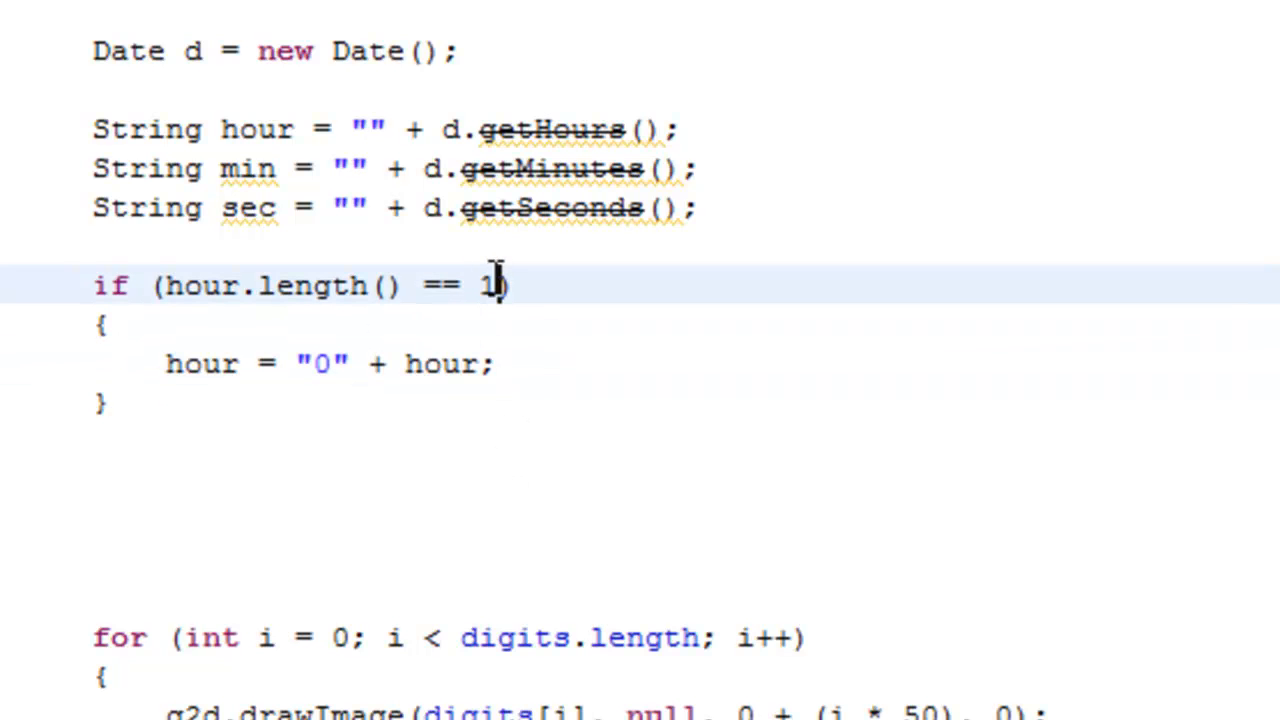
{"action": "double_click", "coordinate": [485, 286]}
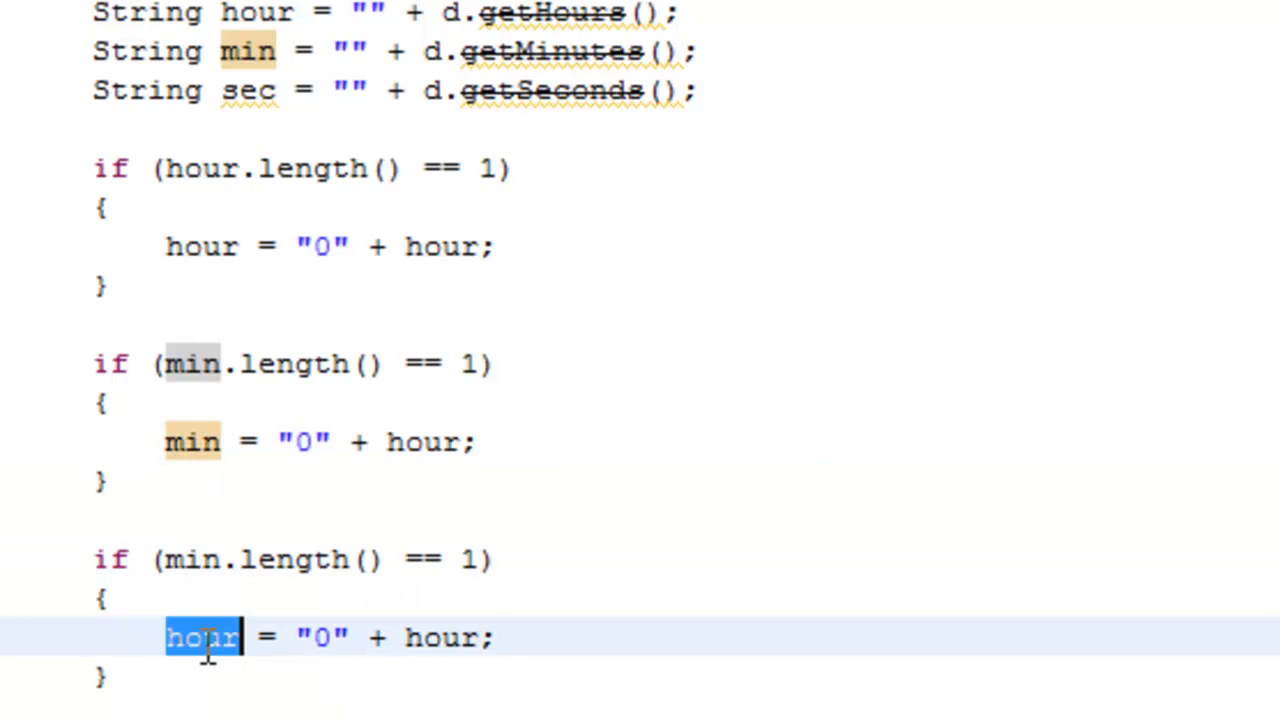
{"action": "type", "text": "sec"}
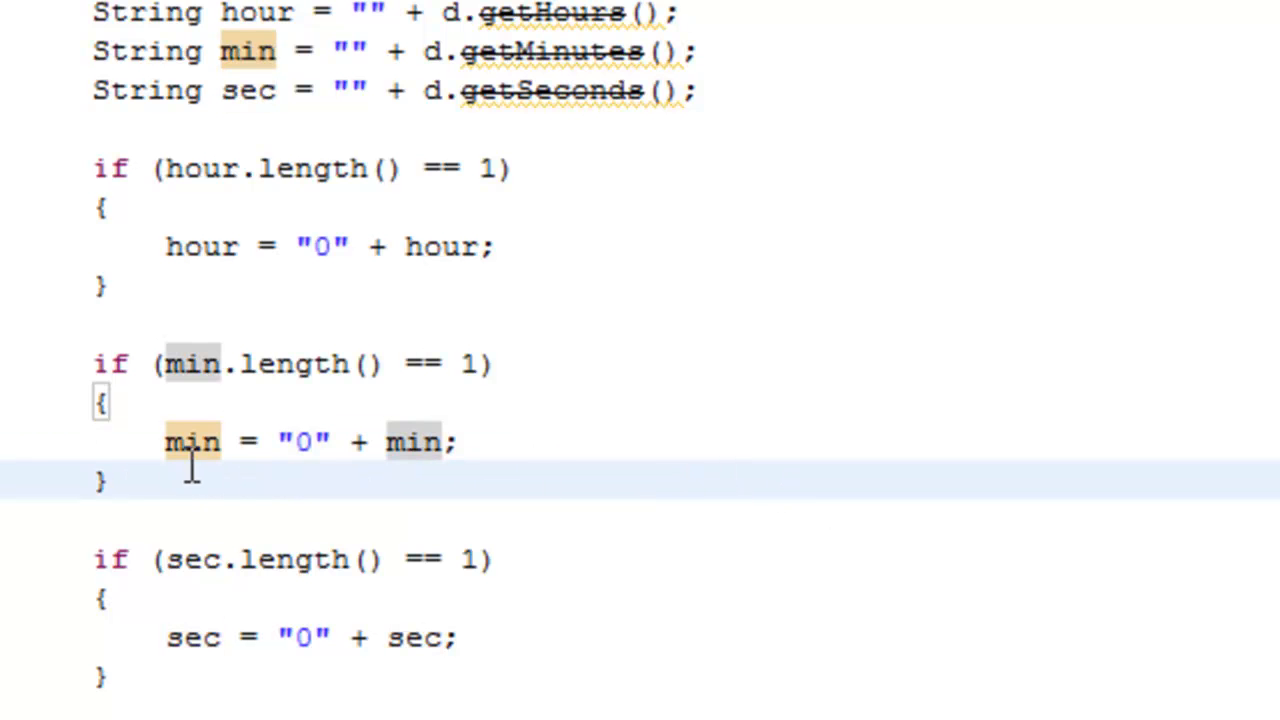
Step: Add System.out.println(sec) via syso and a g2d.drawImage(digits[i], null, 0 + (i * 50), 0) line
{"action": "left_click_drag", "start_coordinate": [170, 363], "coordinate": [110, 690]}
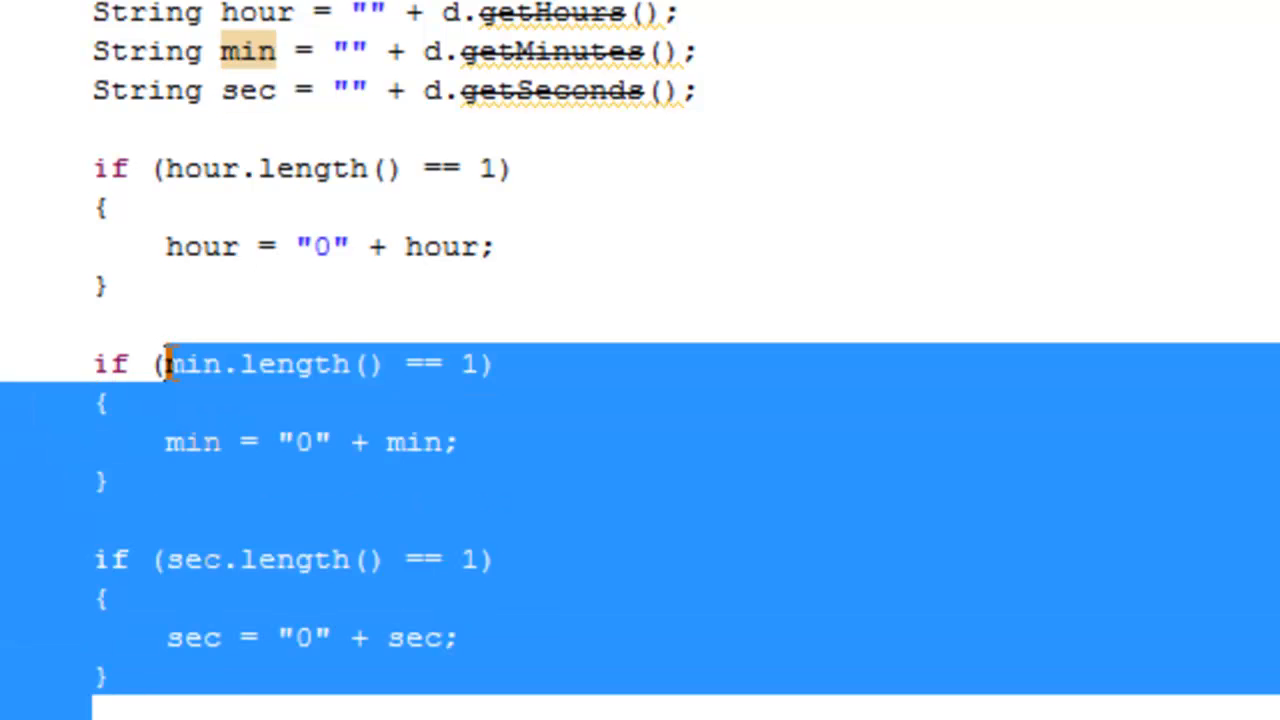
{"action": "left_click", "coordinate": [110, 401]}
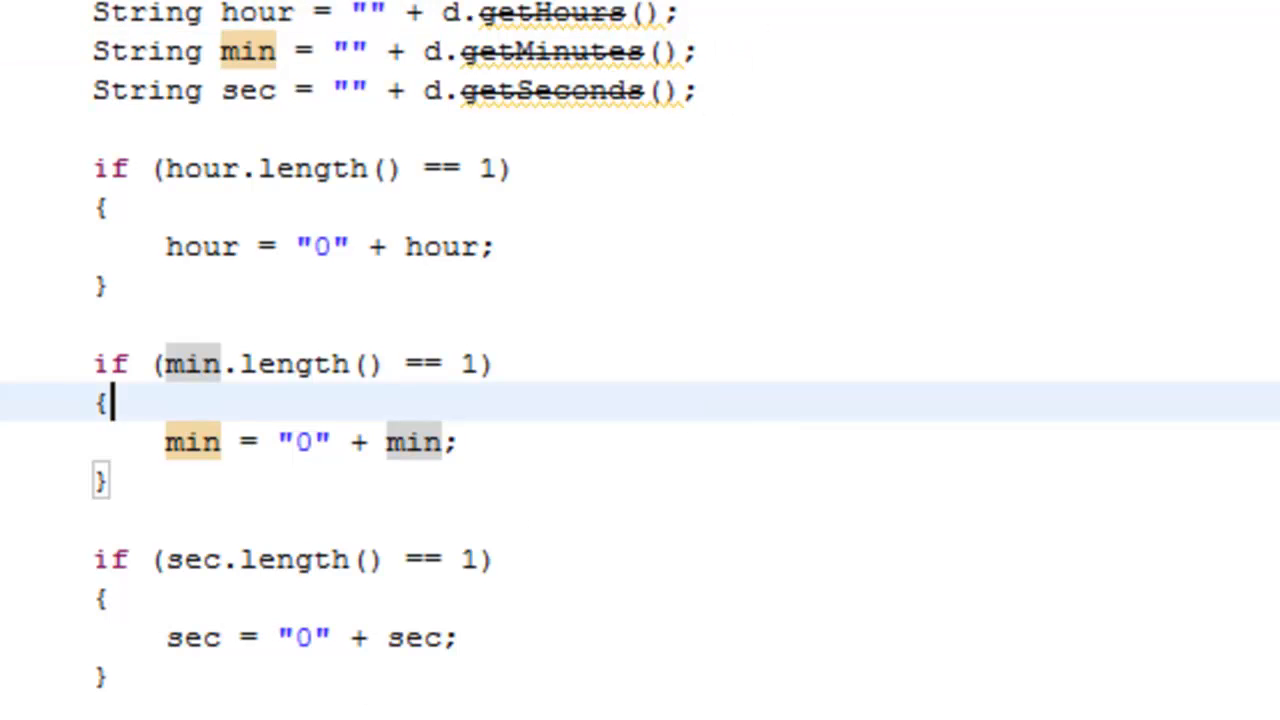
{"action": "type", "text": "syso"}
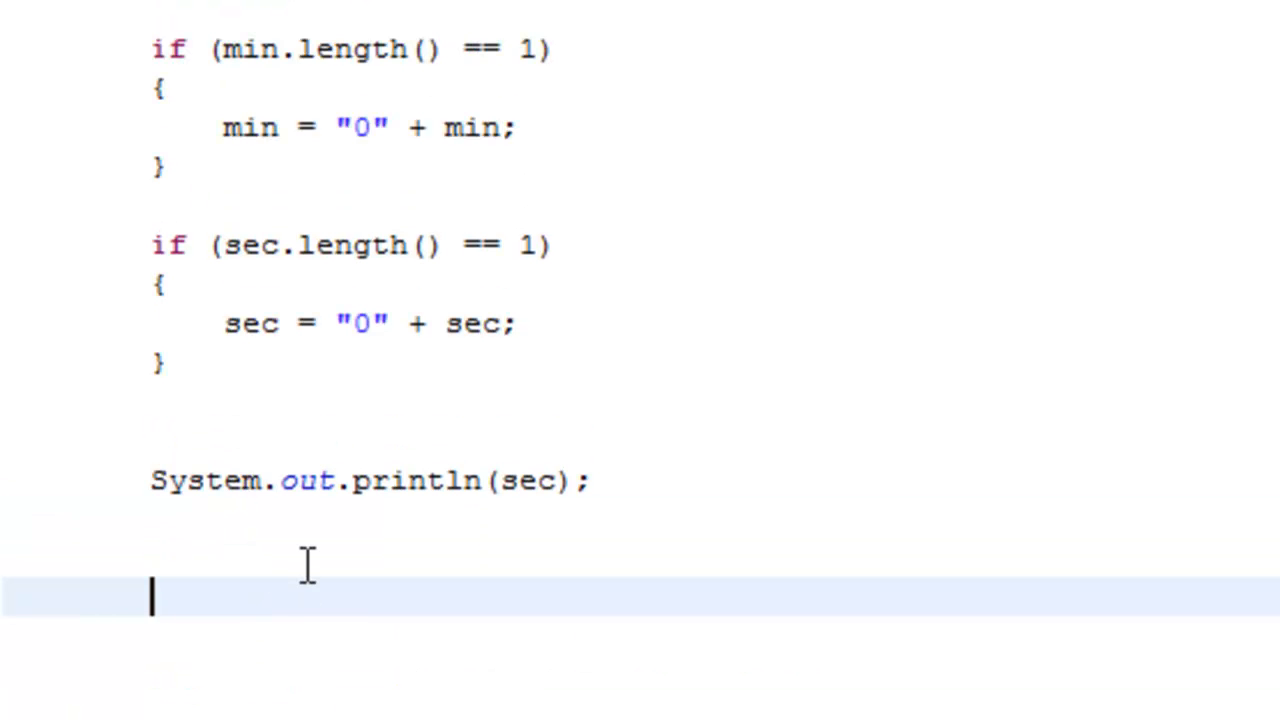
{"action": "type", "text": "g2d.drawImage(digits[i], null, 0 + (i * 50), 0);"}
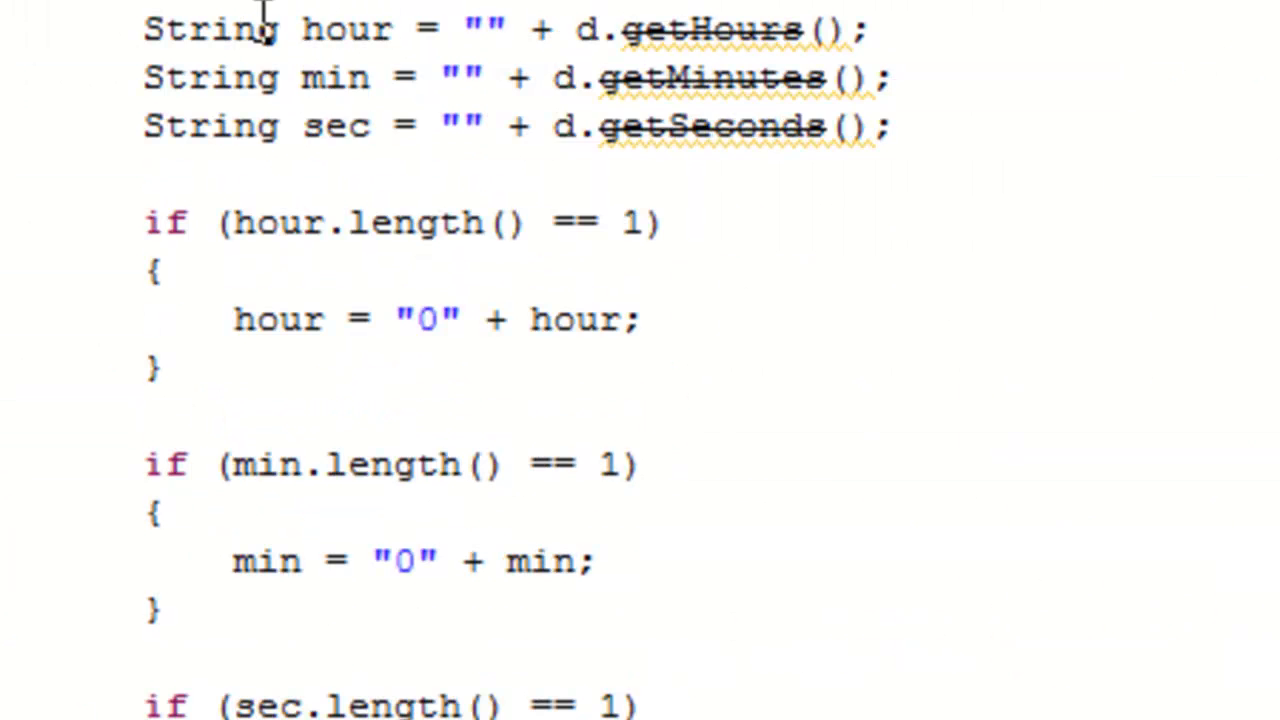
{"action": "scroll", "scroll_direction": "down", "scroll_amount": 3}
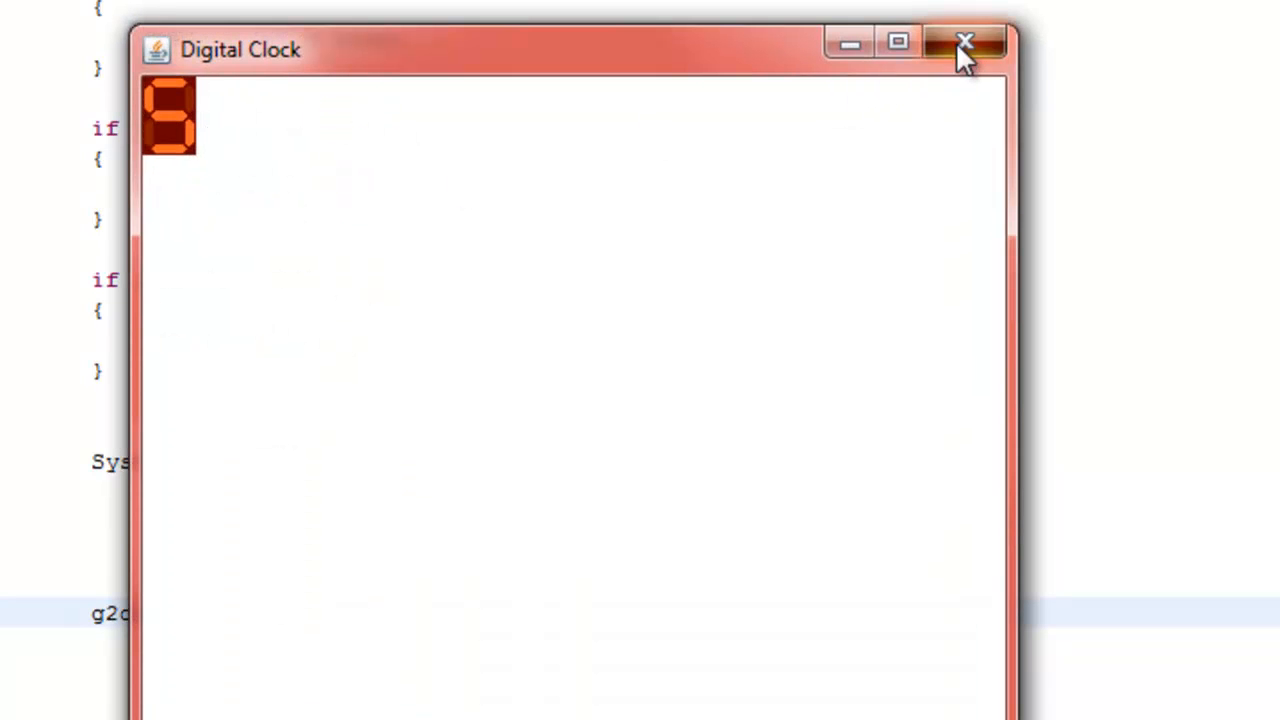
{"action": "left_click", "coordinate": [964, 43]}
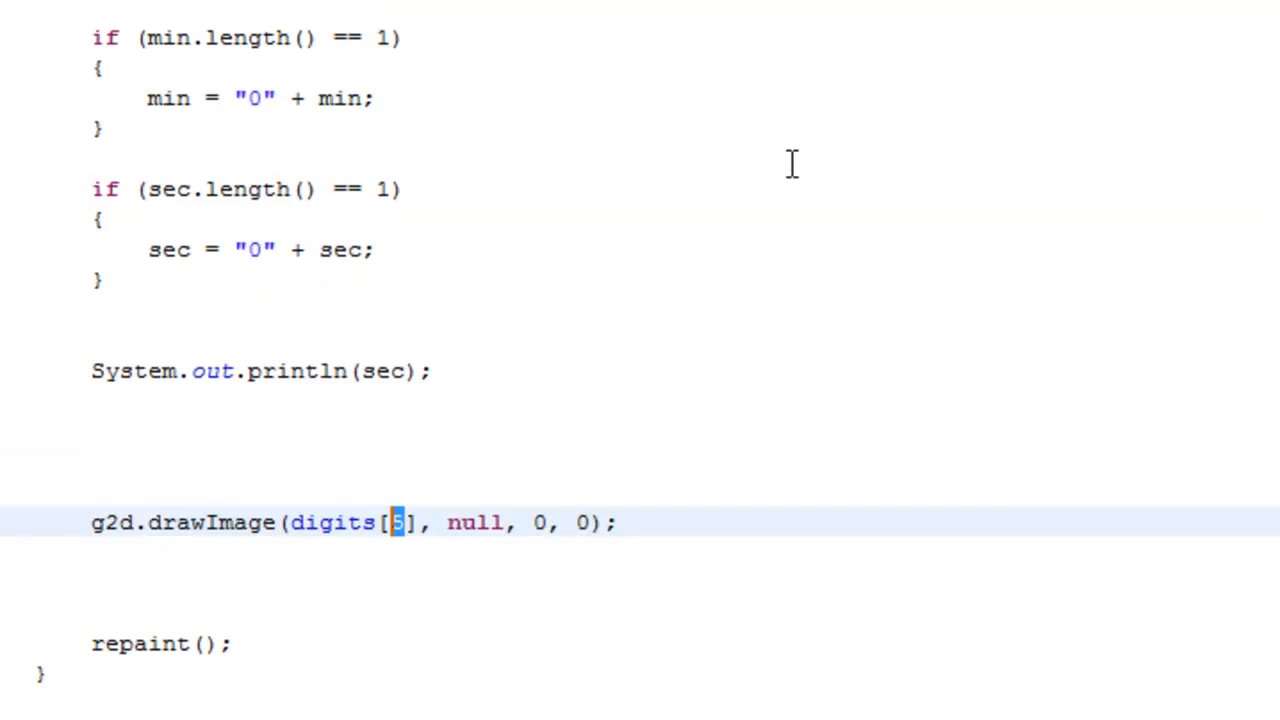
Step: Replace the fixed digit index 5 with Integer.parseInt(hour.substring(0, 1)), check the clock, then close it
{"action": "key", "text": "Backspace"}
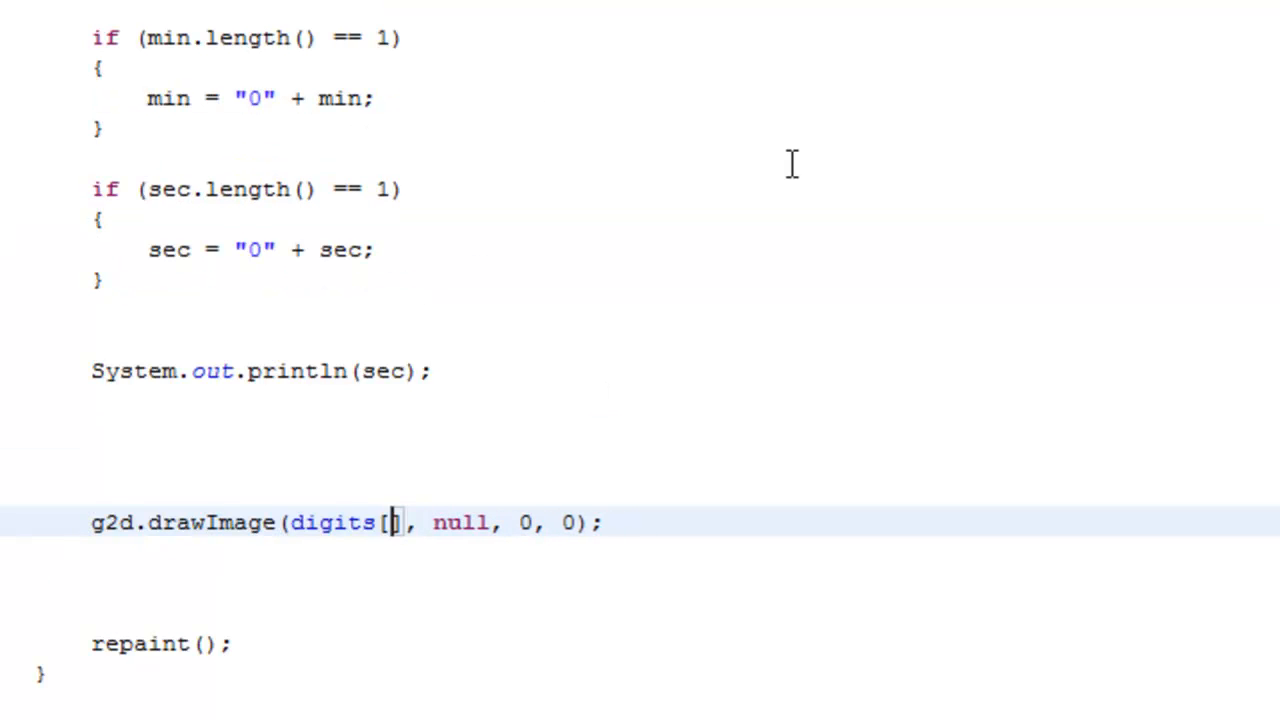
{"action": "type", "text": "Integer.parseInt(hour"}
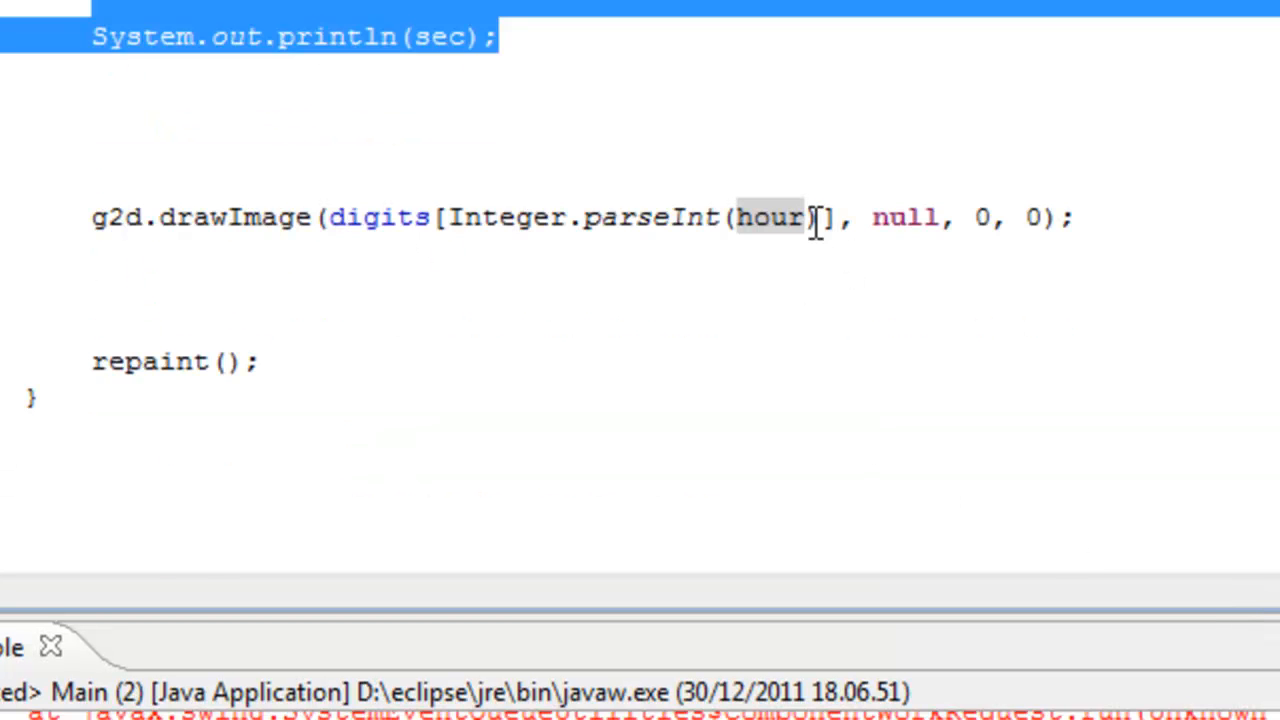
{"action": "type", "text": ".s"}
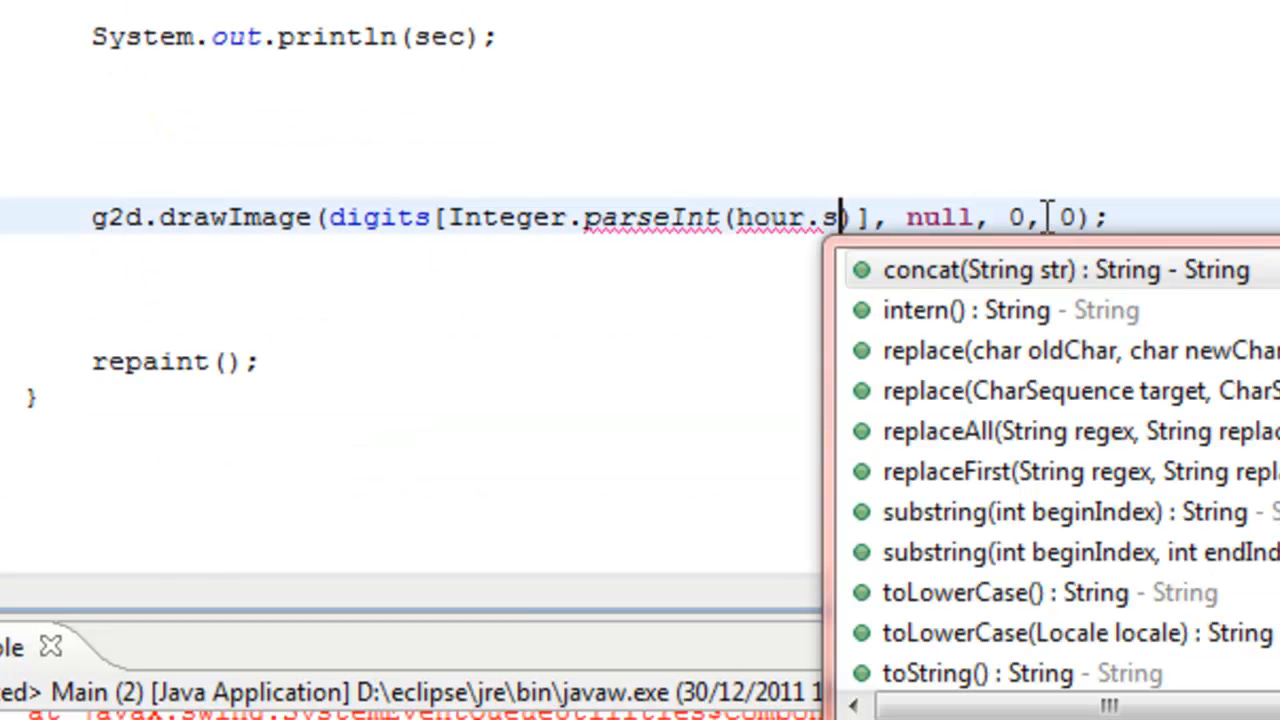
{"action": "type", "text": "u"}
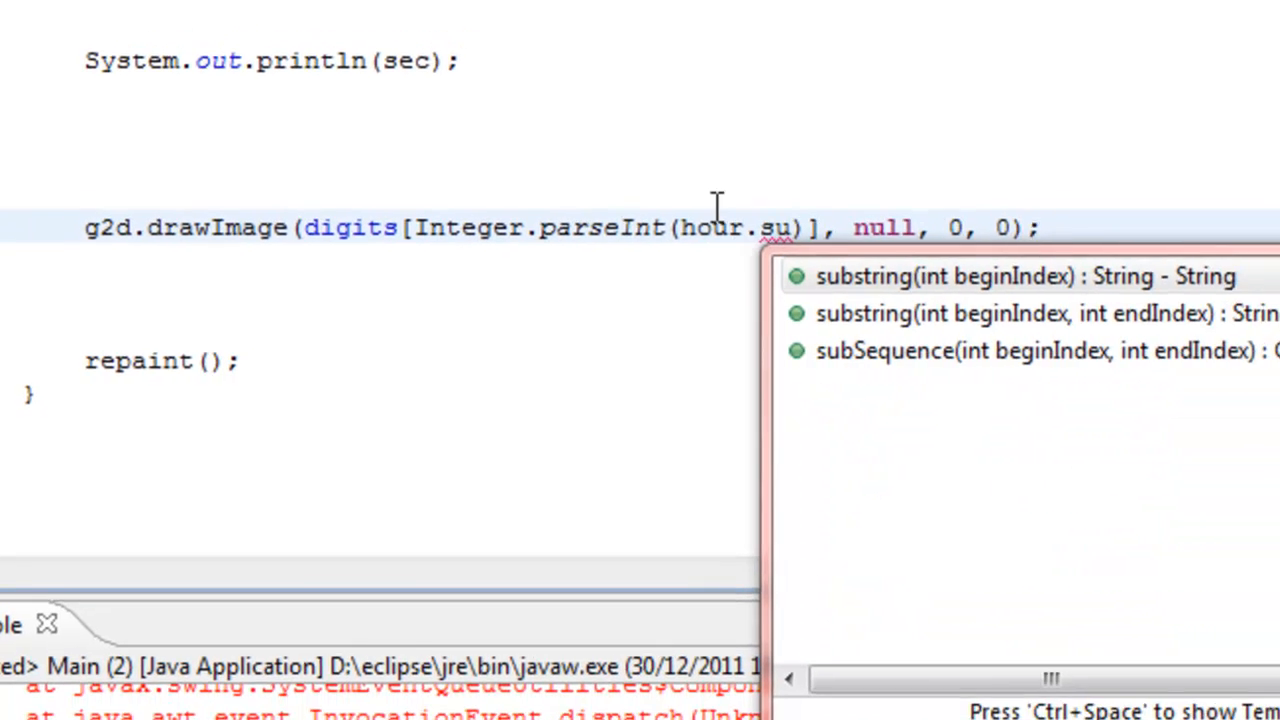
{"action": "left_click", "coordinate": [1020, 313]}
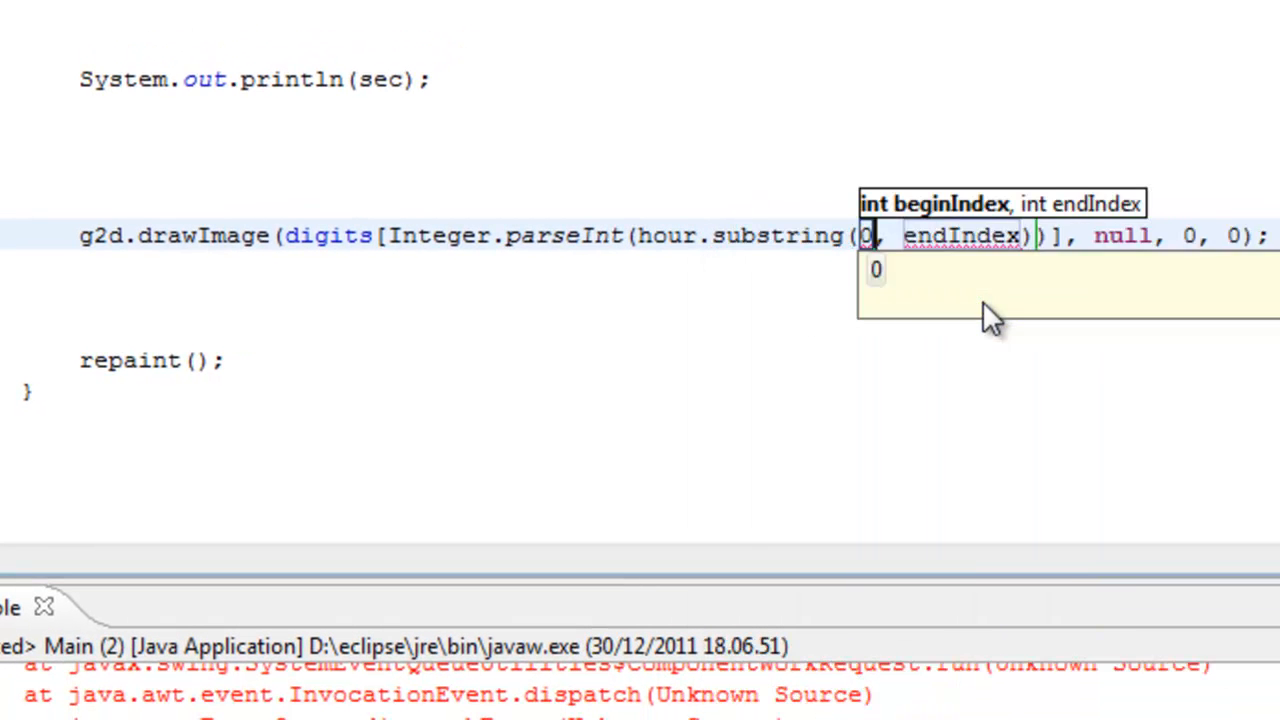
{"action": "type", "text": ", 1"}
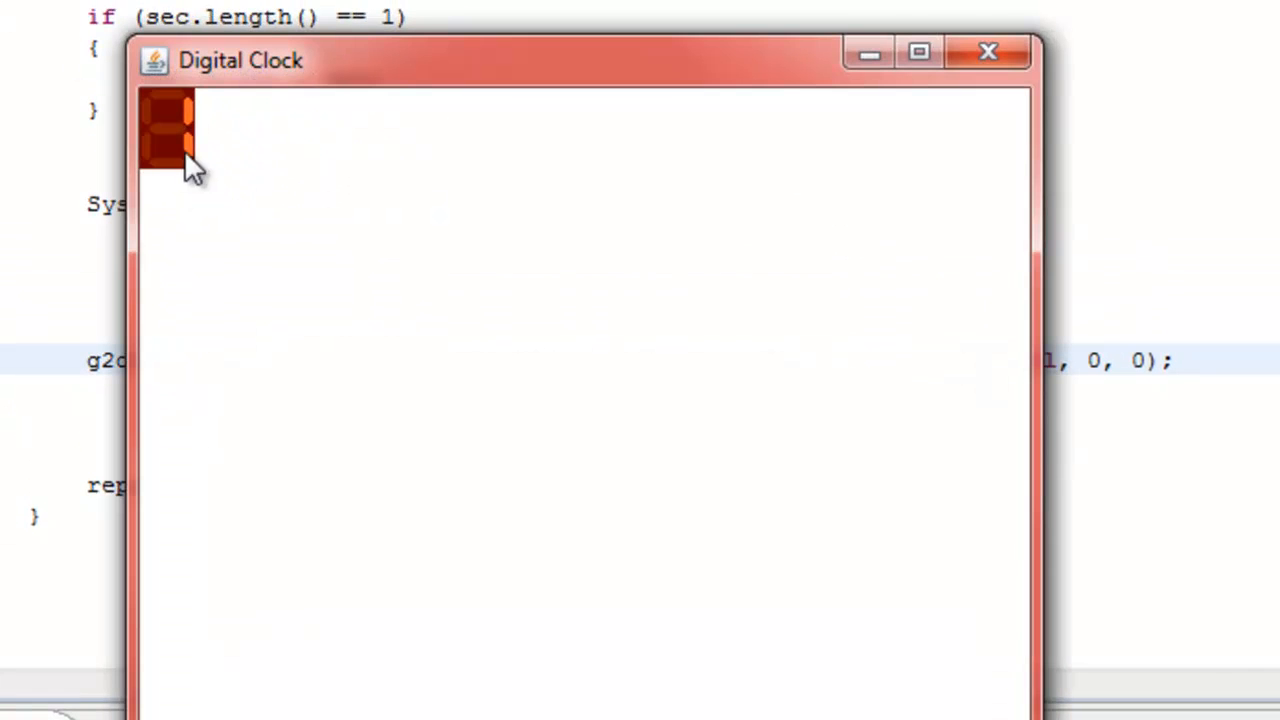
{"action": "mouse_move", "coordinate": [195, 180]}
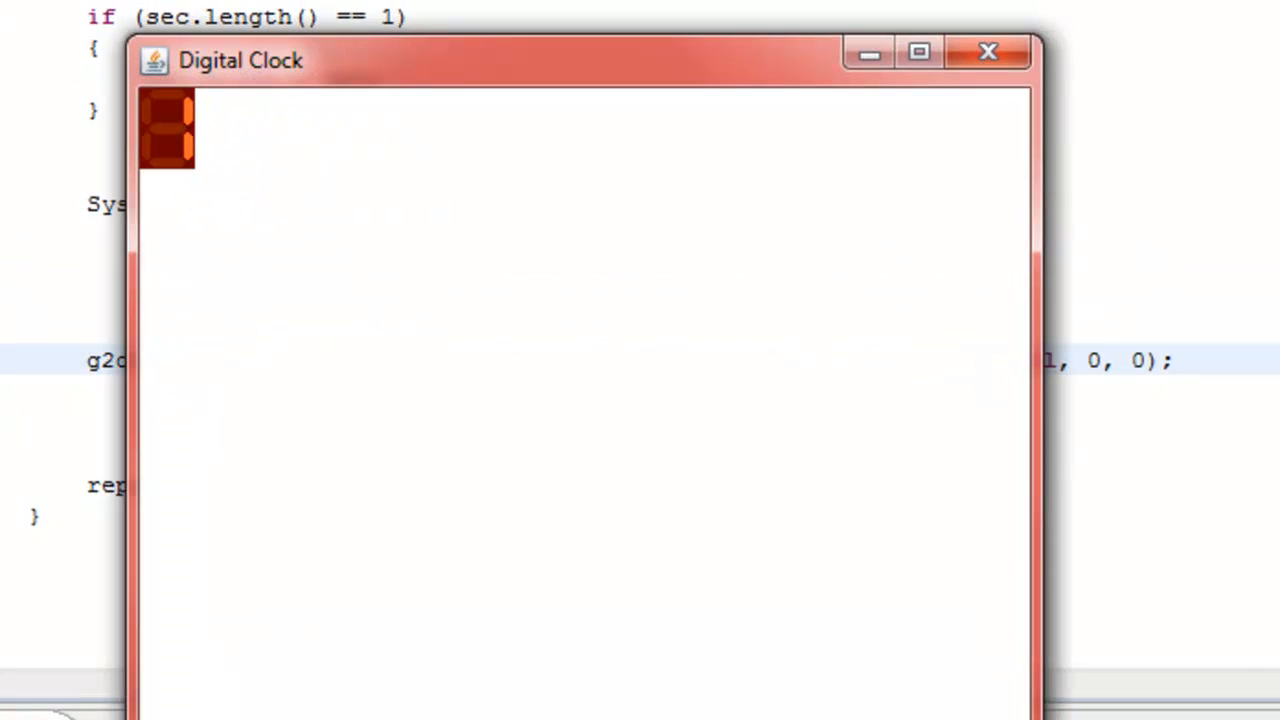
{"action": "mouse_move", "coordinate": [1005, 90]}
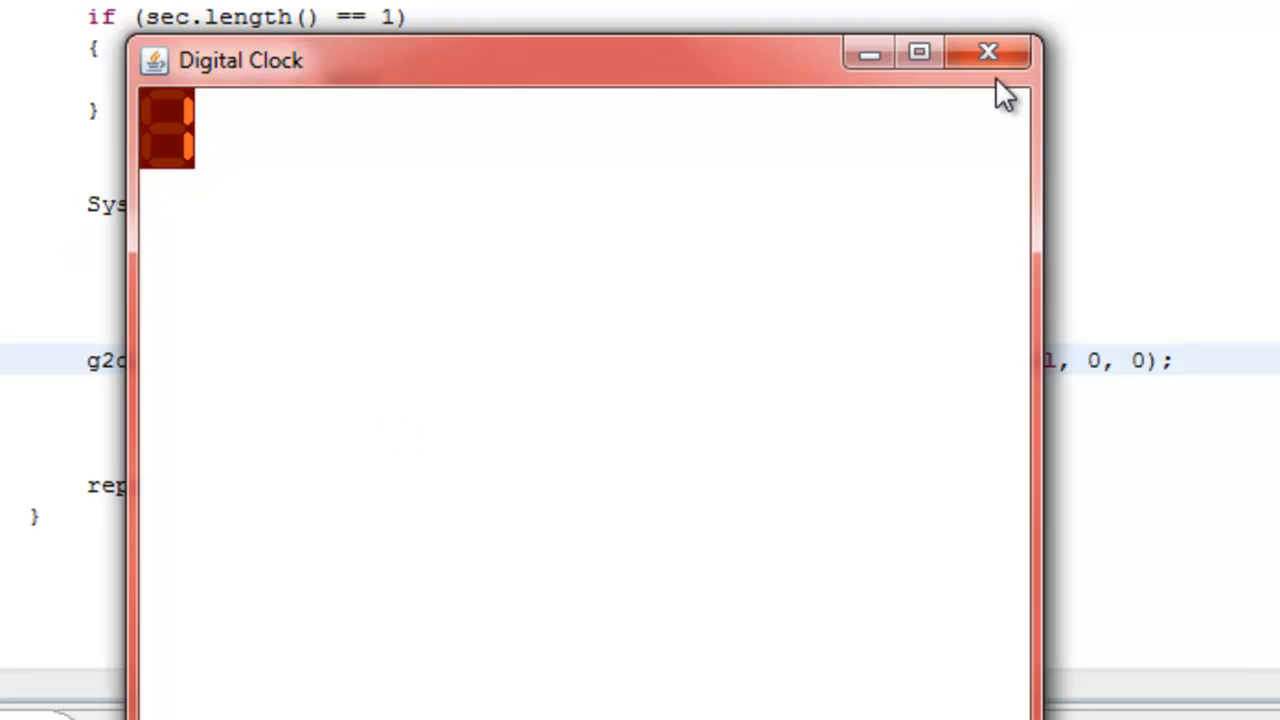
{"action": "left_click", "coordinate": [987, 52]}
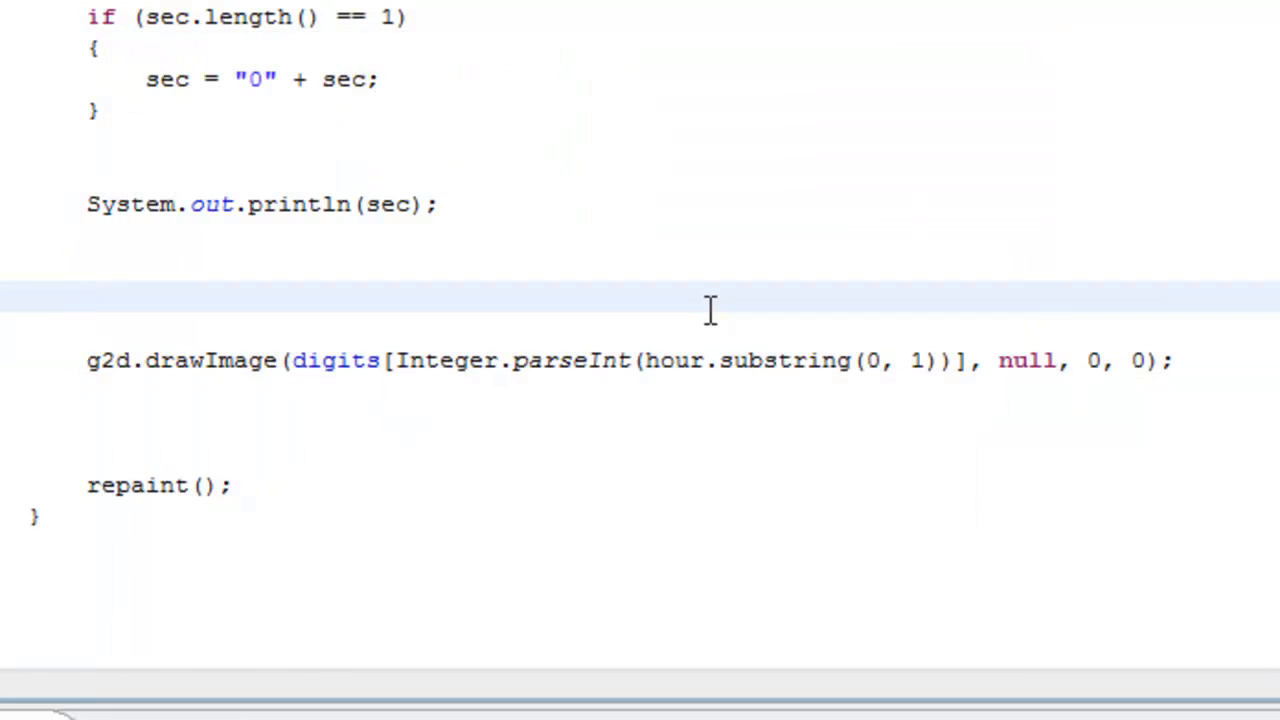
Step: Declare int x = 0 and advance it with x += digits[0].getWidth();
{"action": "key", "text": "enter"}
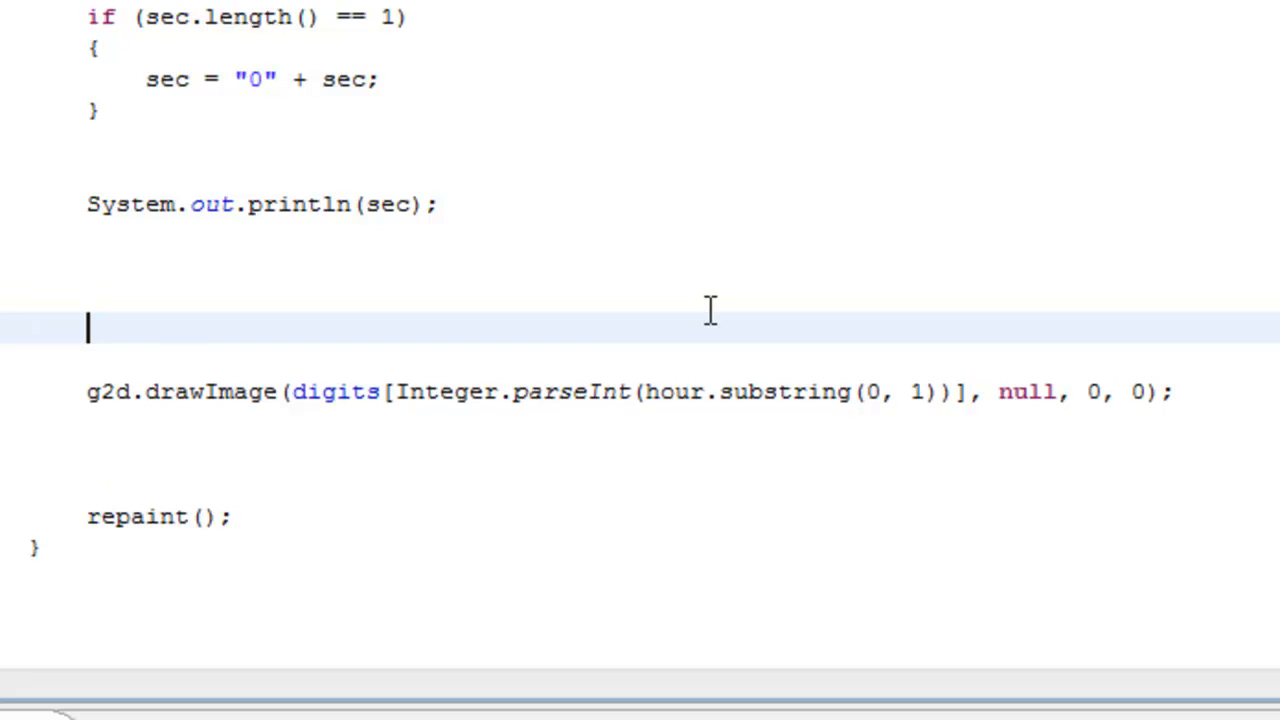
{"action": "type", "text": "int"}
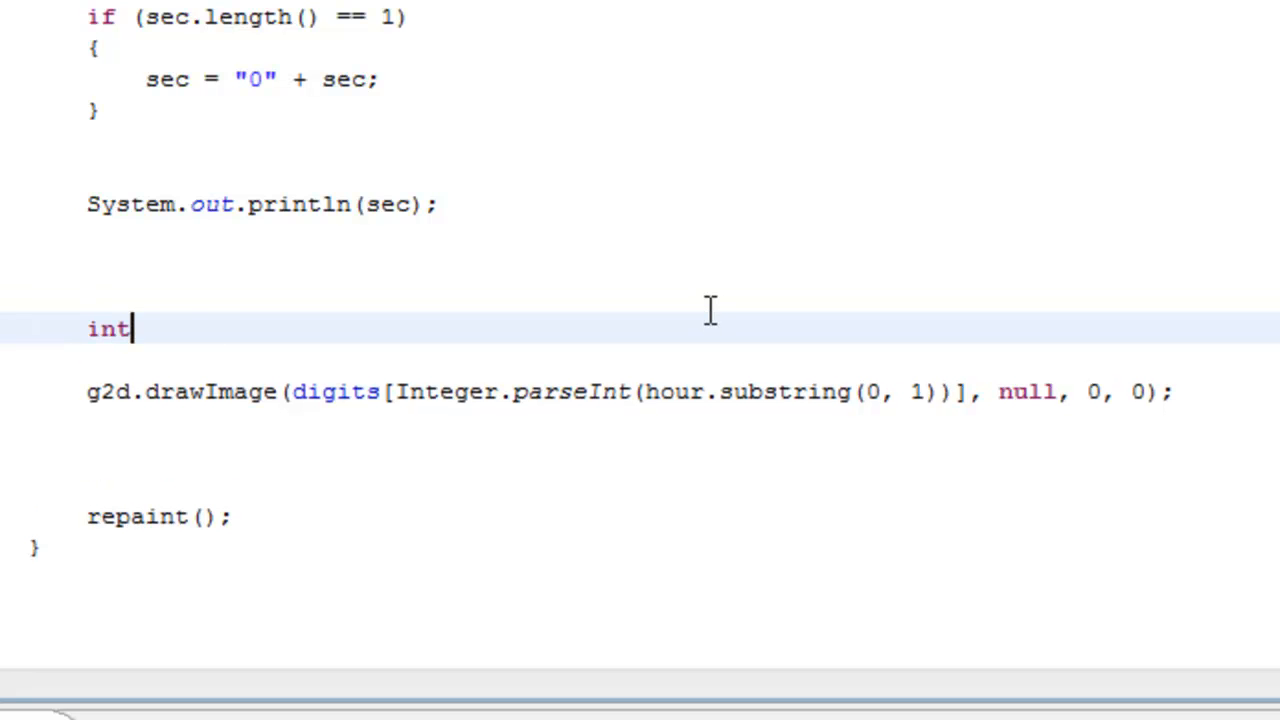
{"action": "type", "text": "x = 0;"}
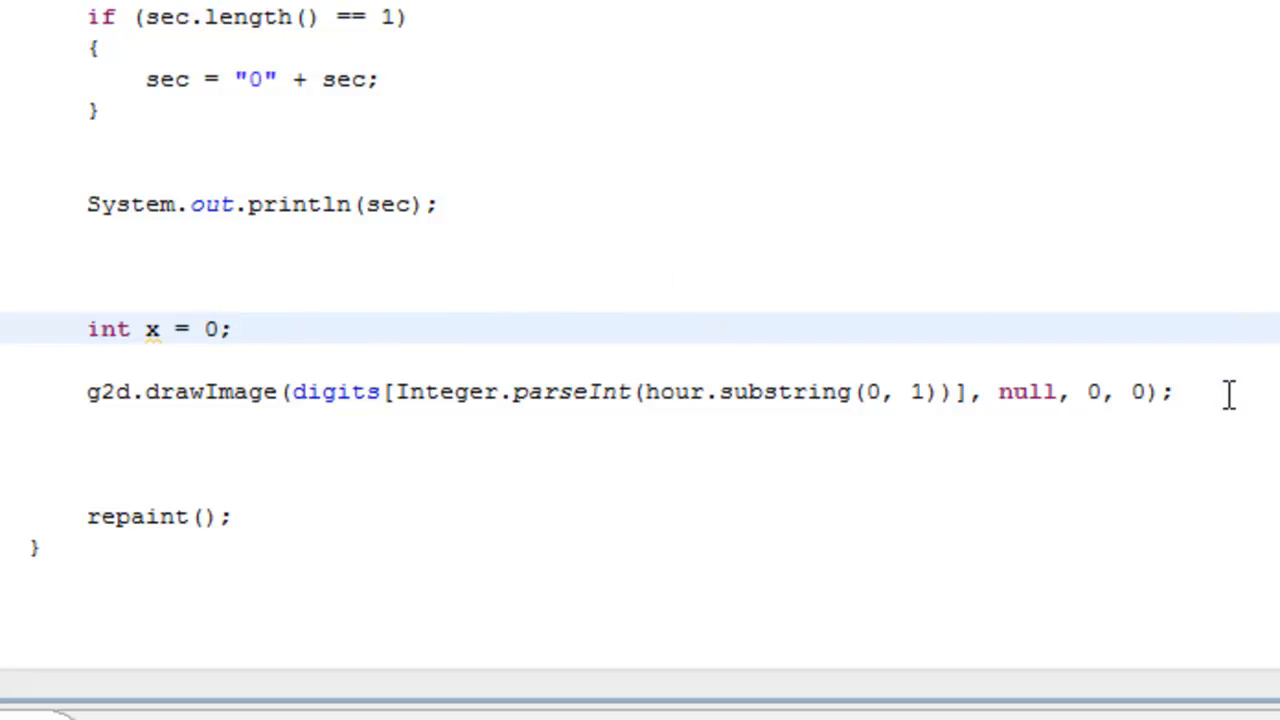
{"action": "type", "text": "x +"}
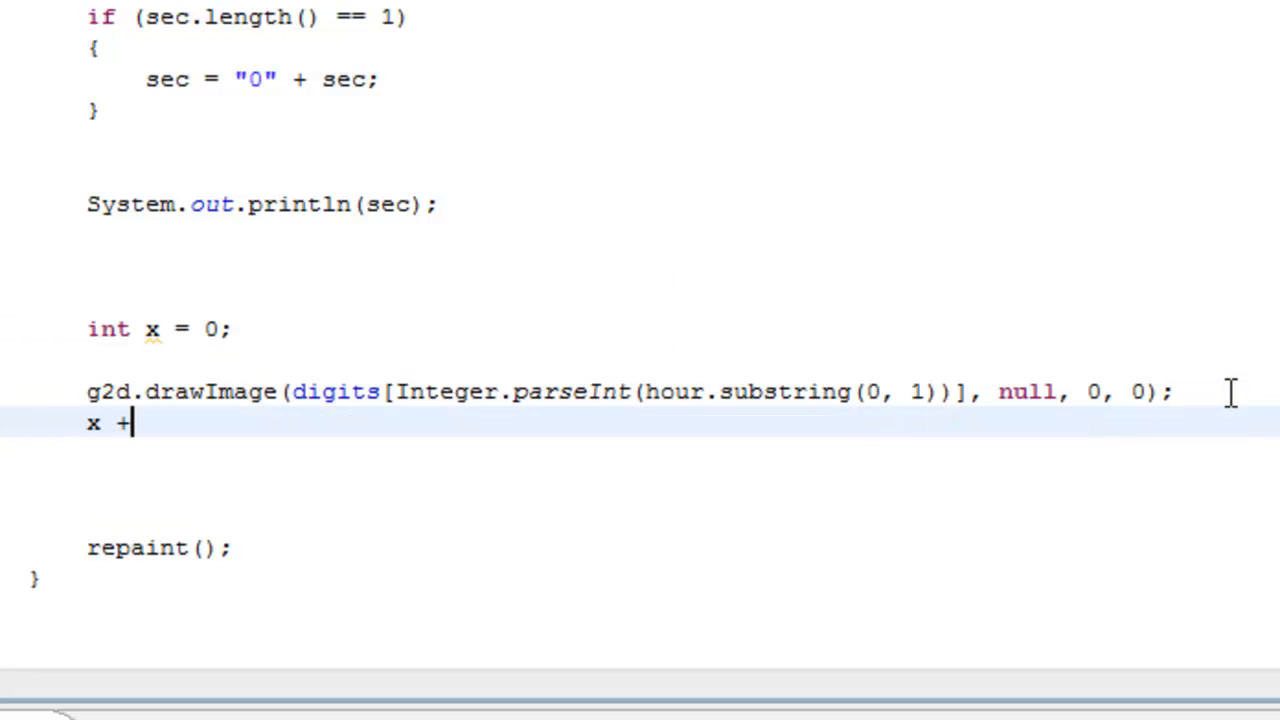
{"action": "type", "text": "="}
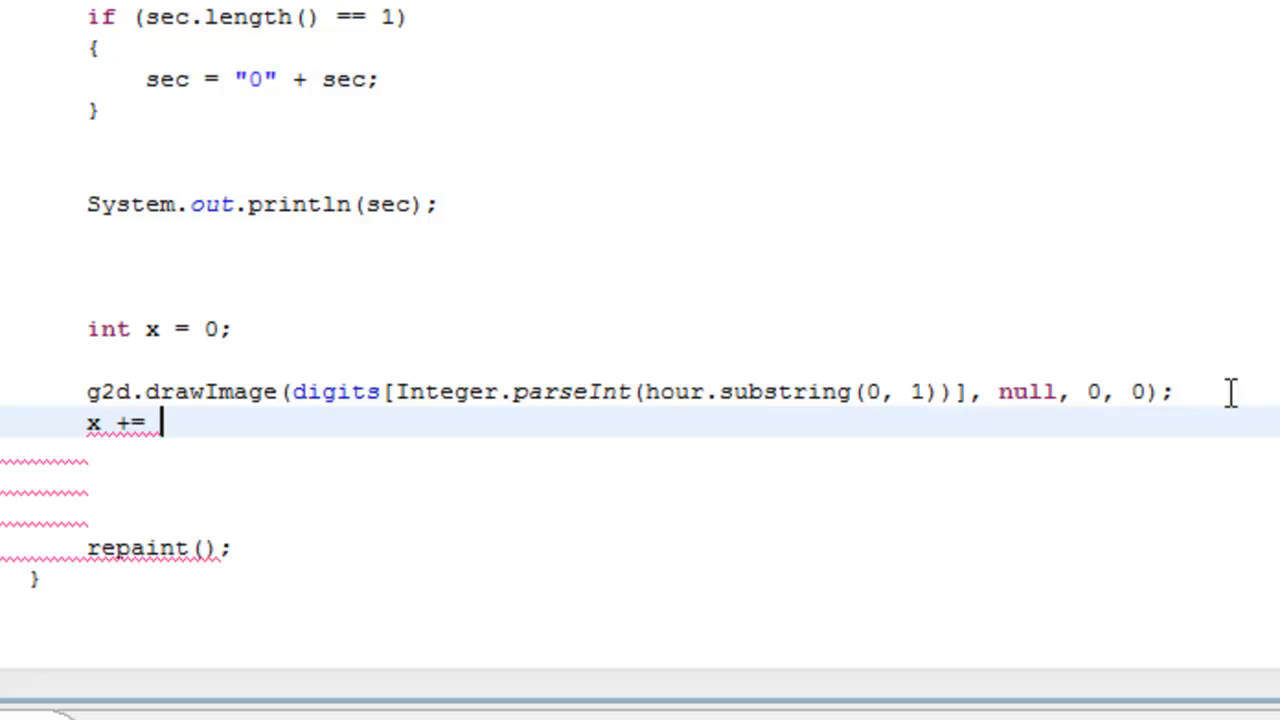
{"action": "type", "text": "digig"}
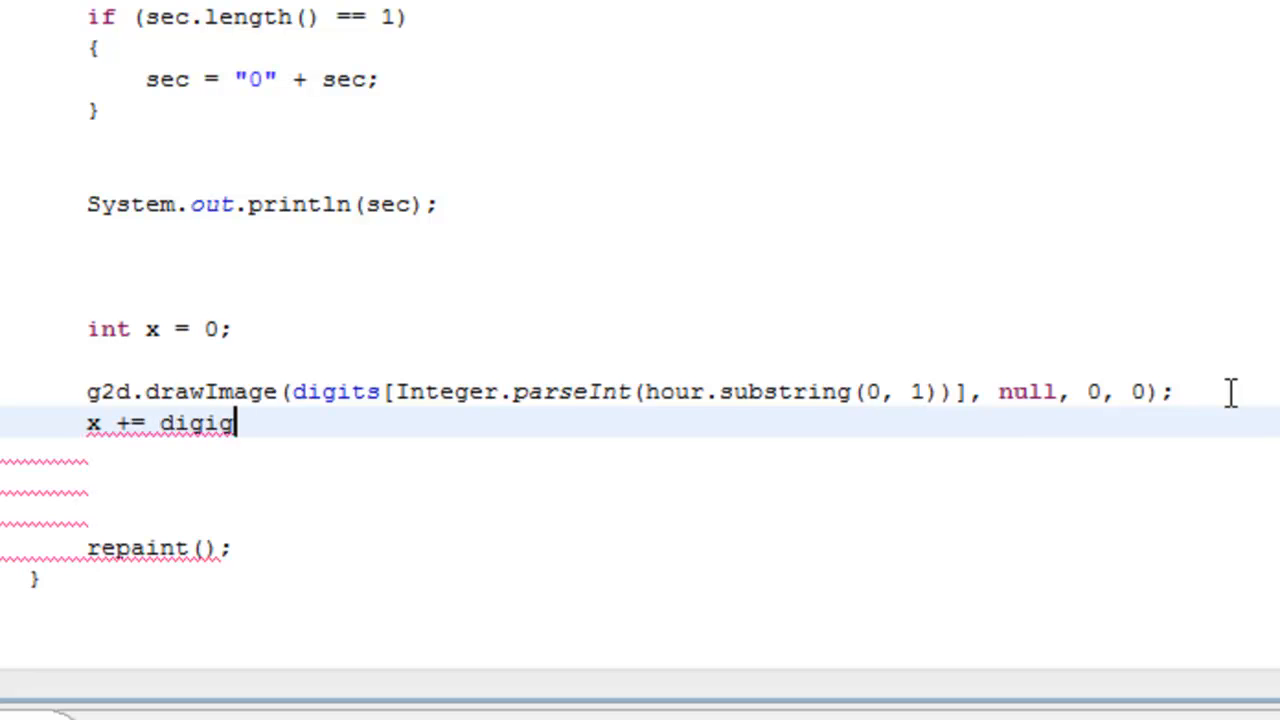
{"action": "type", "text": "ts"}
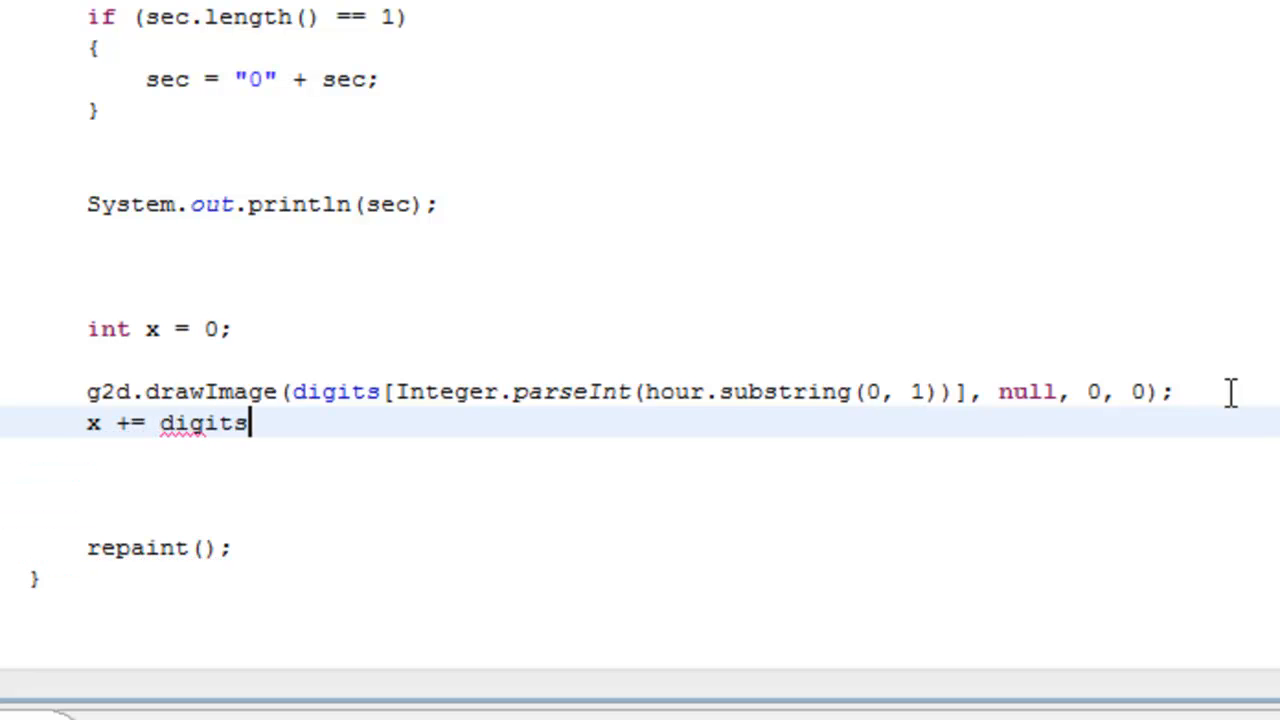
{"action": "type", "text": "[0]"}
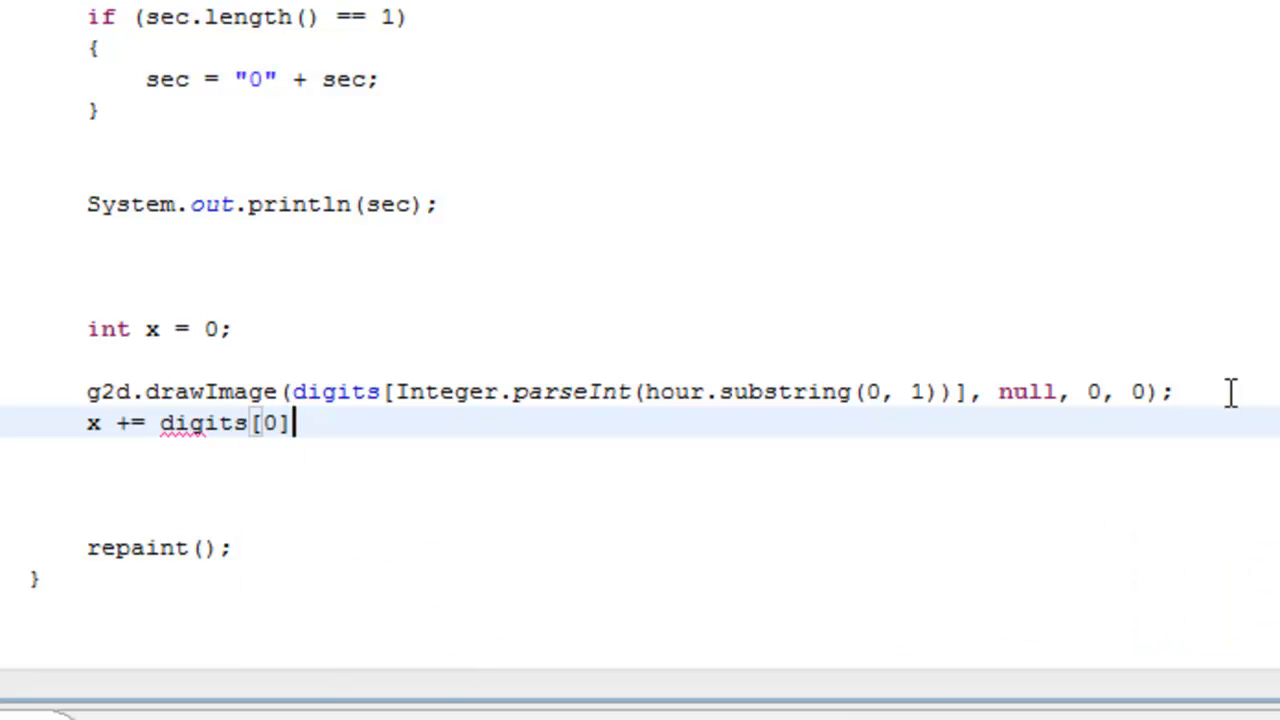
{"action": "type", "text": ".getWidth()"}
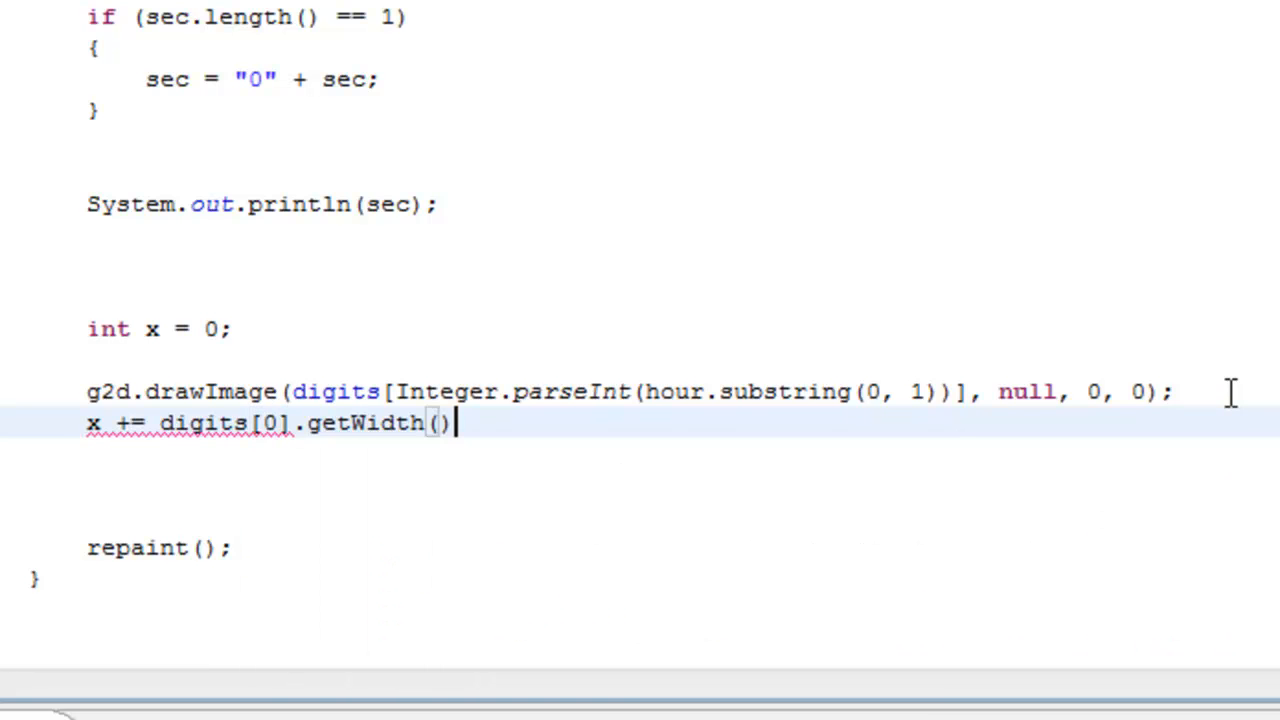
{"action": "type", "text": ";"}
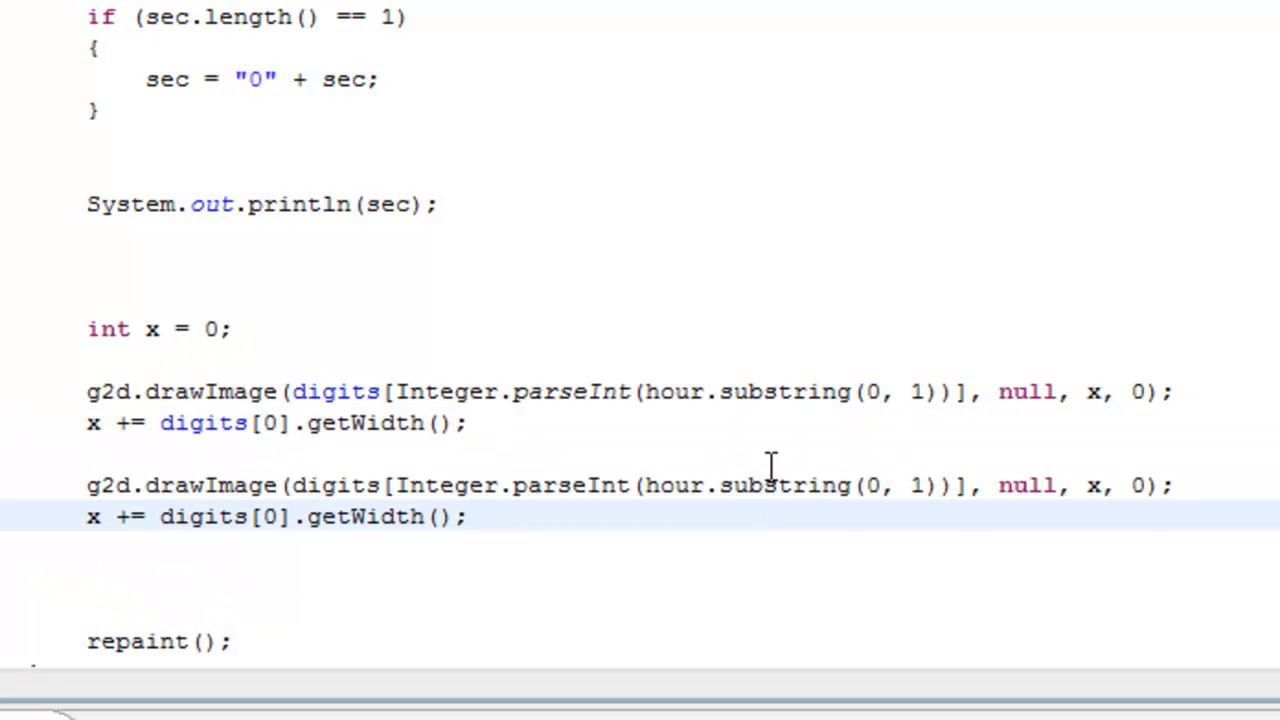
{"action": "left_click", "coordinate": [870, 485]}
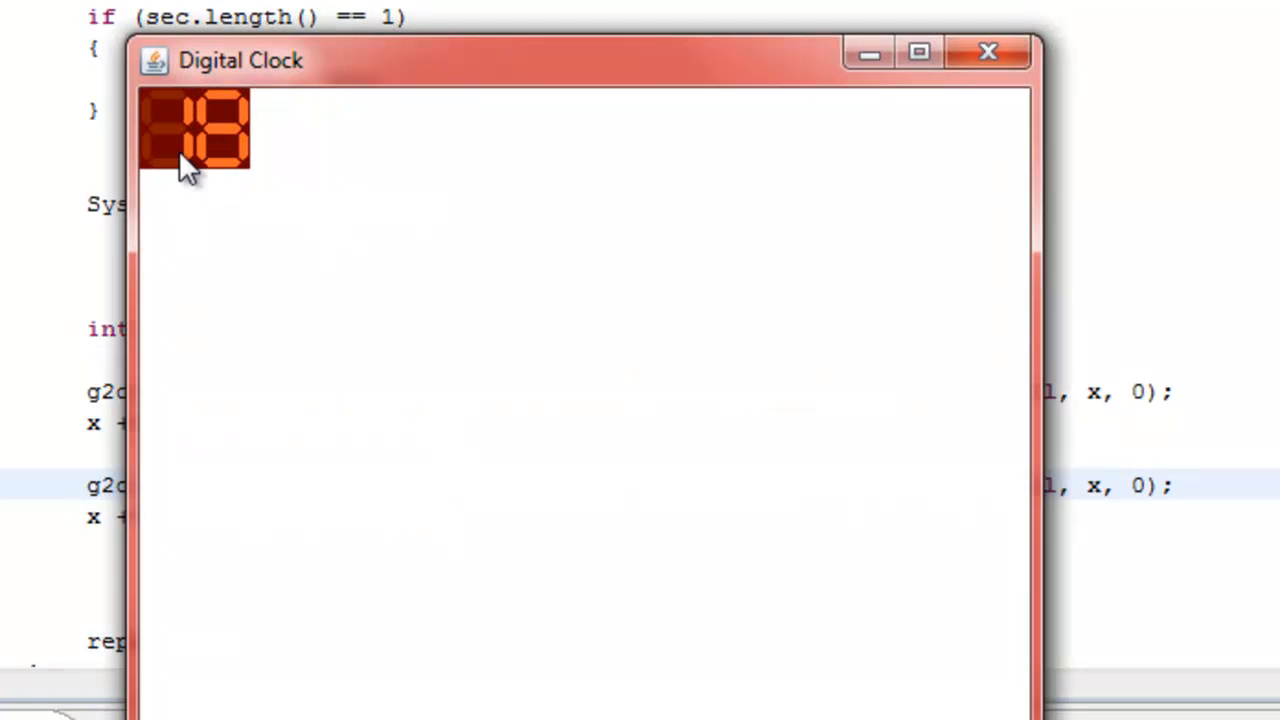
{"action": "mouse_move", "coordinate": [865, 450]}
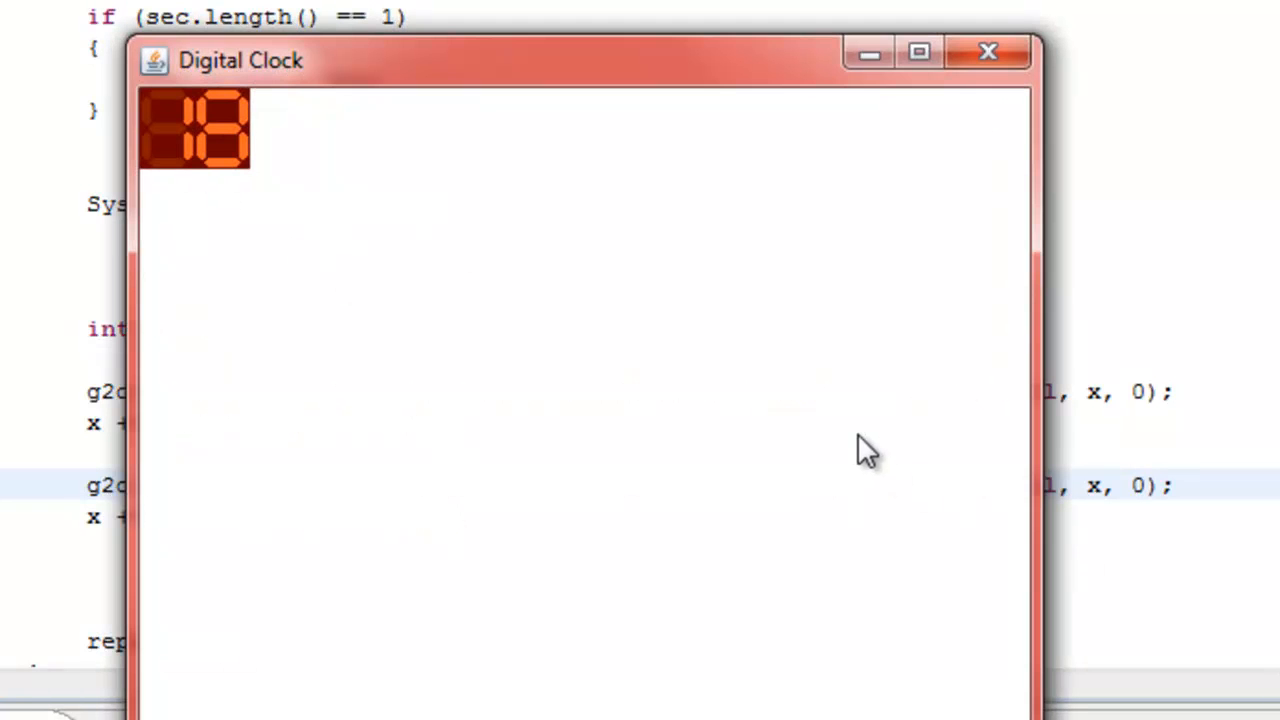
{"action": "mouse_move", "coordinate": [988, 52]}
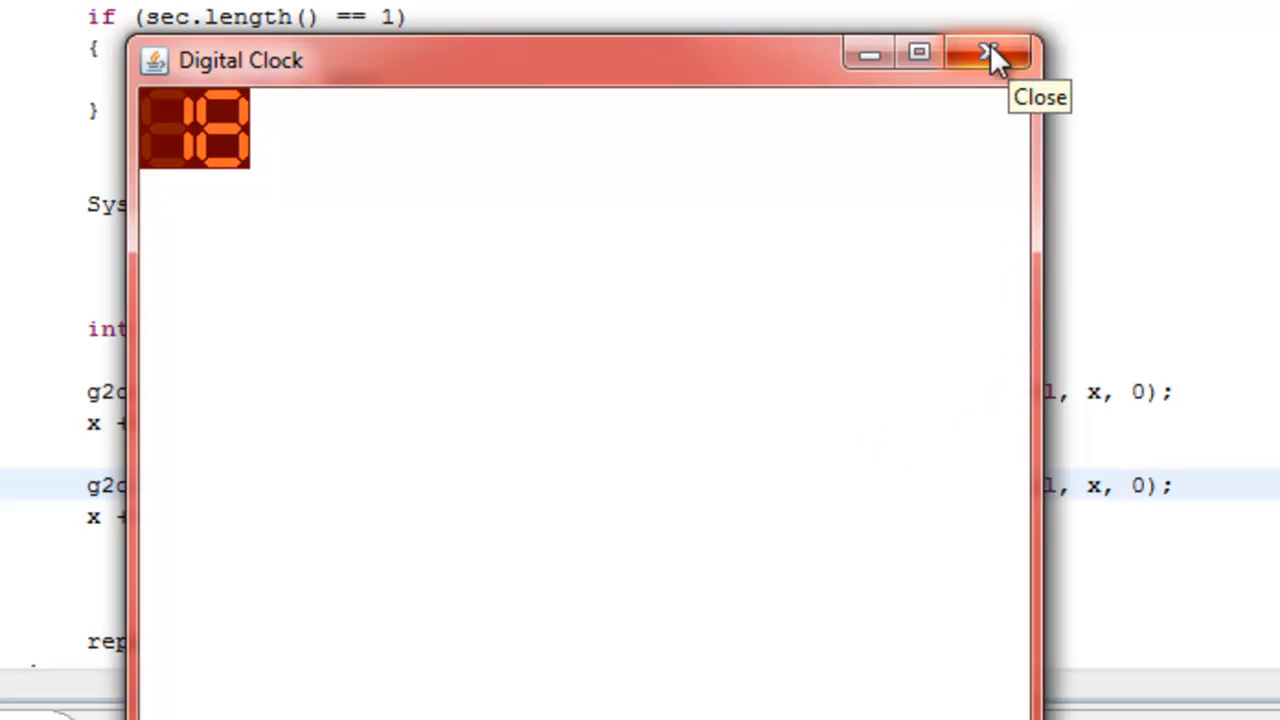
{"action": "left_click", "coordinate": [990, 53]}
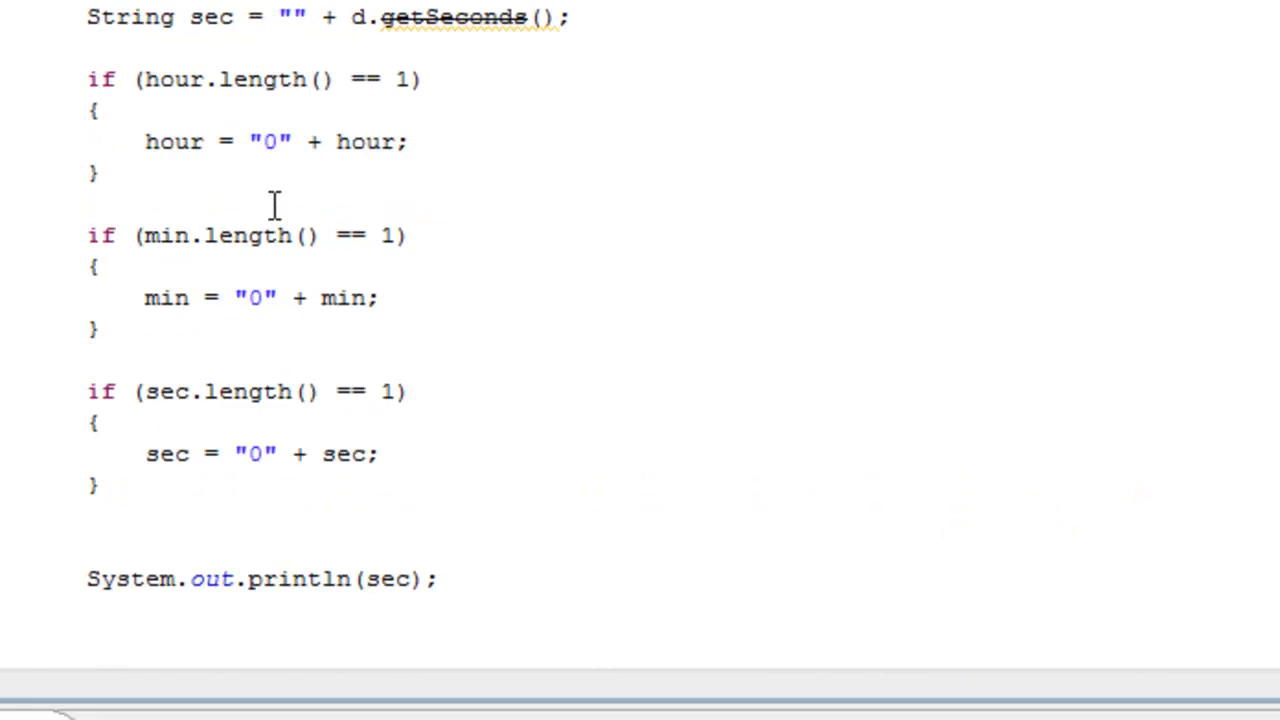
Step: Start an if block testing Integer.parseInt(sec) % 2 == 0
{"action": "scroll", "scroll_direction": "down", "scroll_amount": 3}
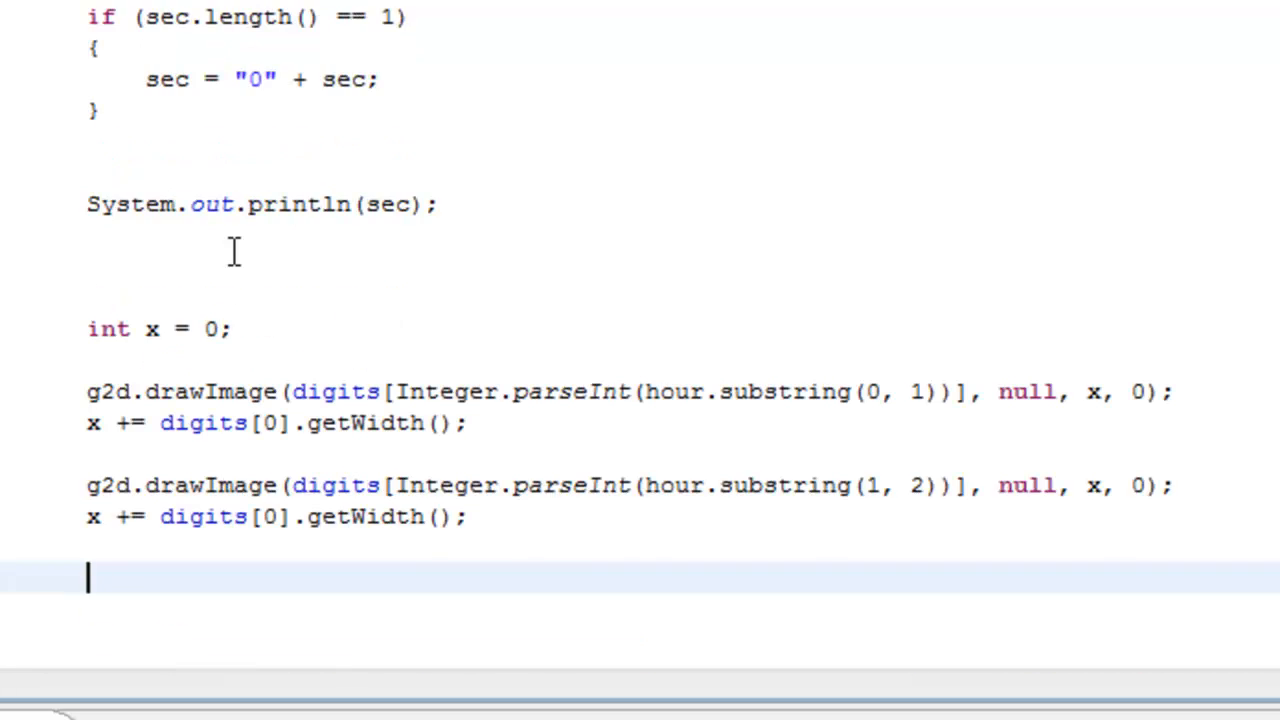
{"action": "type", "text": "if"}
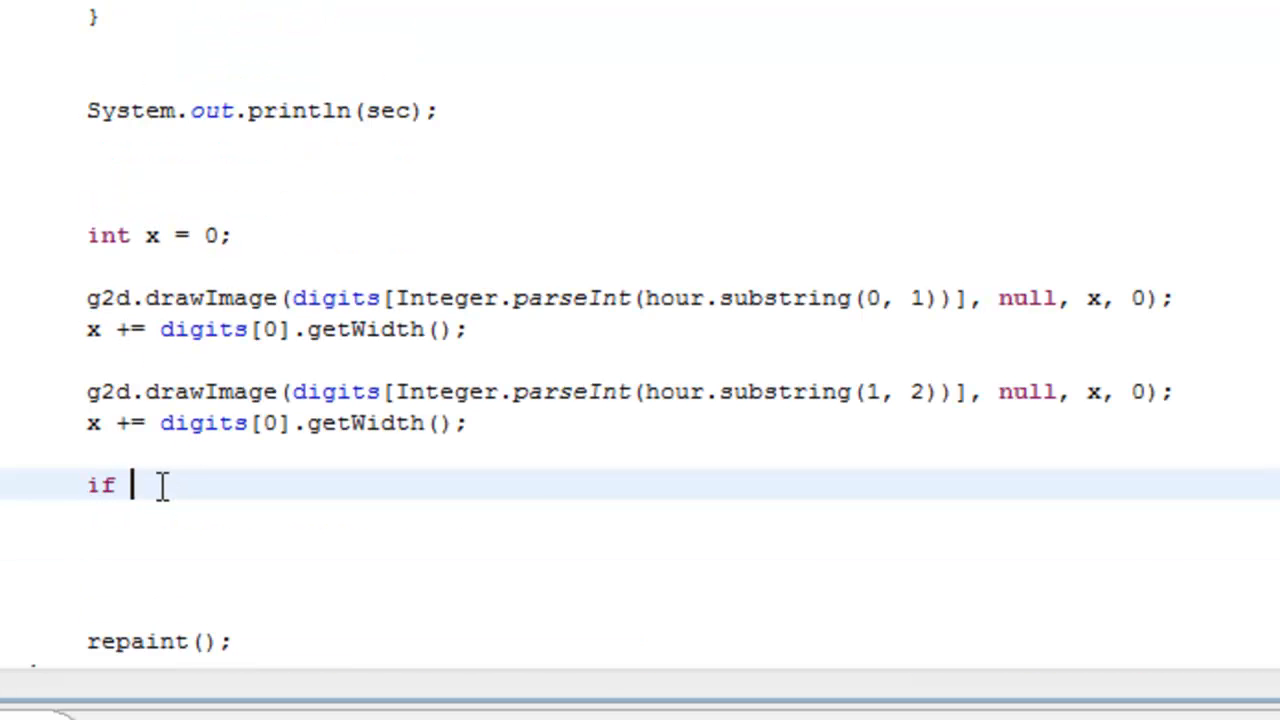
{"action": "type", "text": "(seconds)"}
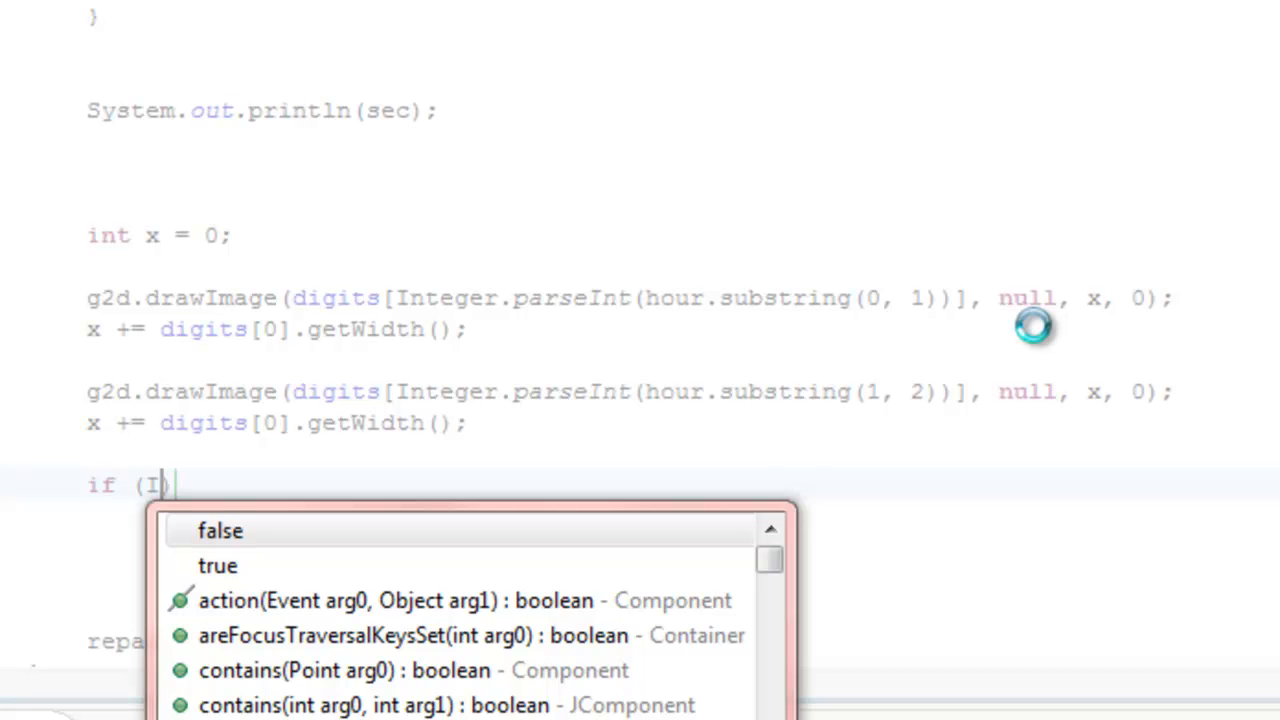
{"action": "type", "text": "mn"}
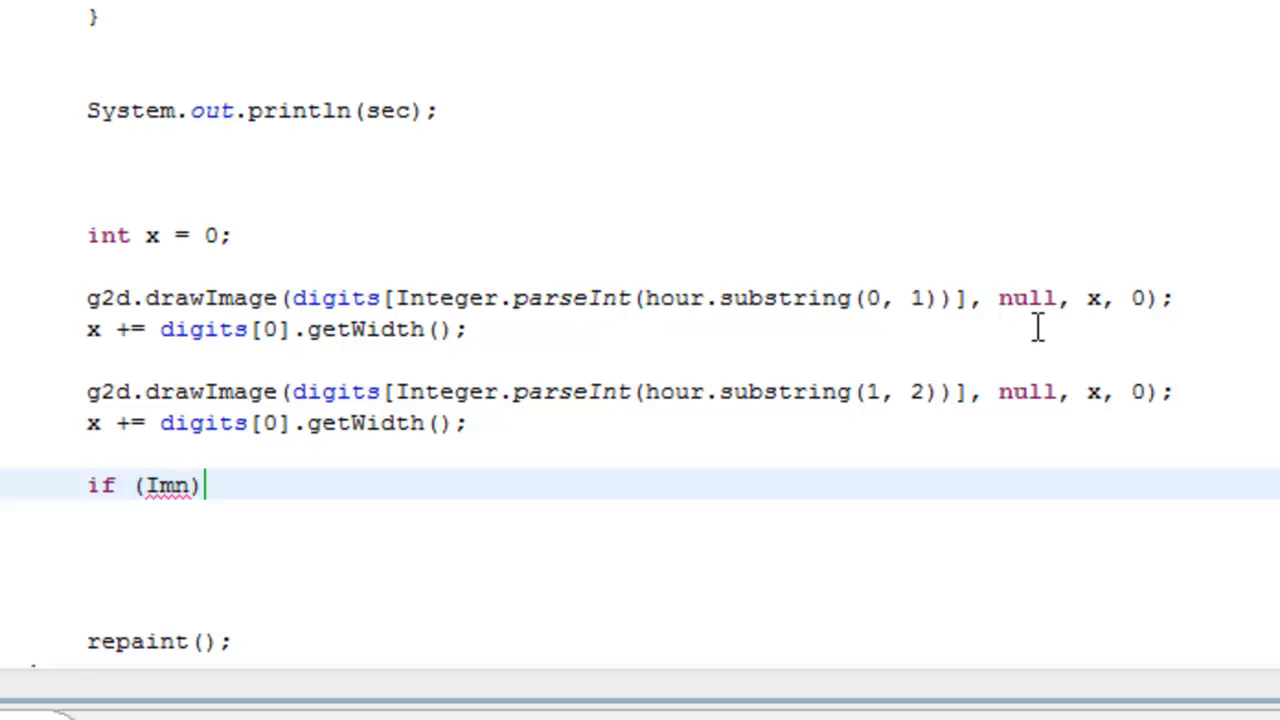
{"action": "type", "text": "Ite"}
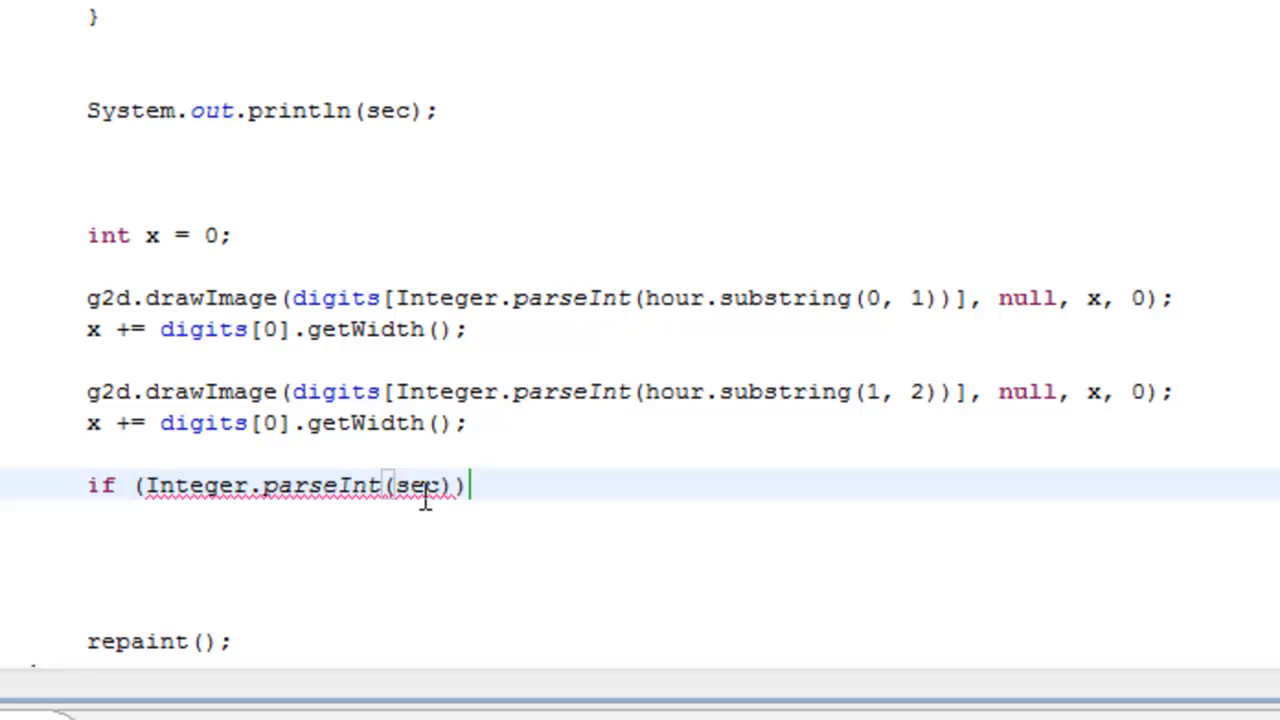
{"action": "mouse_move", "coordinate": [700, 427]}
{"action": "type", "text": " % "}
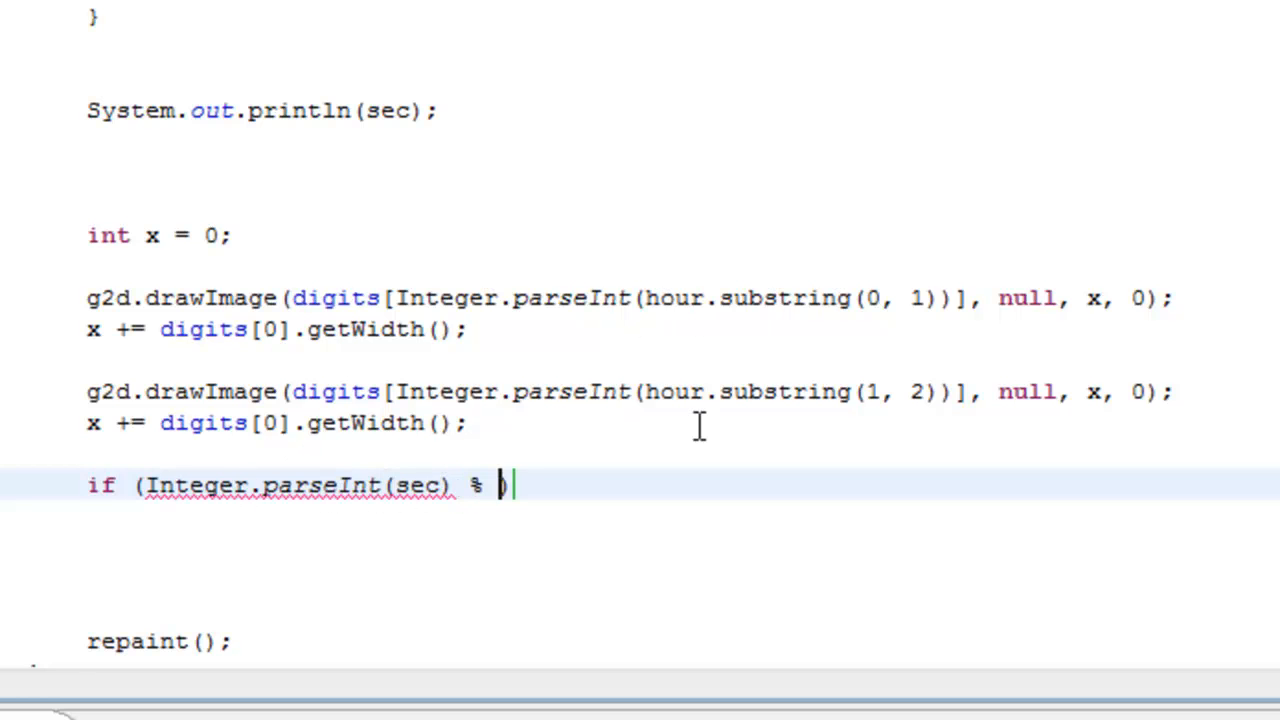
{"action": "type", "text": "2"}
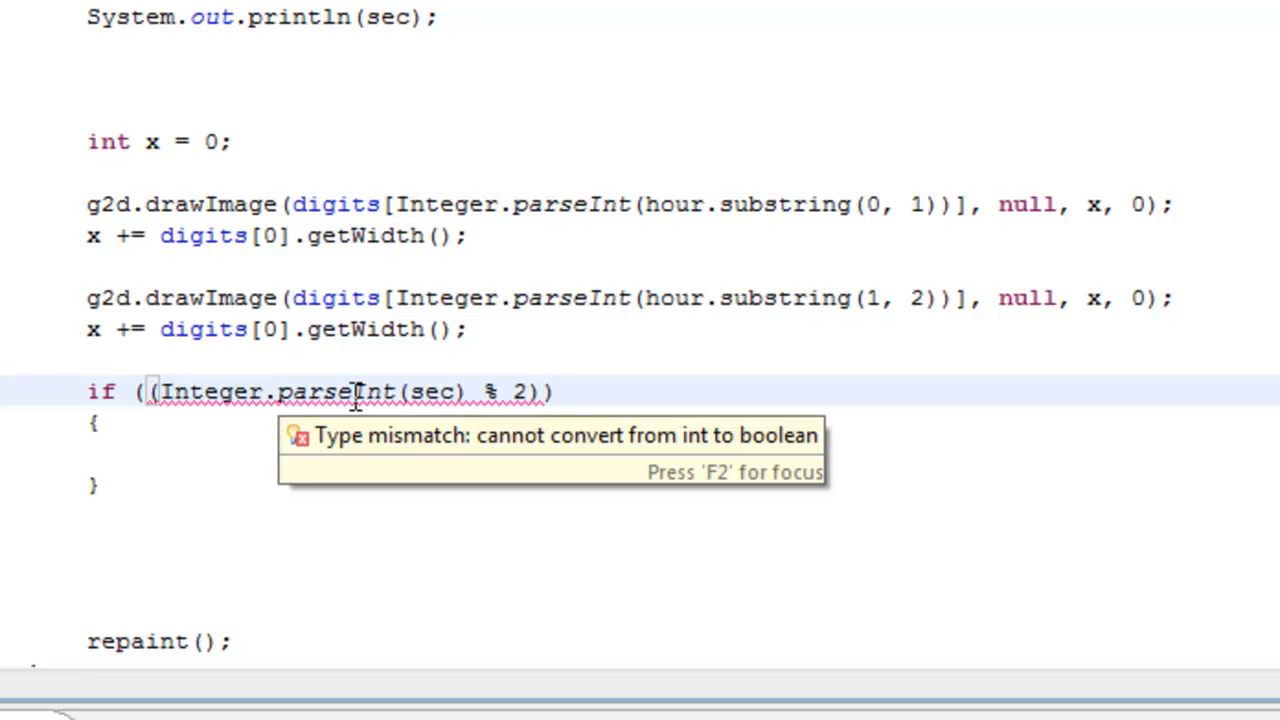
{"action": "left_click", "coordinate": [543, 391]}
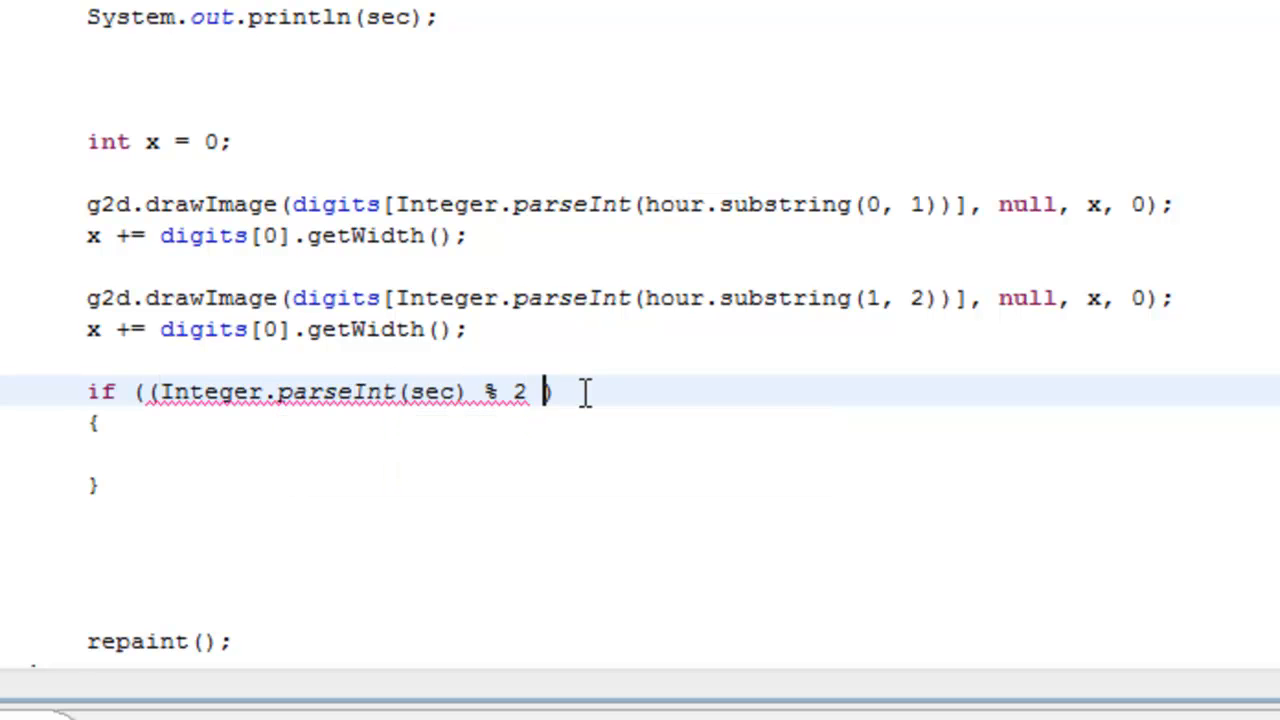
{"action": "type", "text": "= 0"}
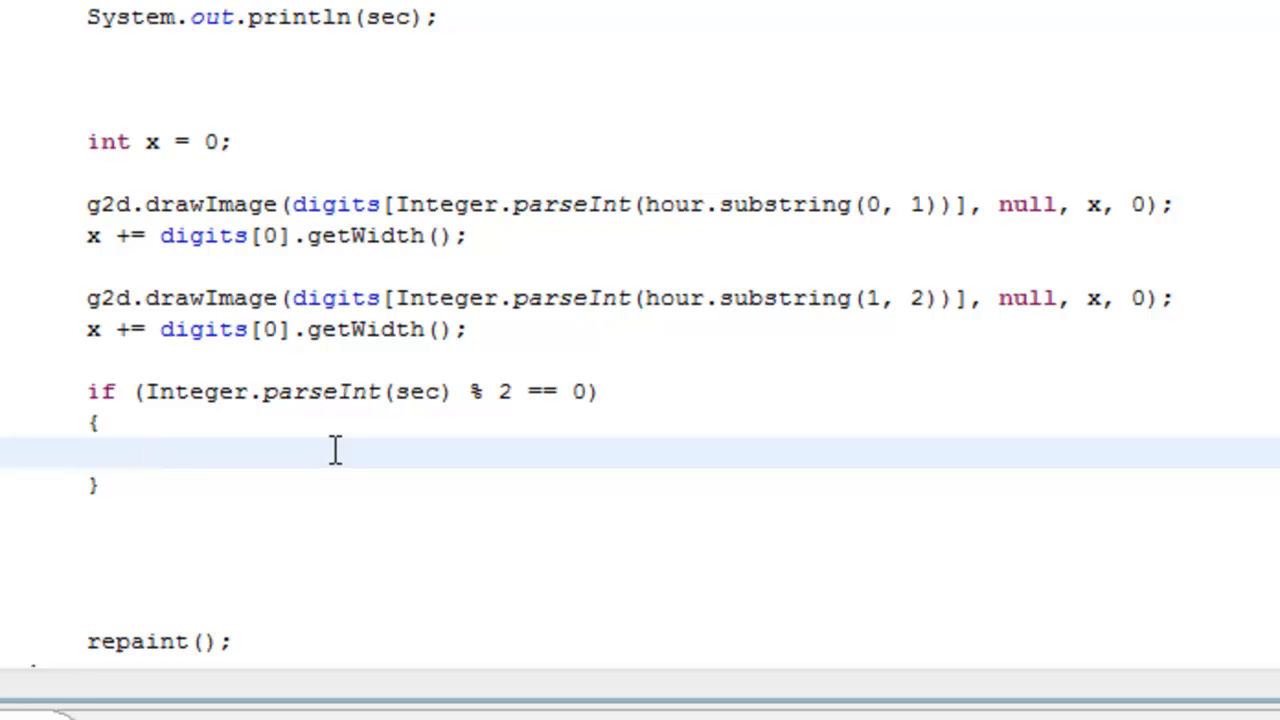
Step: Draw dots[0] at x in the if branch and dots[1] in the else branch
{"action": "type", "text": "g2d."}
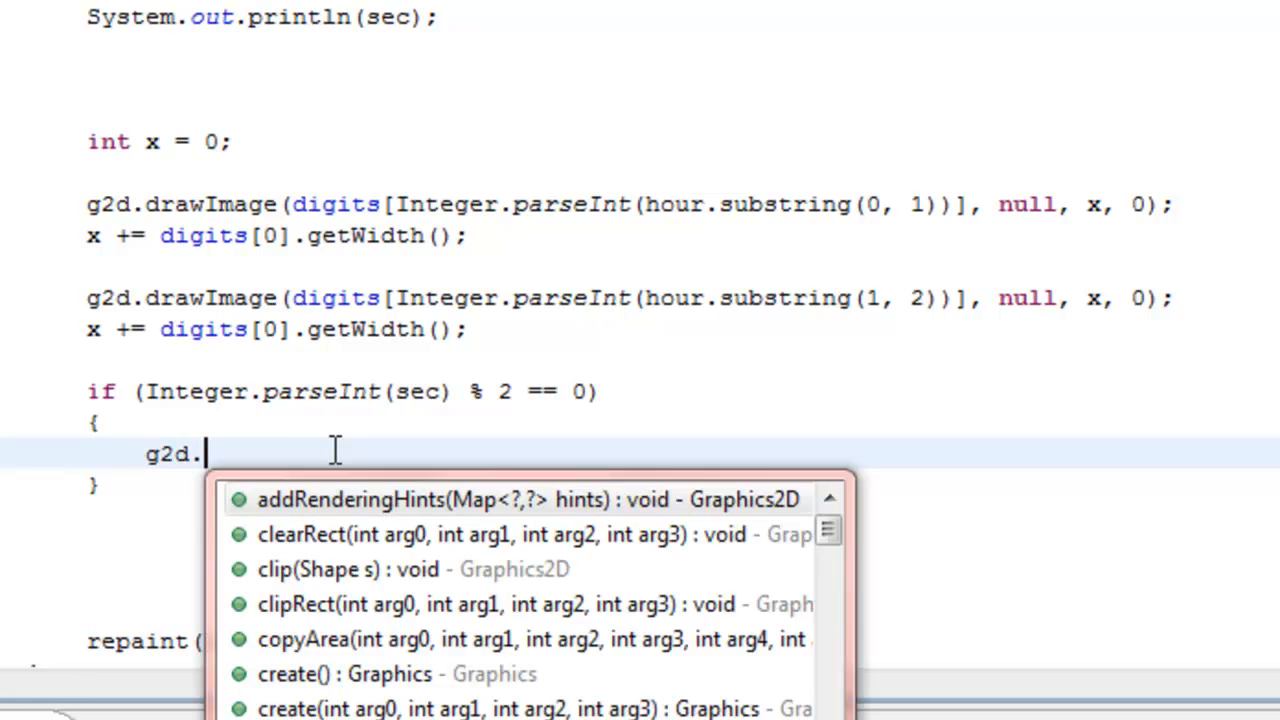
{"action": "type", "text": "drawImage(dots, op, x, y"}
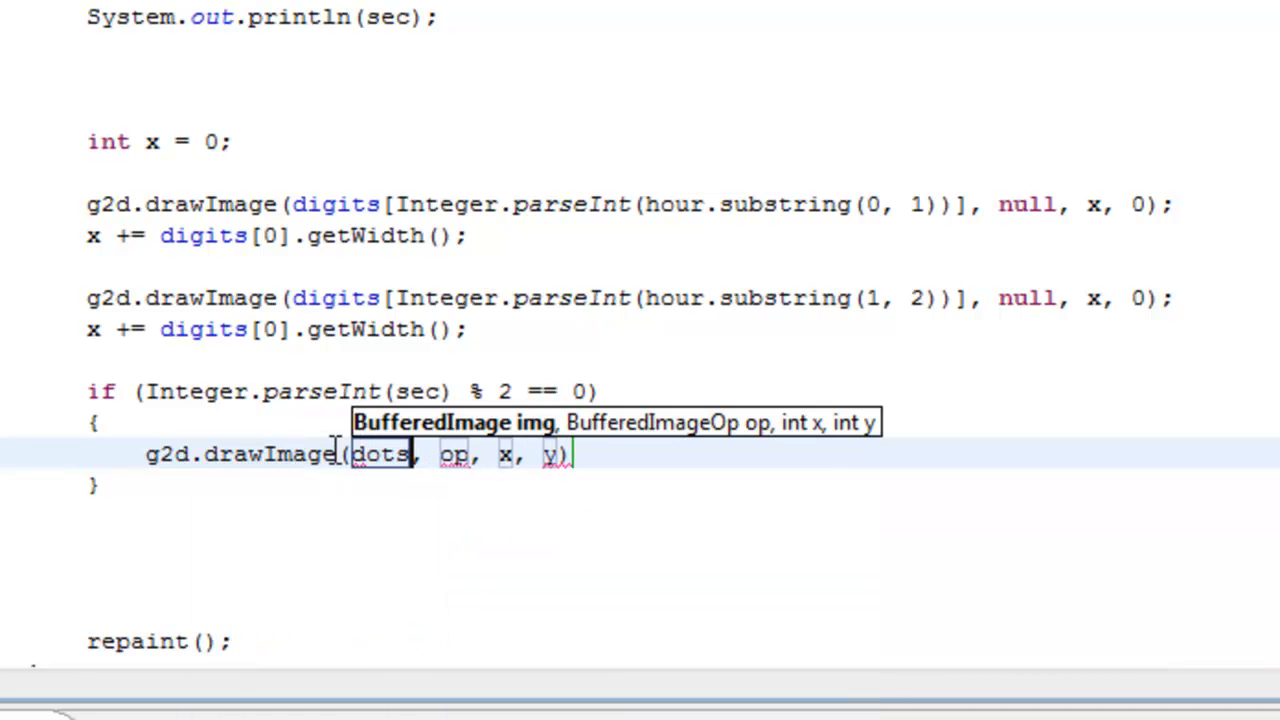
{"action": "type", "text": "[]"}
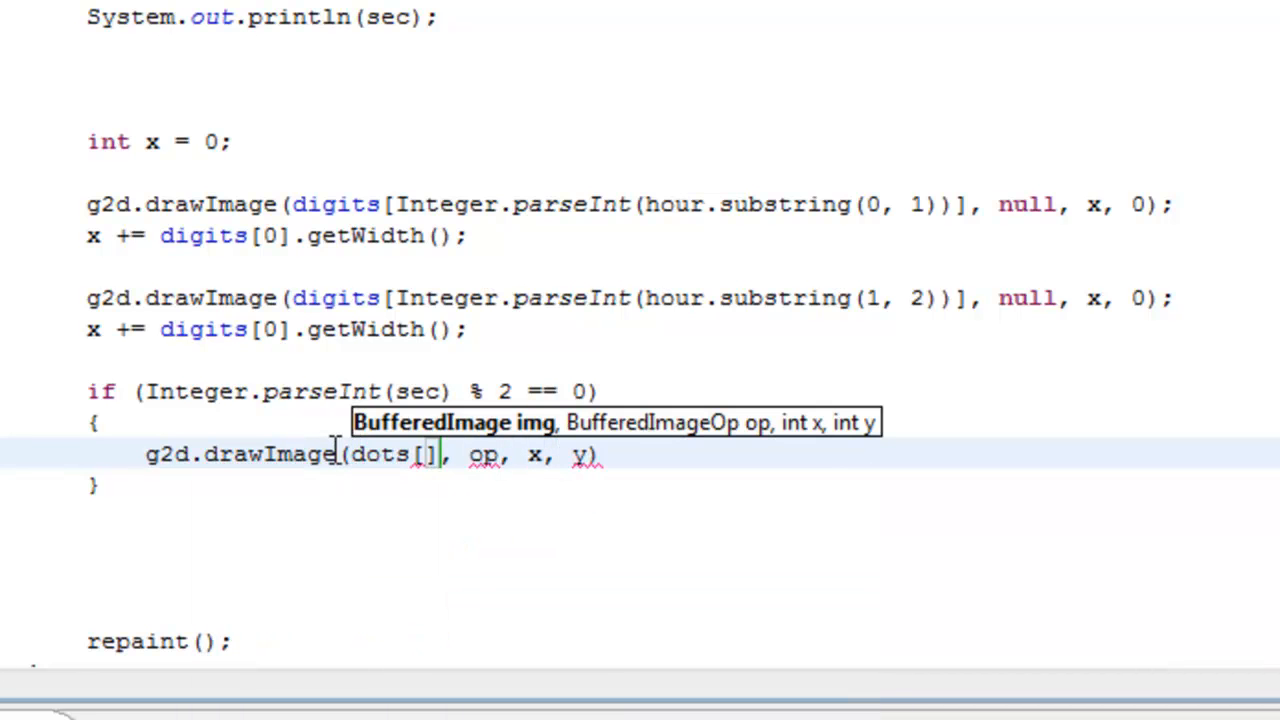
{"action": "type", "text": "0"}
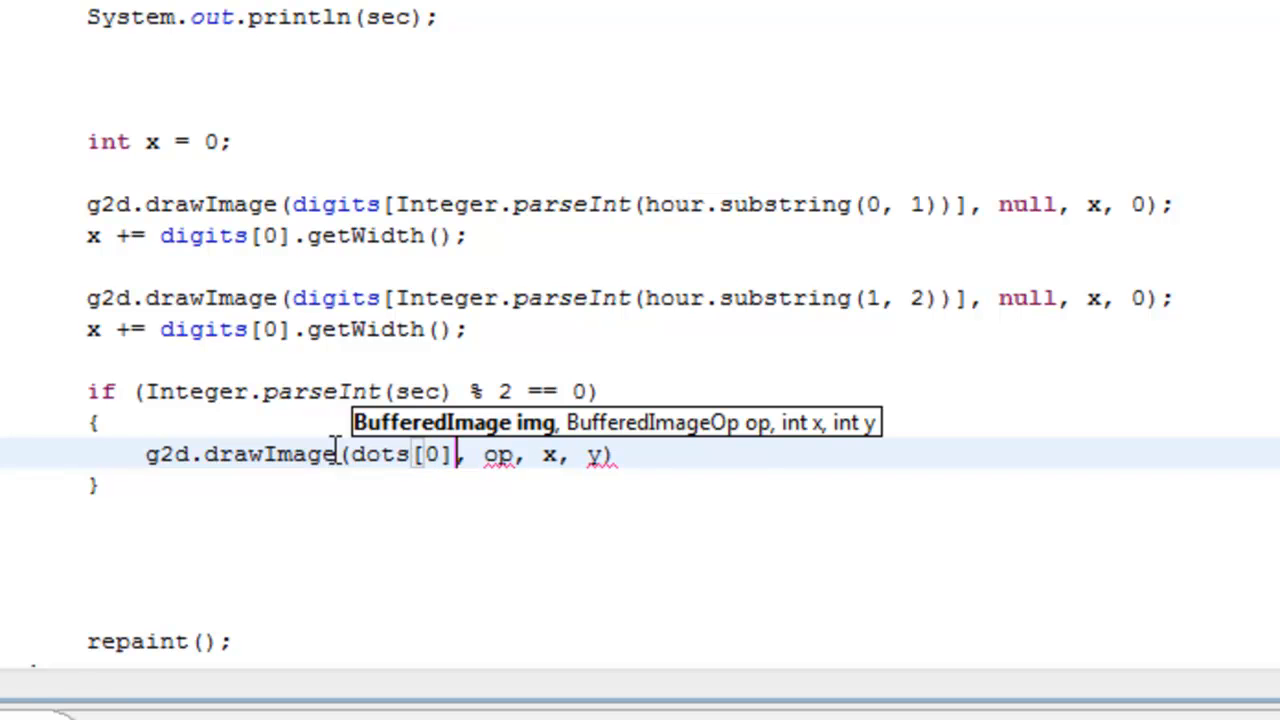
{"action": "type", "text": "null"}
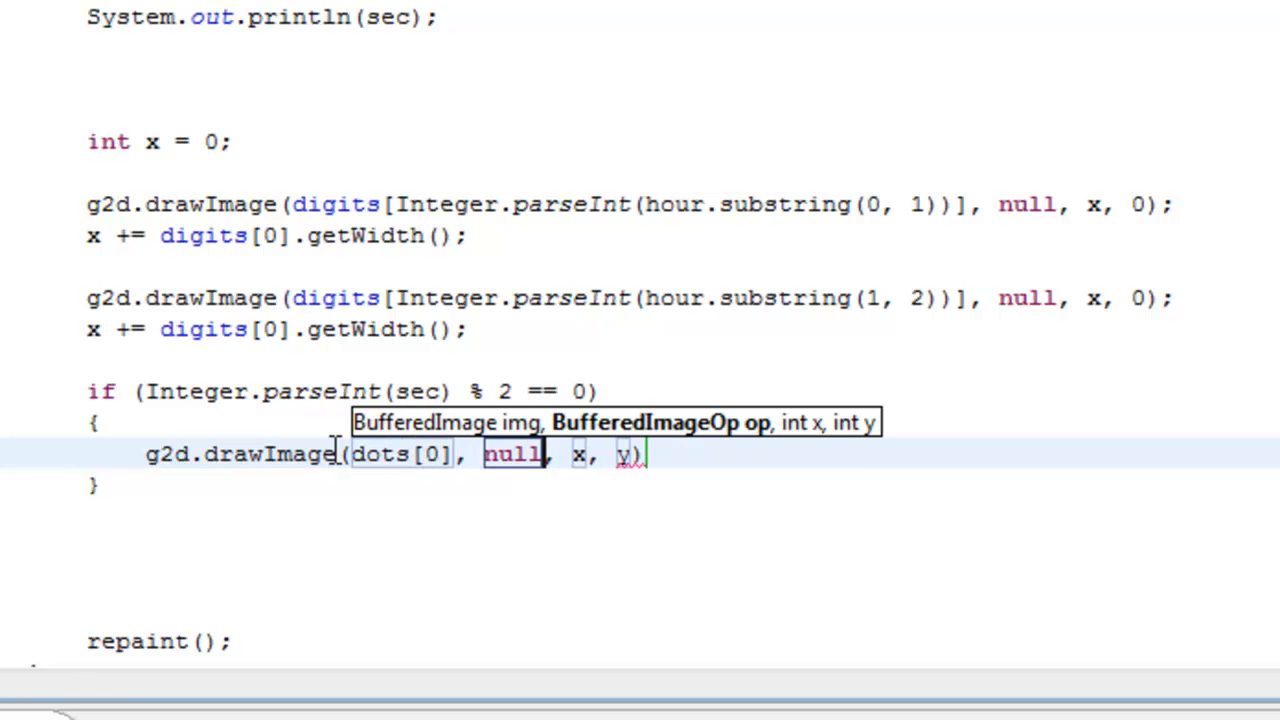
{"action": "type", "text": "0"}
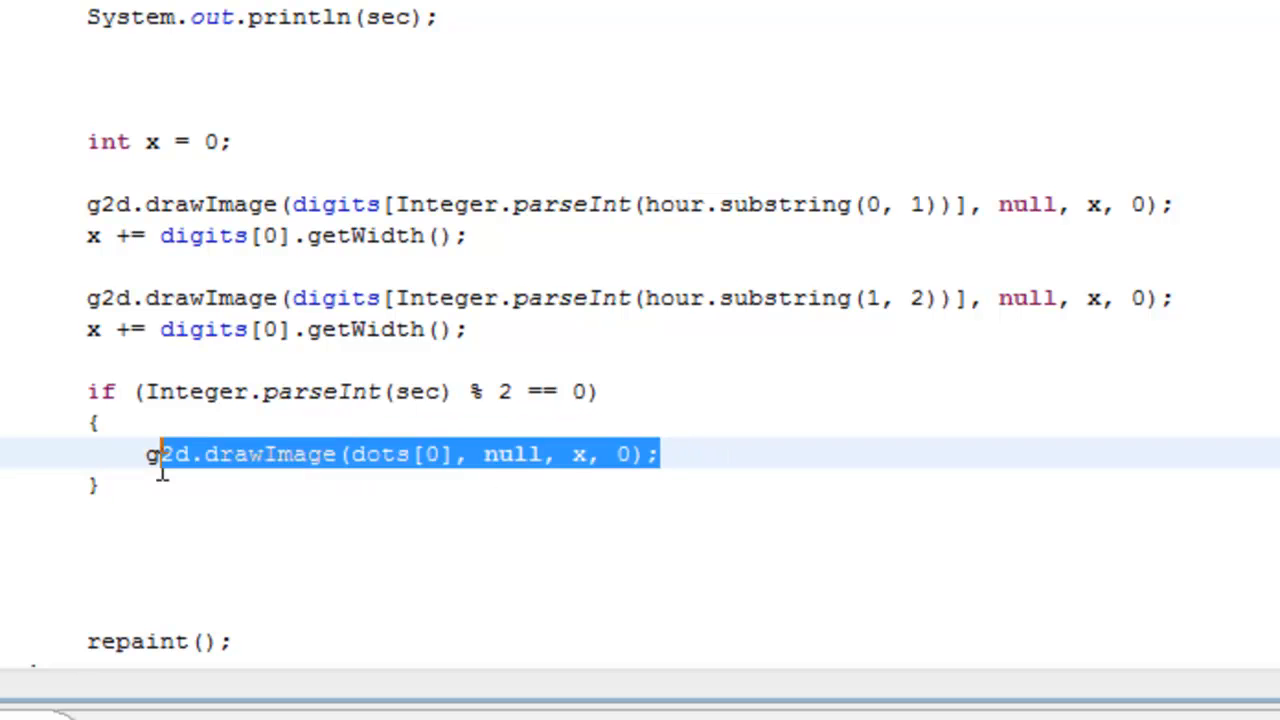
{"action": "type", "text": "else"}
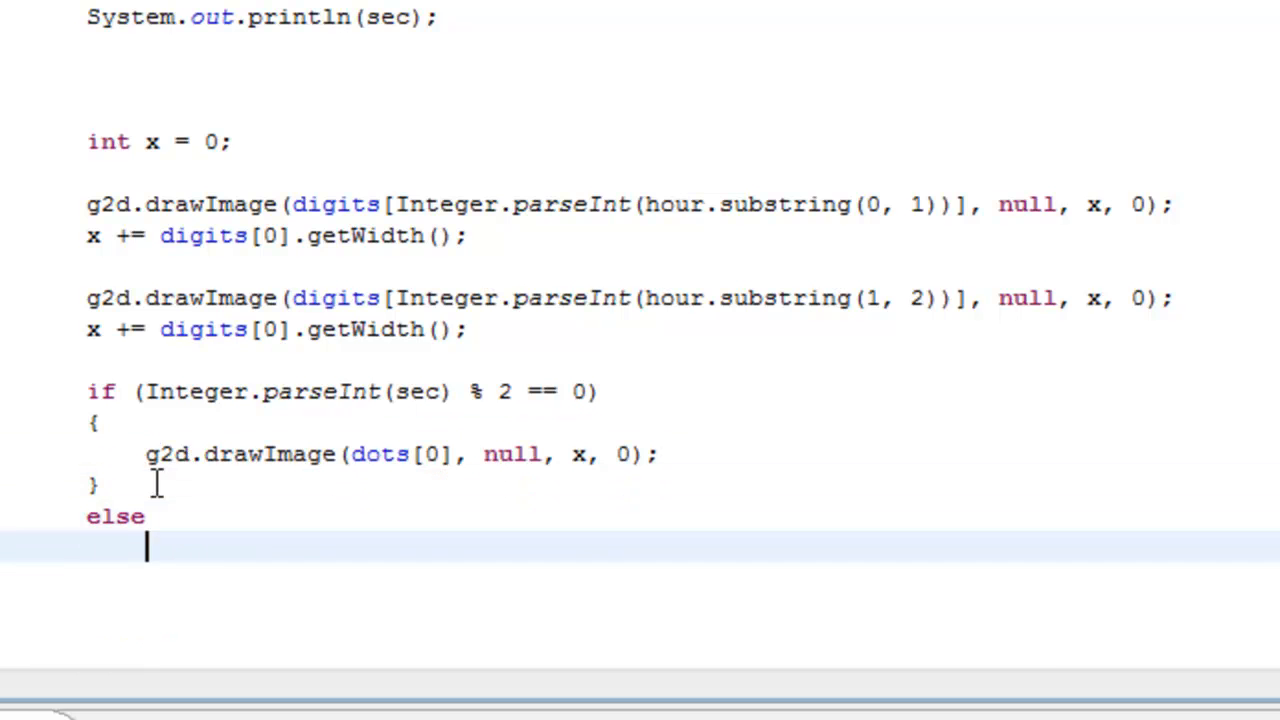
{"action": "type", "text": "{"}
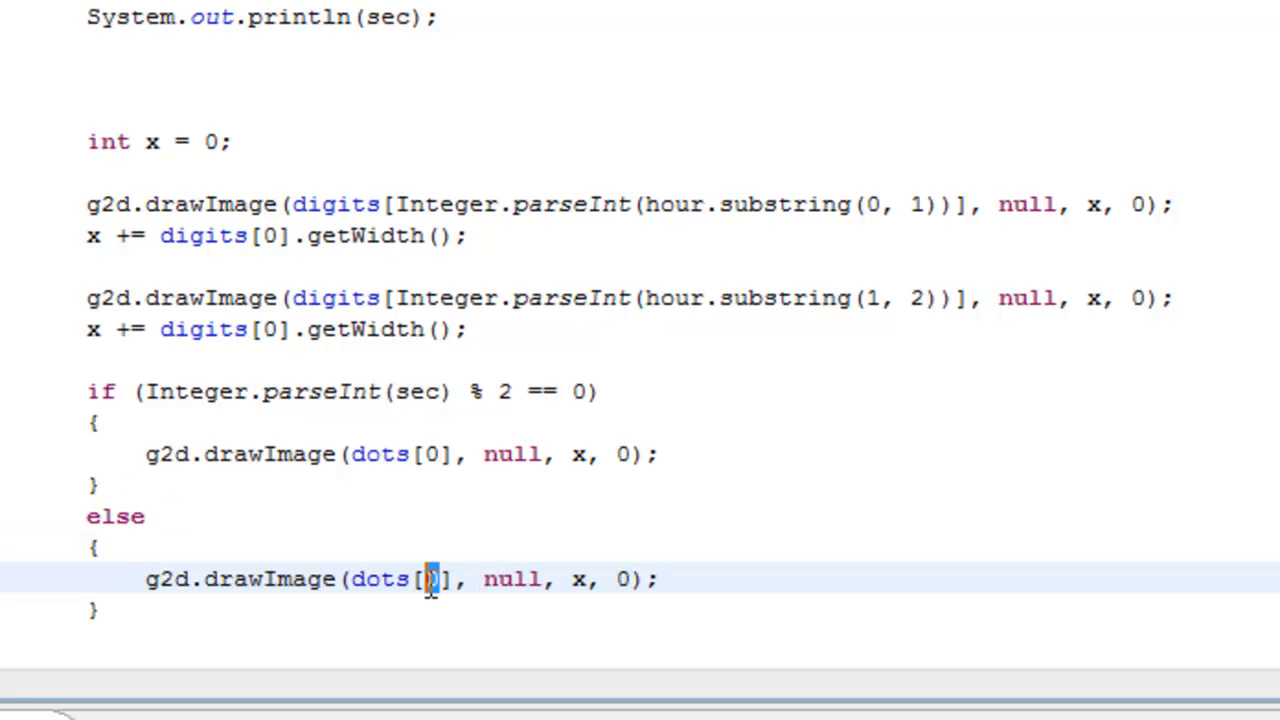
{"action": "type", "text": "1"}
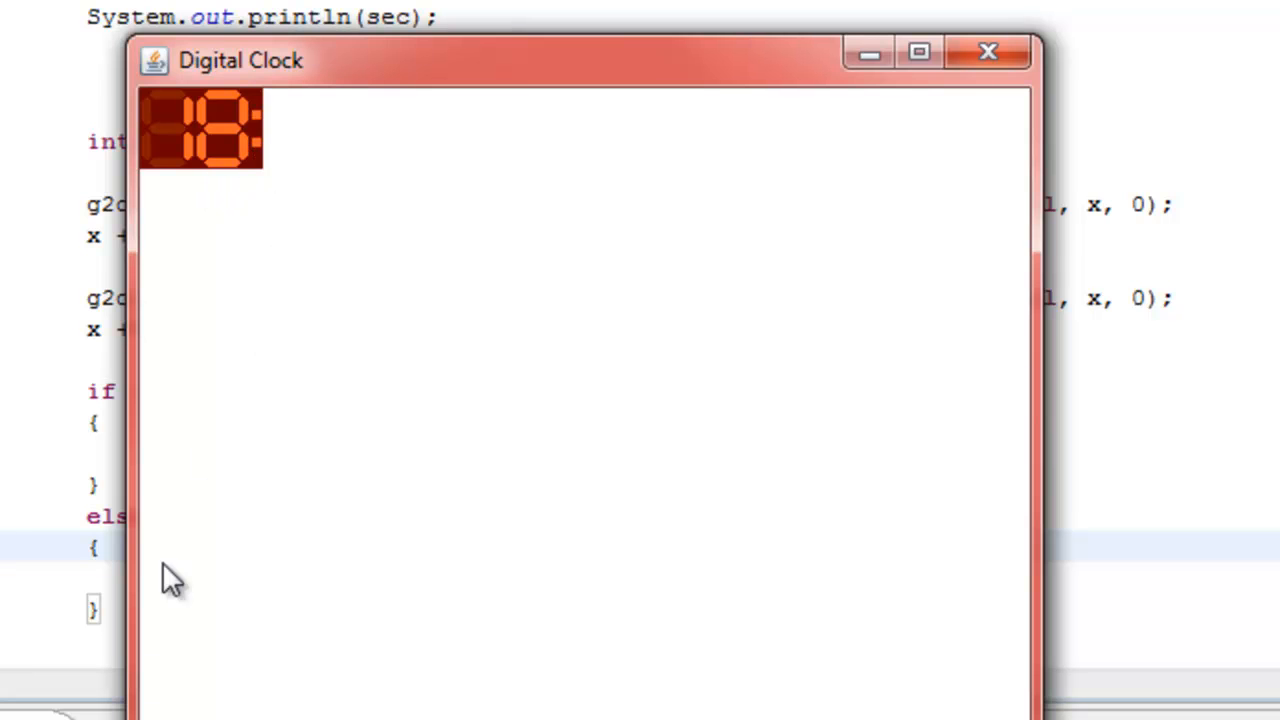
{"action": "mouse_move", "coordinate": [268, 248]}
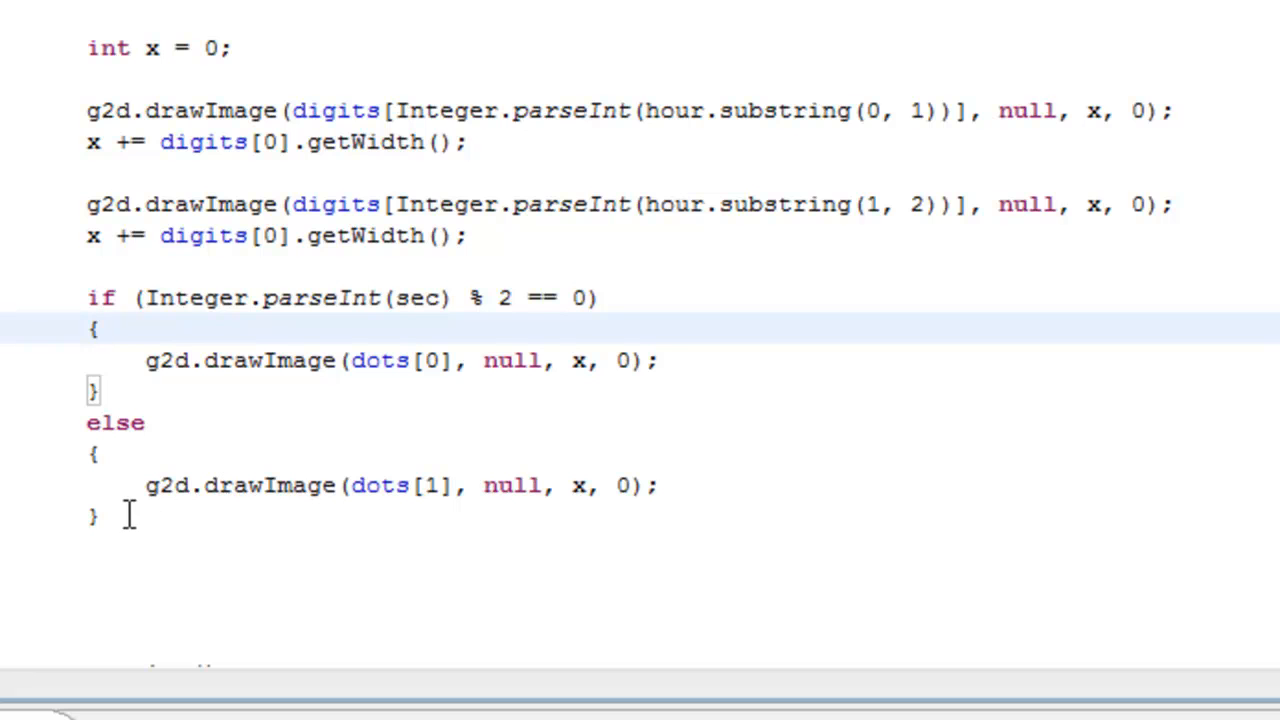
{"action": "mouse_move", "coordinate": [477, 290]}
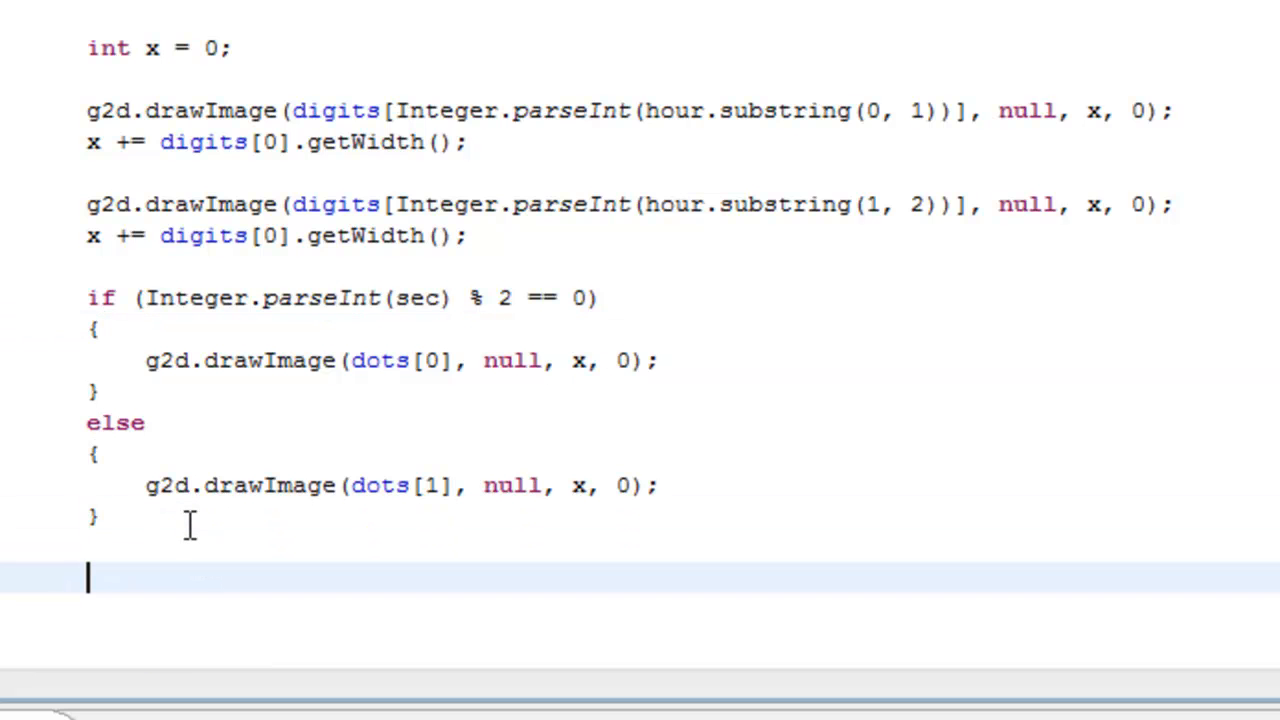
Step: Advance x by dots[0].getWidth() and switch the pasted digit lines from hour to min
{"action": "type", "text": "x +="}
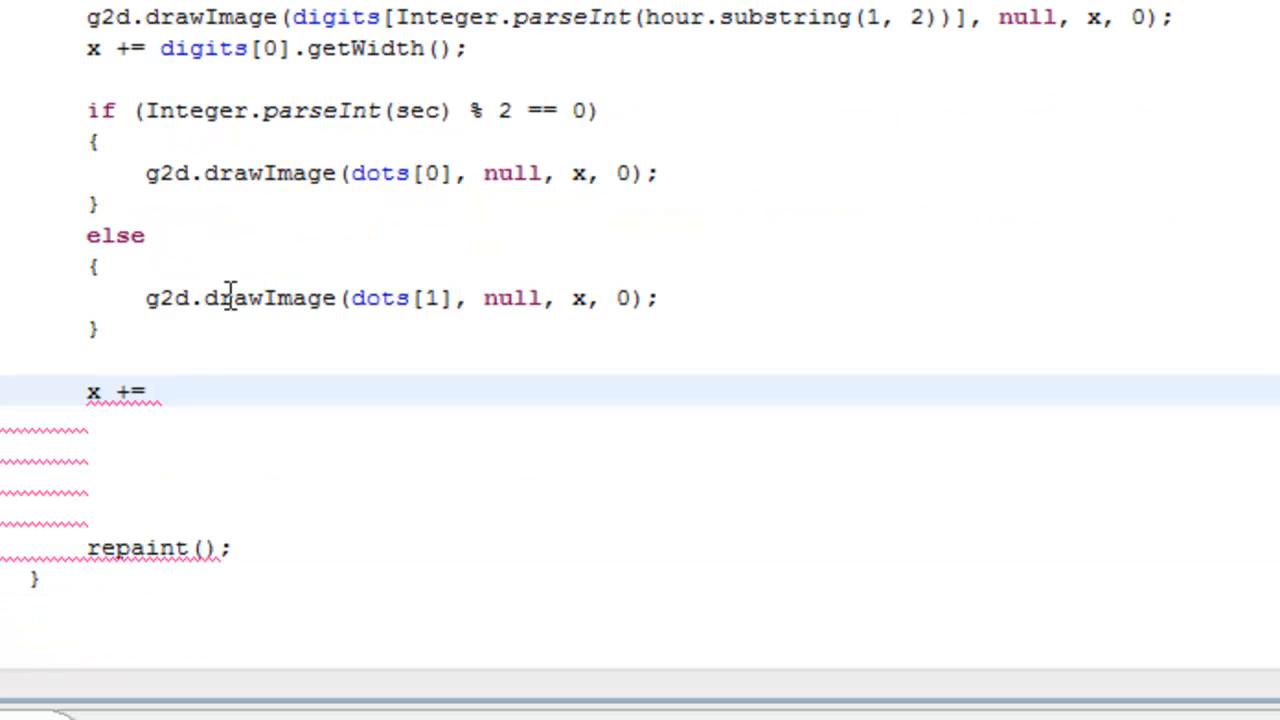
{"action": "type", "text": "dots["}
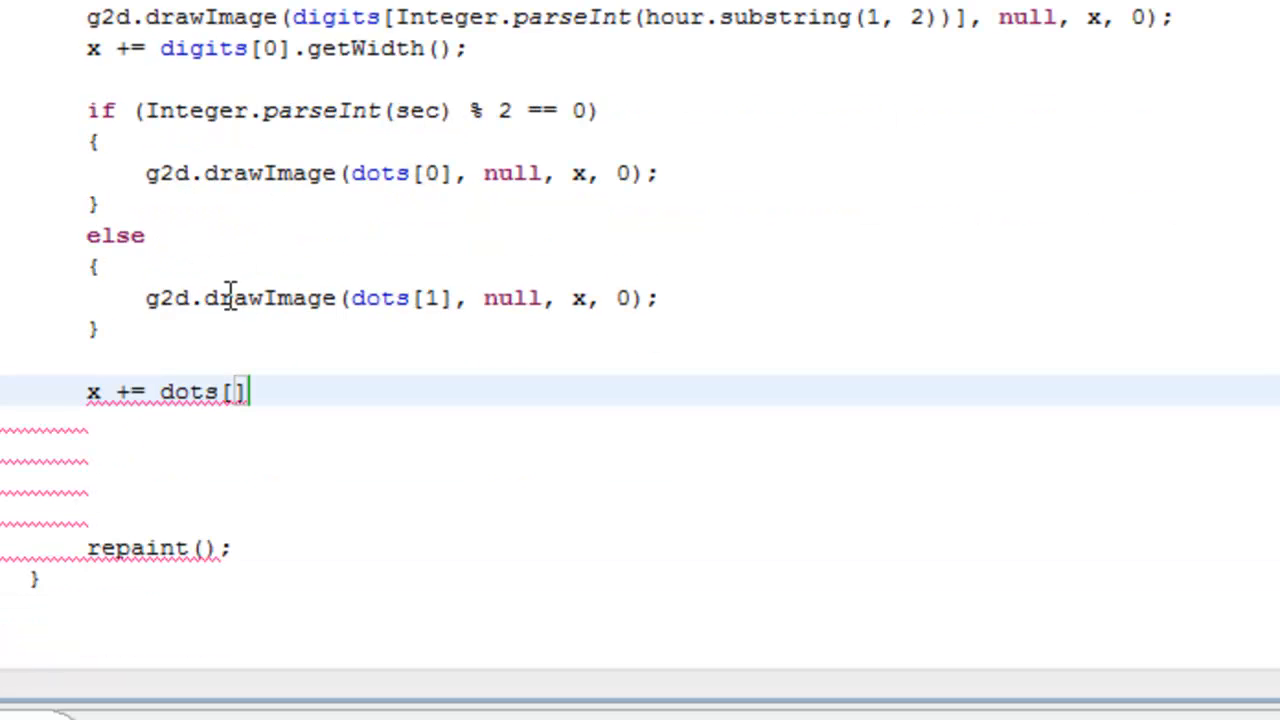
{"action": "type", "text": "0].getWidth();"}
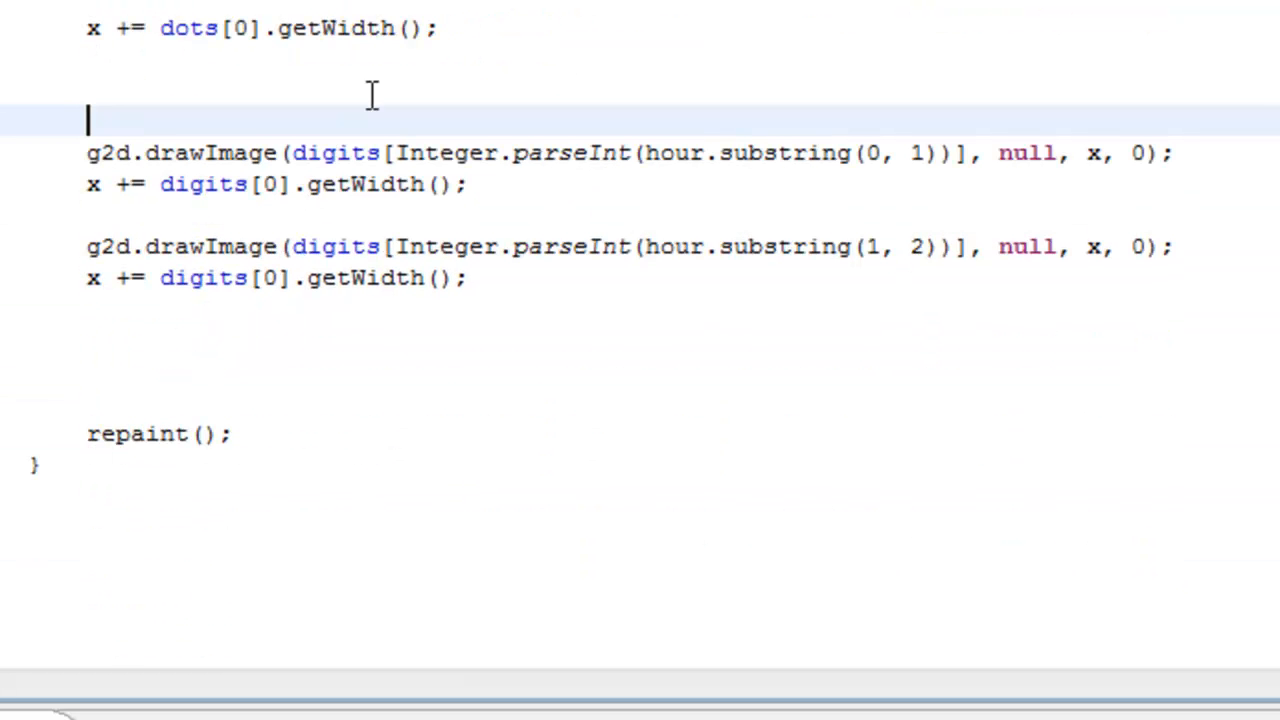
{"action": "double_click", "coordinate": [675, 153]}
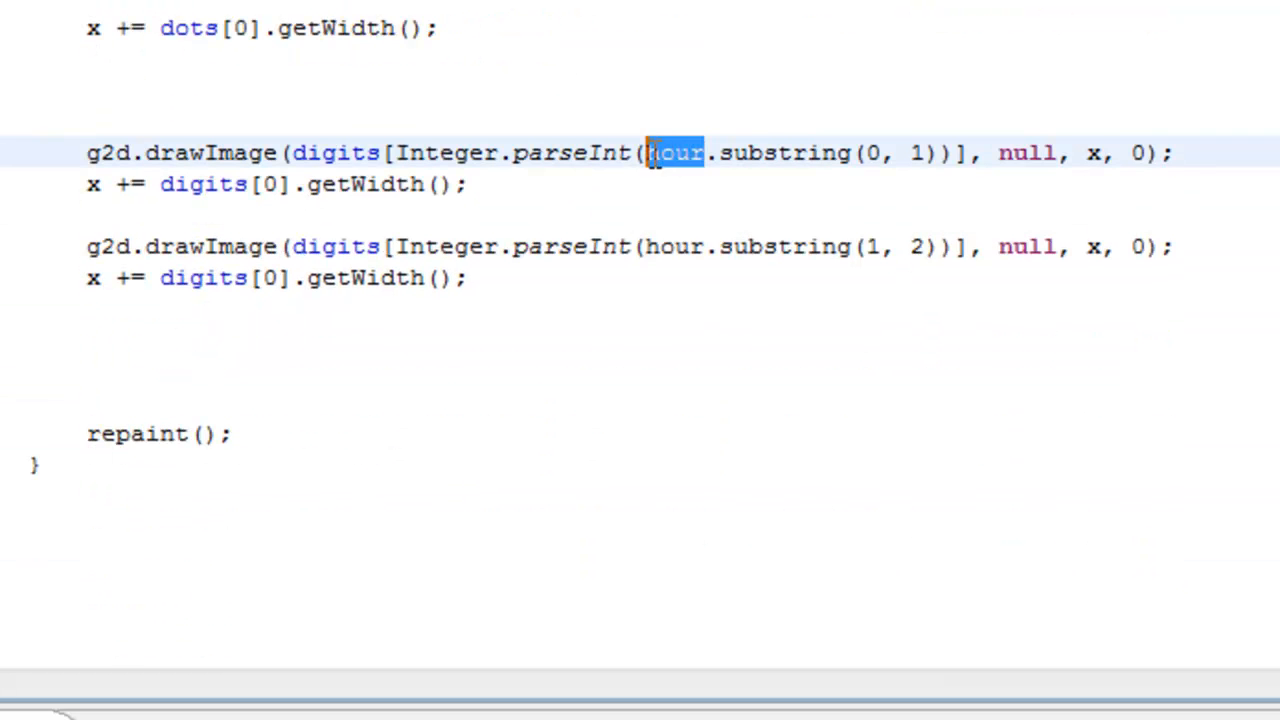
{"action": "type", "text": "min"}
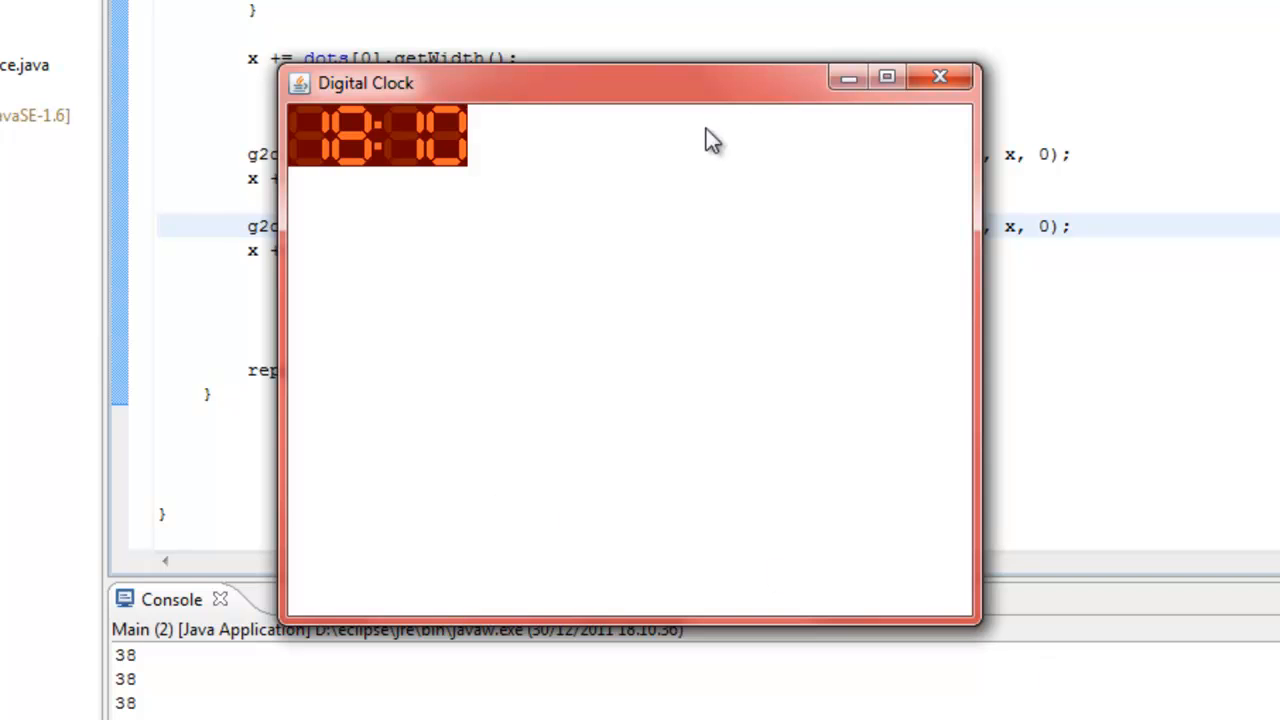
Step: Close the clock, add the second colon block, relaunch, and close after seeing 18:10:
{"action": "left_click", "coordinate": [938, 77]}
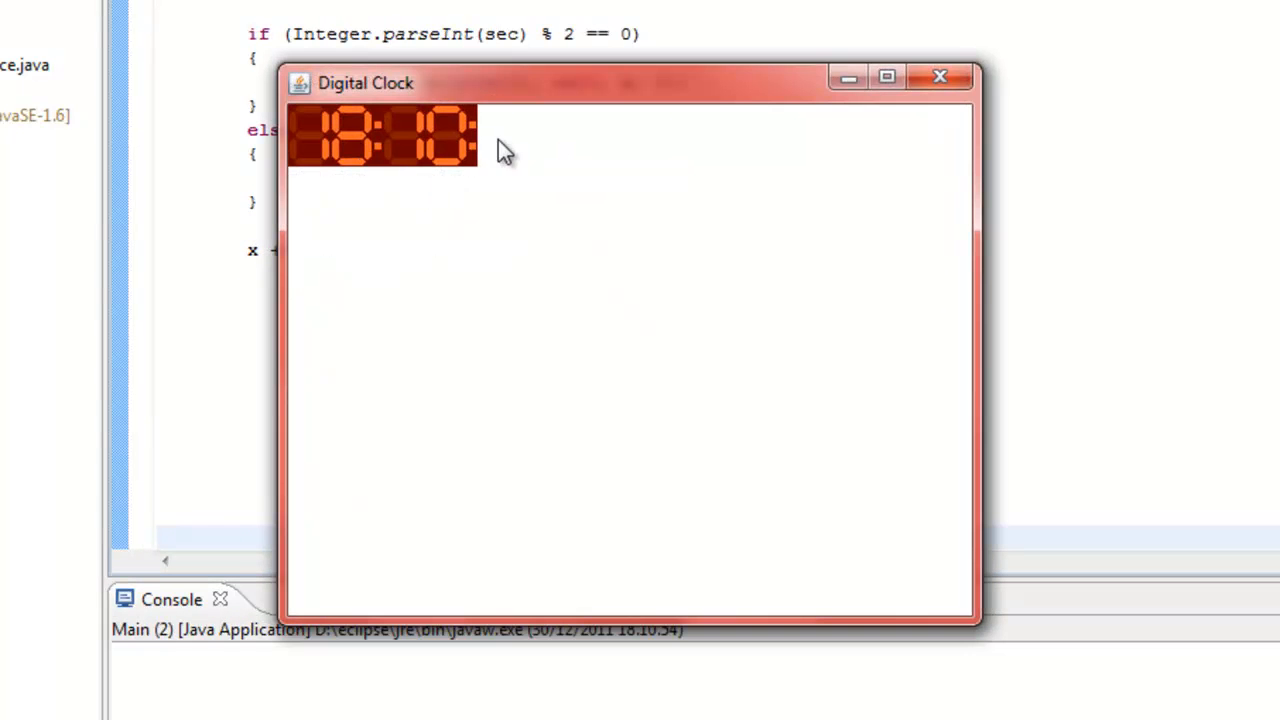
{"action": "mouse_move", "coordinate": [693, 180]}
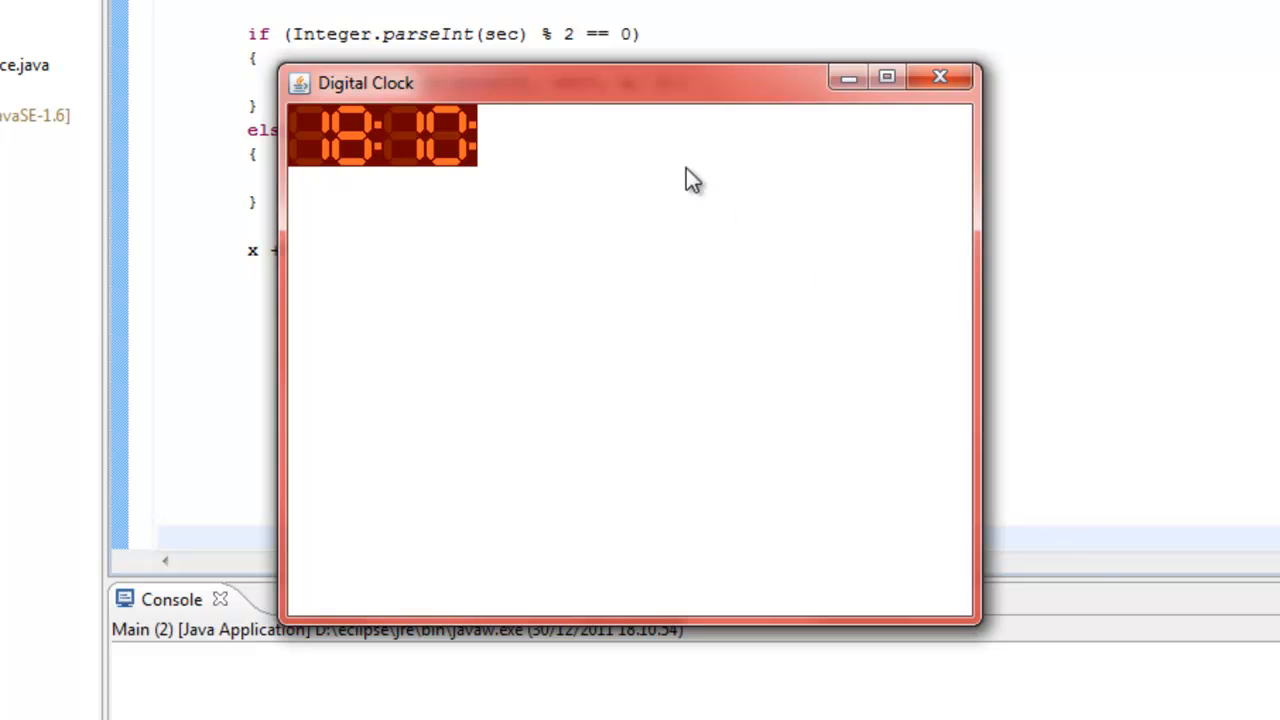
{"action": "left_click", "coordinate": [939, 76]}
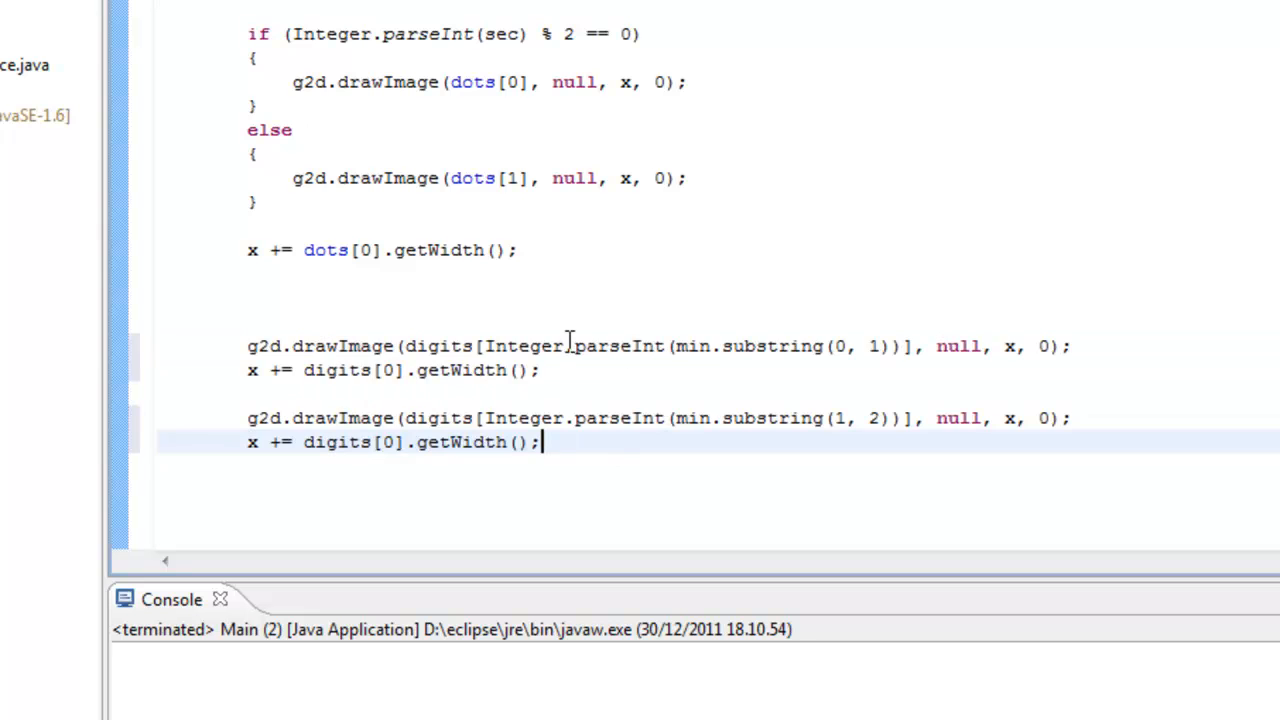
Step: Draw the seconds digits to show 18:11:24 and print the width 194 with System.out.println(x)
{"action": "type", "text": "sec"}
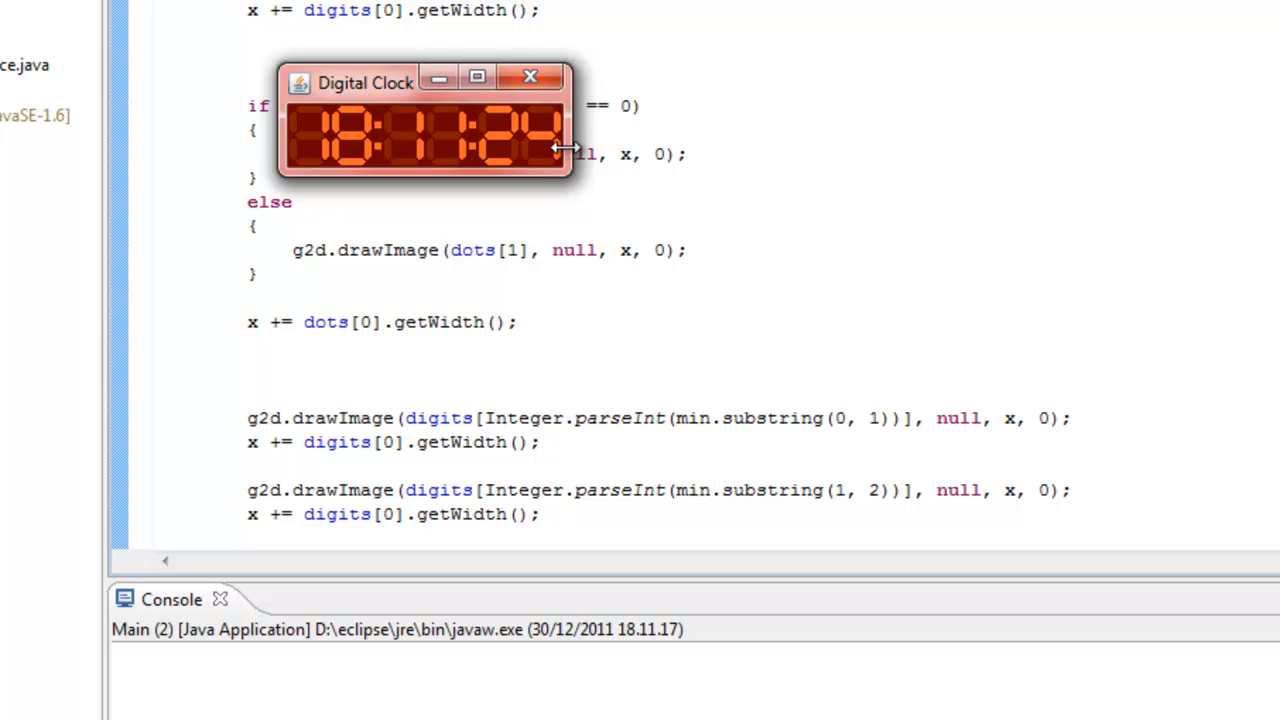
{"action": "left_click", "coordinate": [529, 78]}
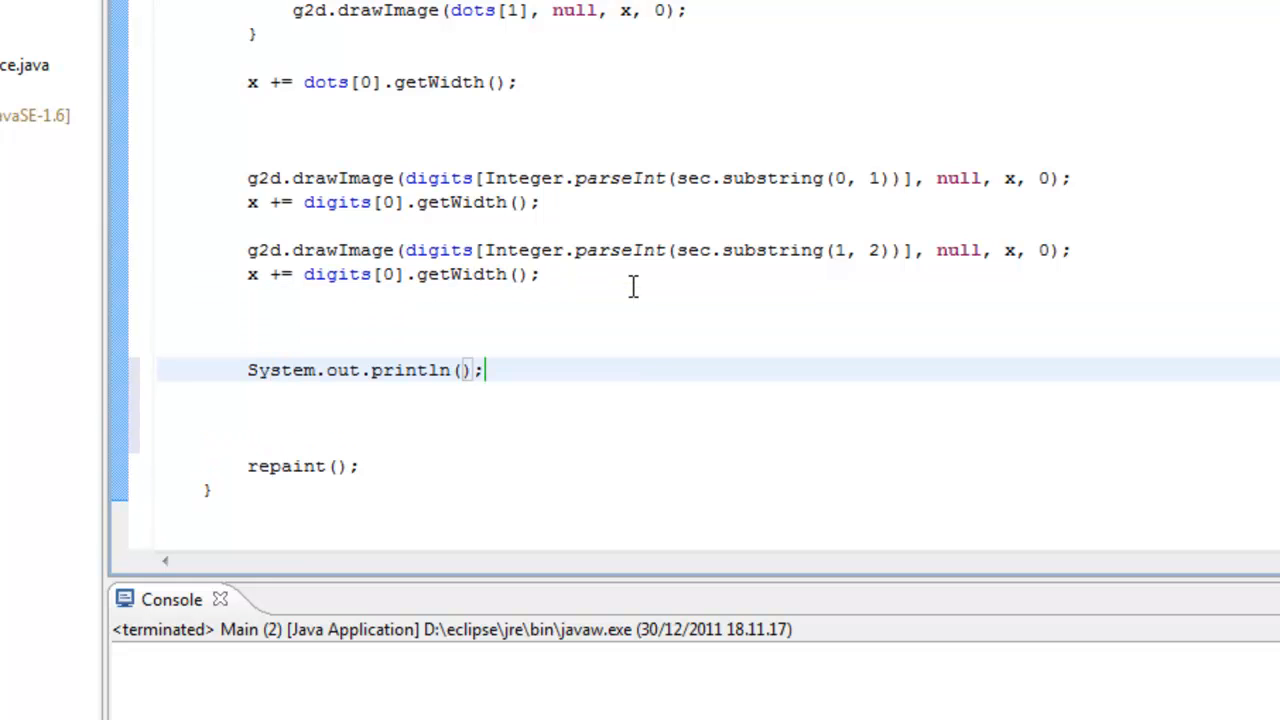
{"action": "type", "text": "x"}
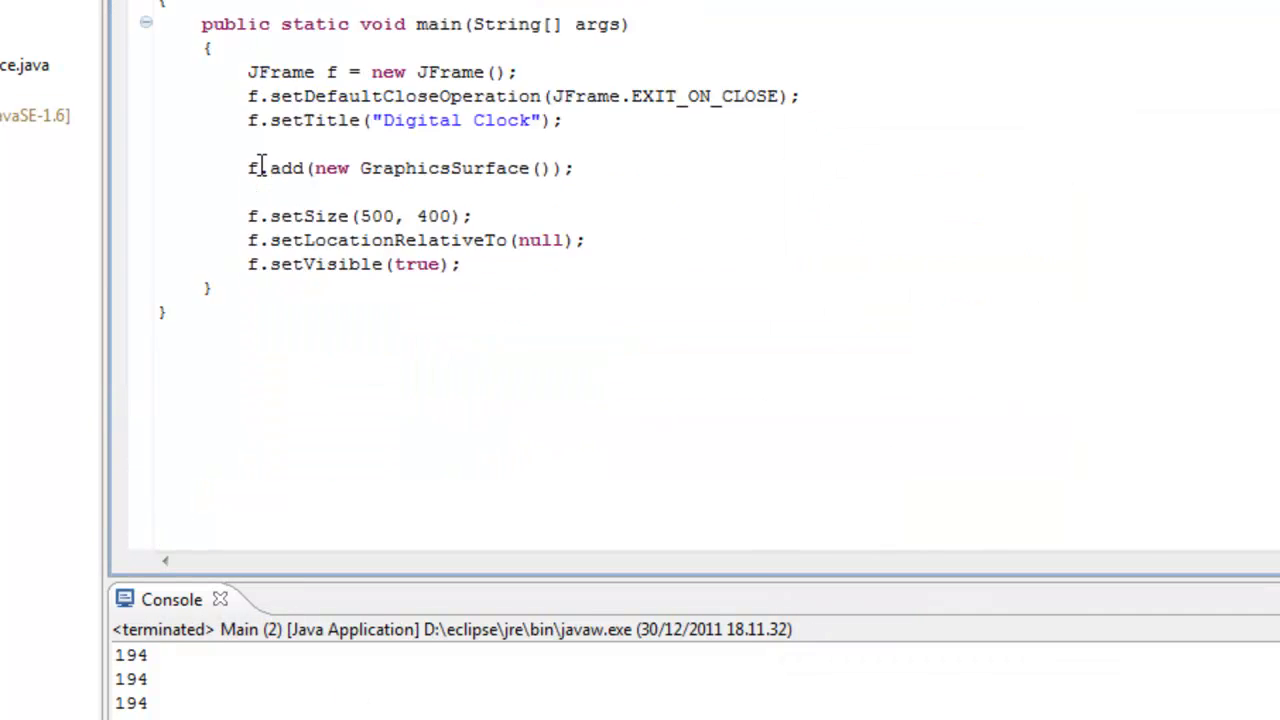
Step: Change f.setSize in Main.java to (210, 82) and test-run the clock window
{"action": "double_click", "coordinate": [376, 215]}
{"action": "type", "text": "194"}
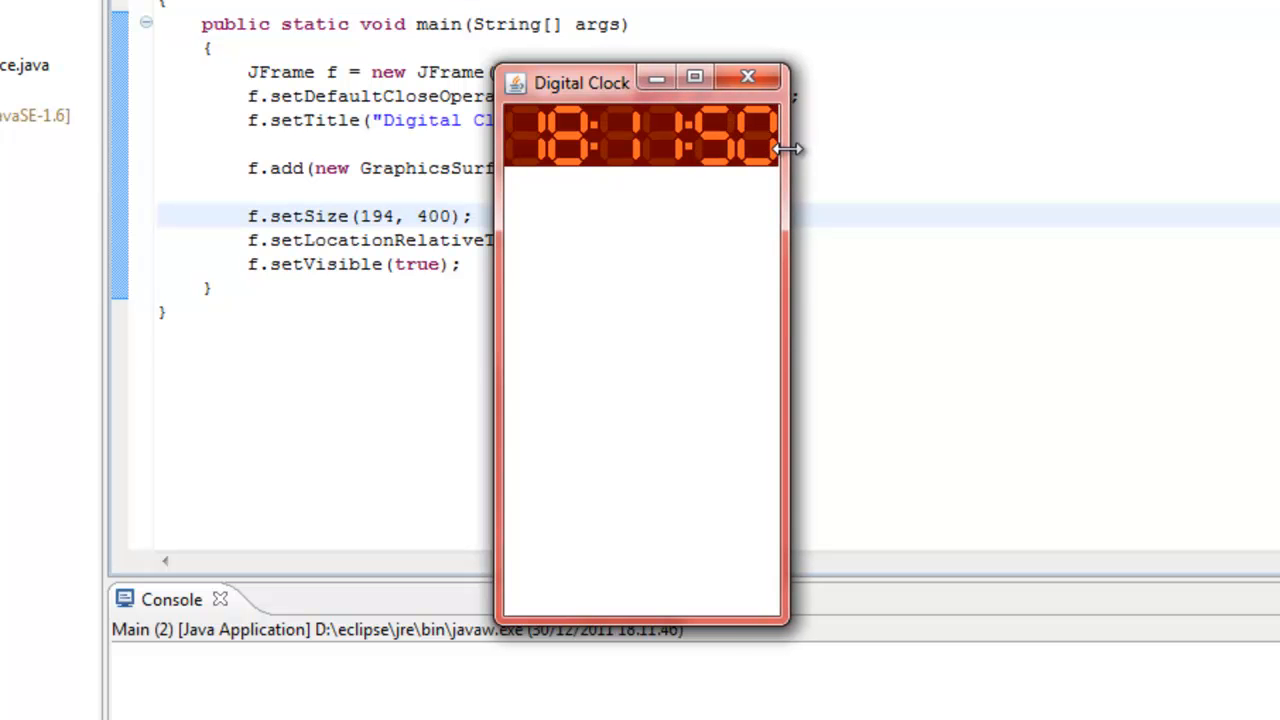
{"action": "left_click", "coordinate": [746, 76]}
{"action": "type", "text": "250"}
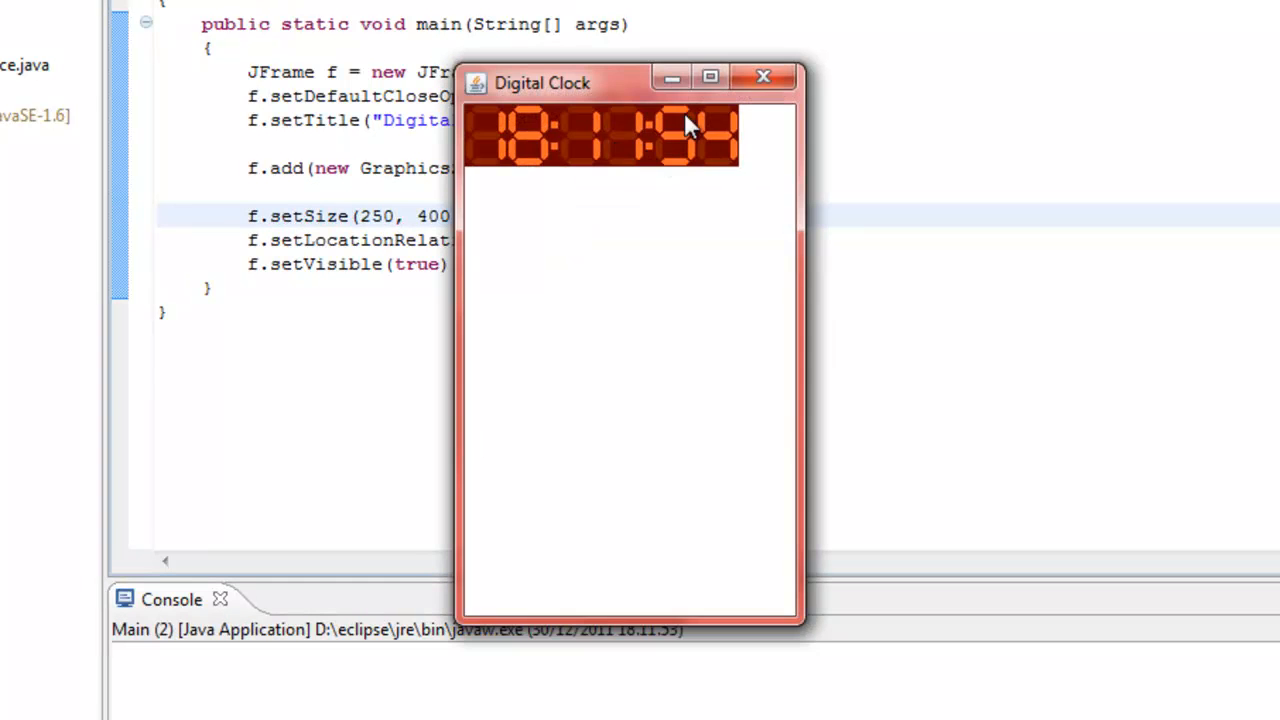
{"action": "left_click", "coordinate": [763, 77]}
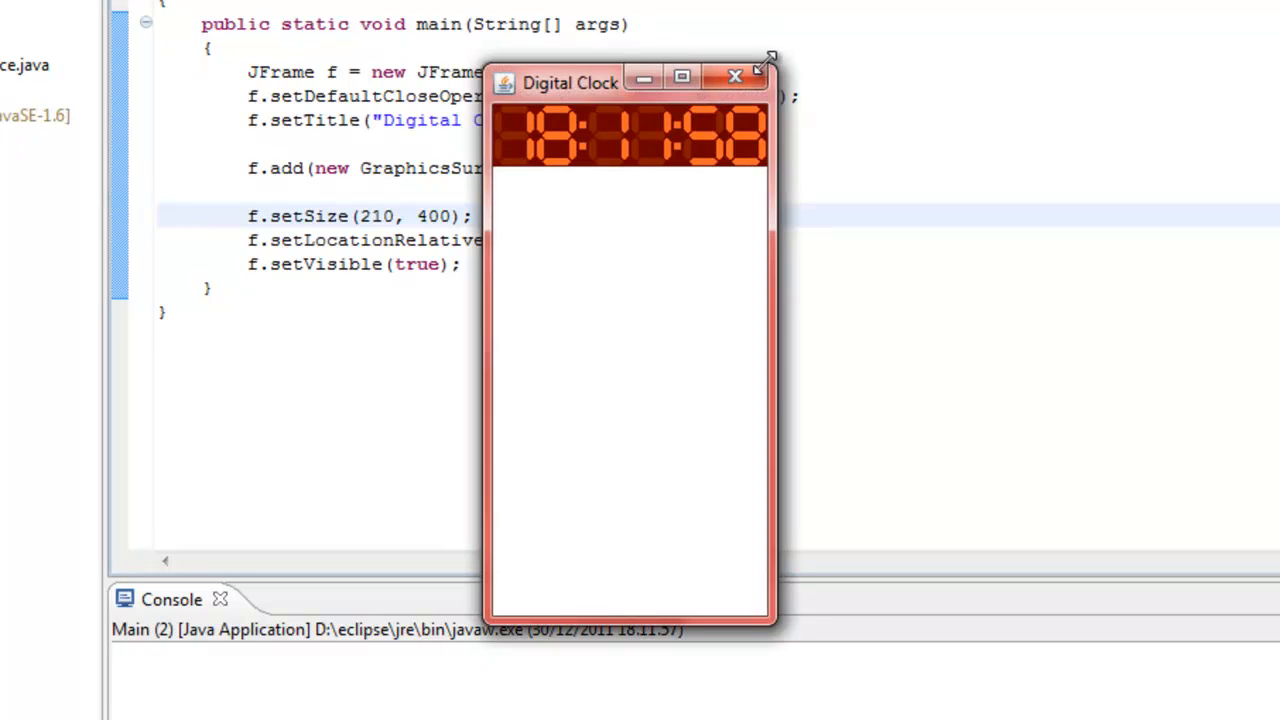
{"action": "left_click", "coordinate": [735, 76]}
{"action": "type", "text": "4"}
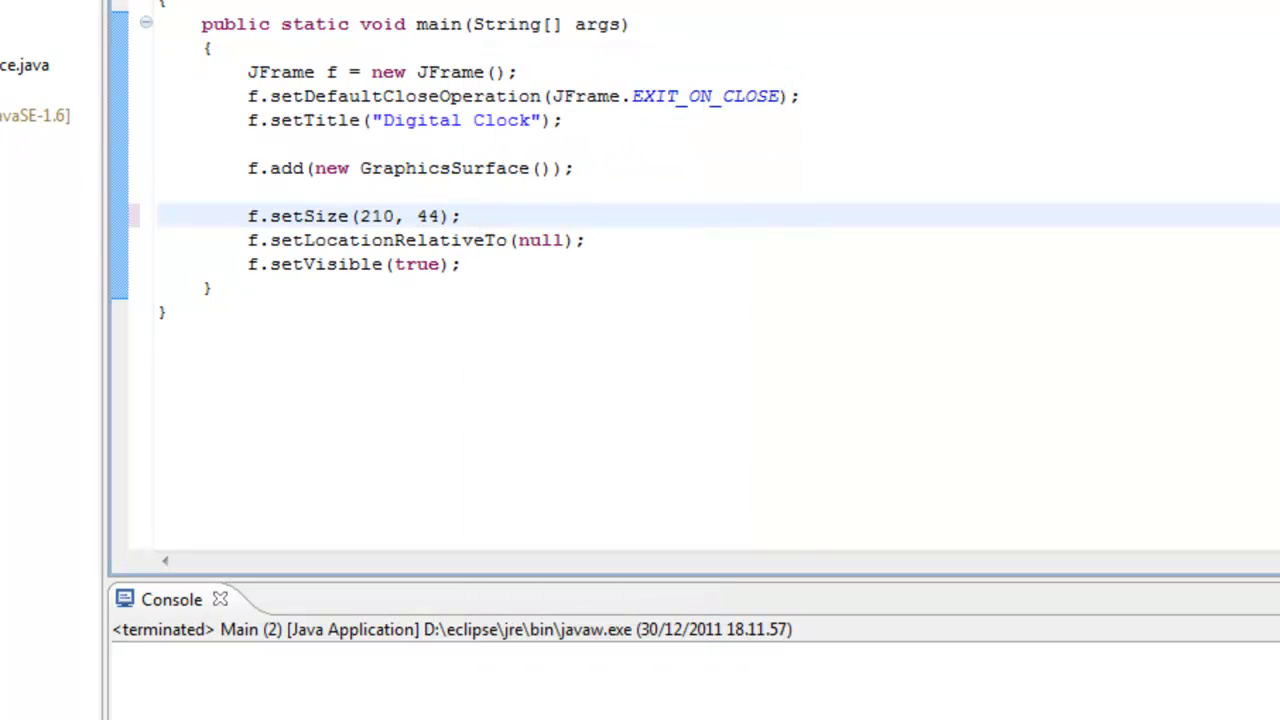
{"action": "key", "text": "BackSpace"}
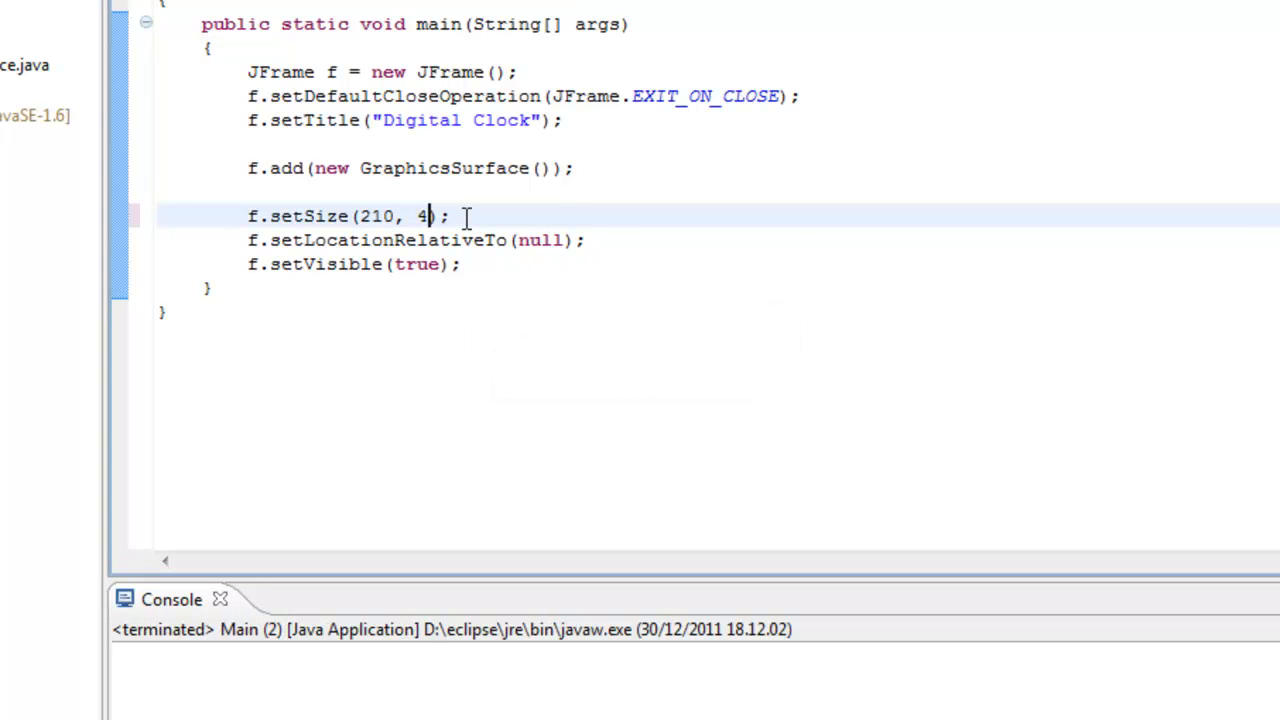
{"action": "type", "text": "88"}
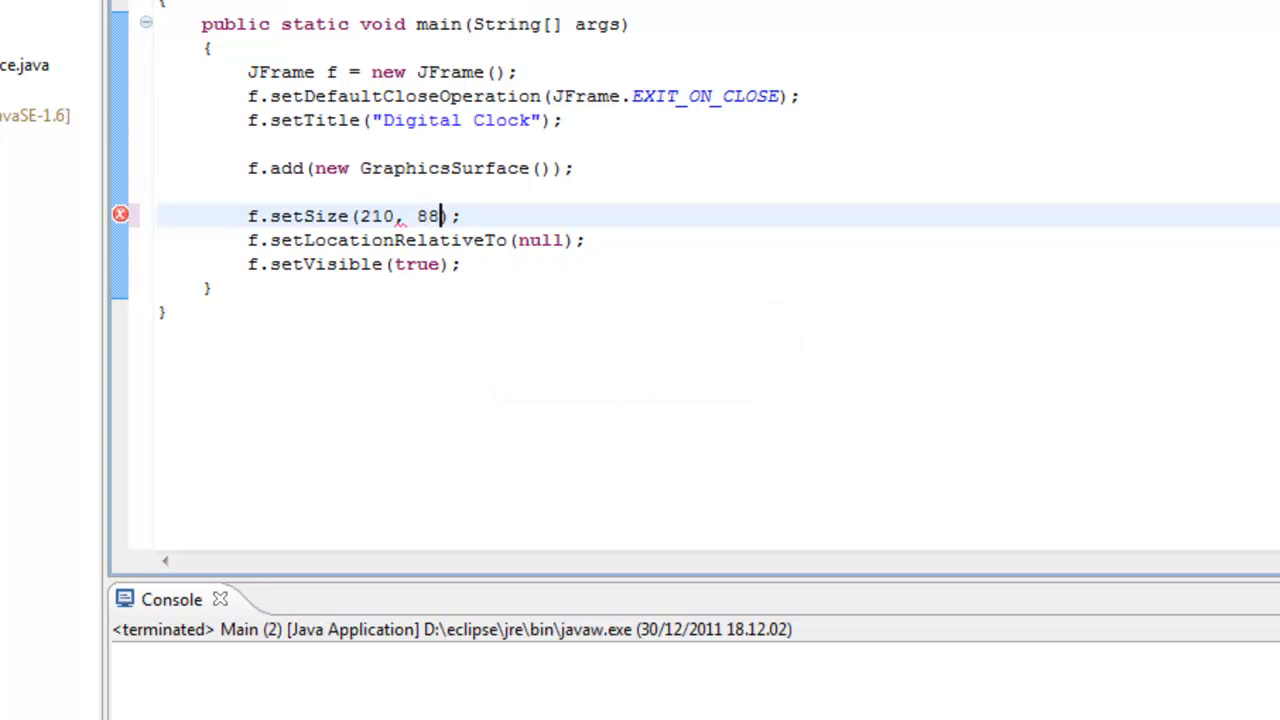
{"action": "key", "text": "Backspace"}
{"action": "type", "text": "70"}
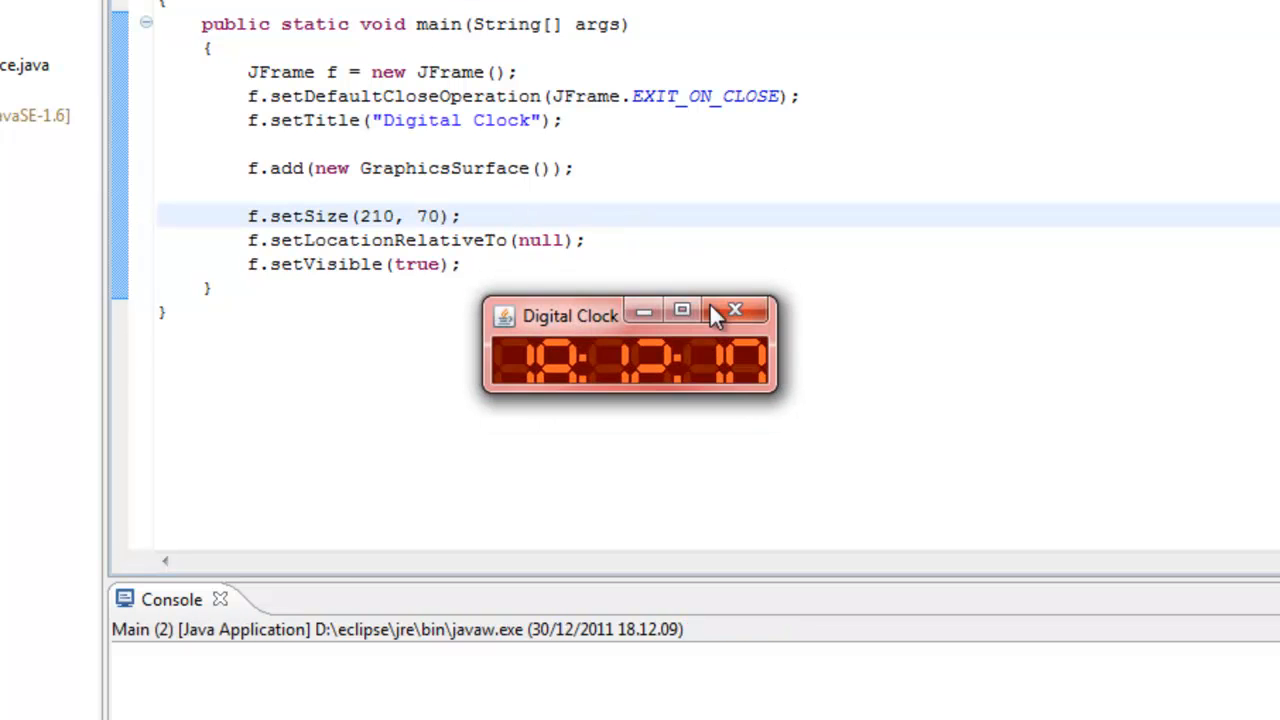
{"action": "left_click", "coordinate": [735, 309]}
{"action": "type", "text": "82"}
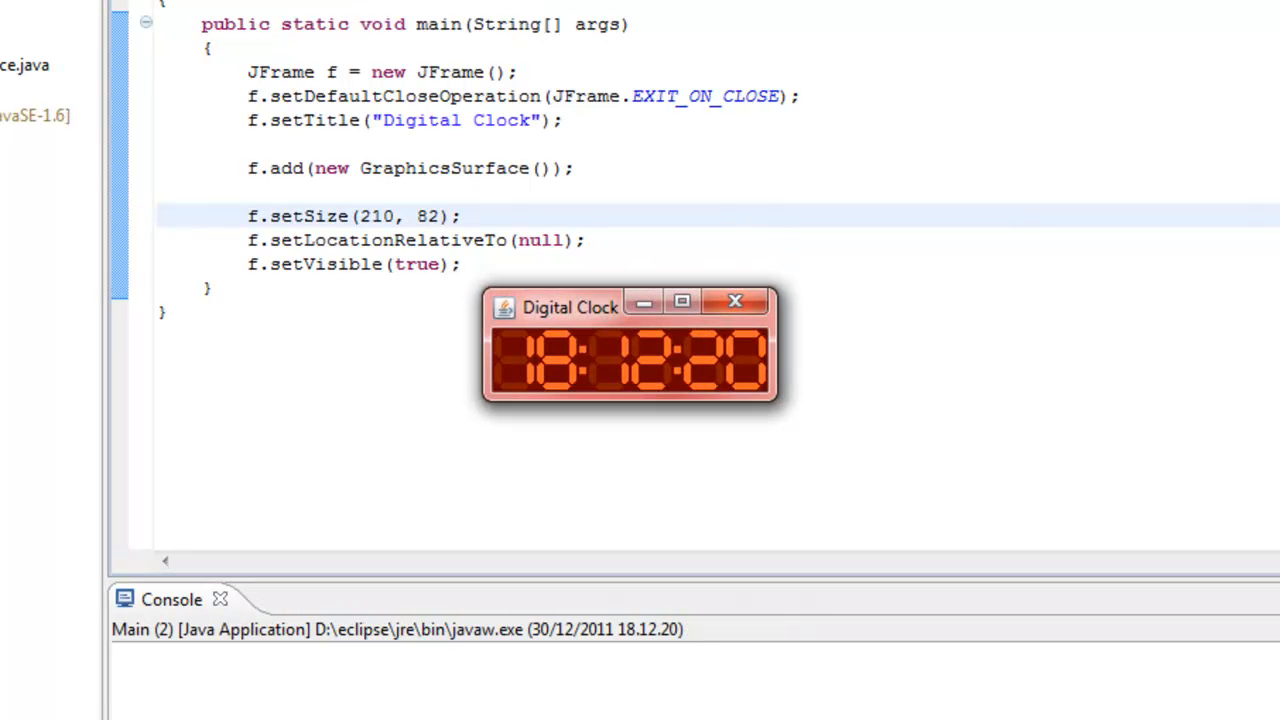
{"action": "mouse_move", "coordinate": [485, 107]}
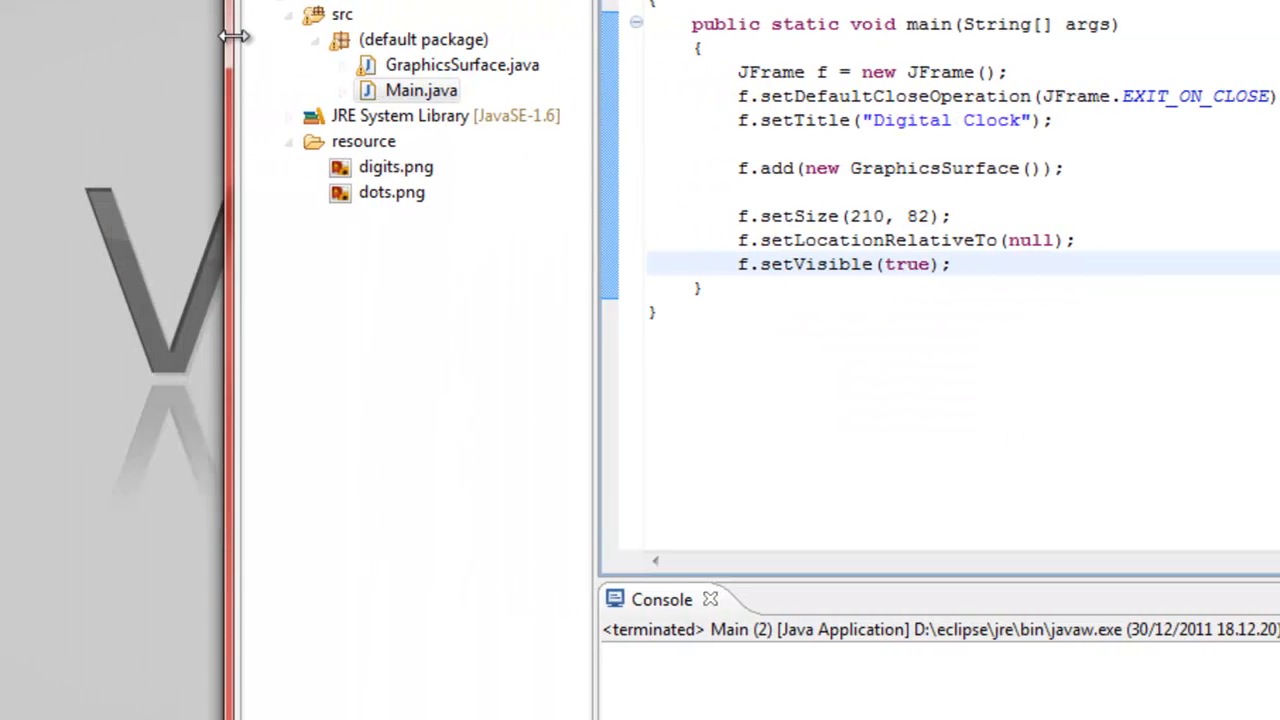
Step: Hand-draw numbers such as 0, 1 and 7 over the digit images in digits.png
{"action": "scroll", "scroll_direction": "down", "scroll_amount": 3}
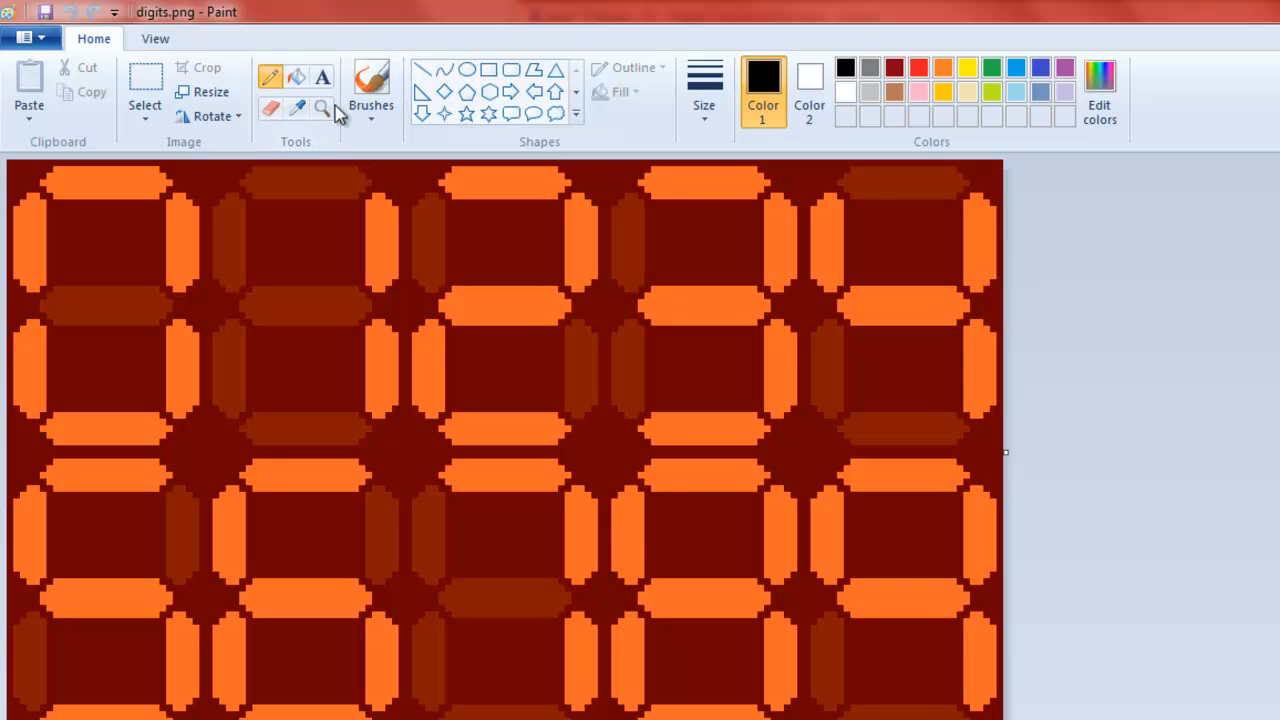
{"action": "mouse_move", "coordinate": [203, 91]}
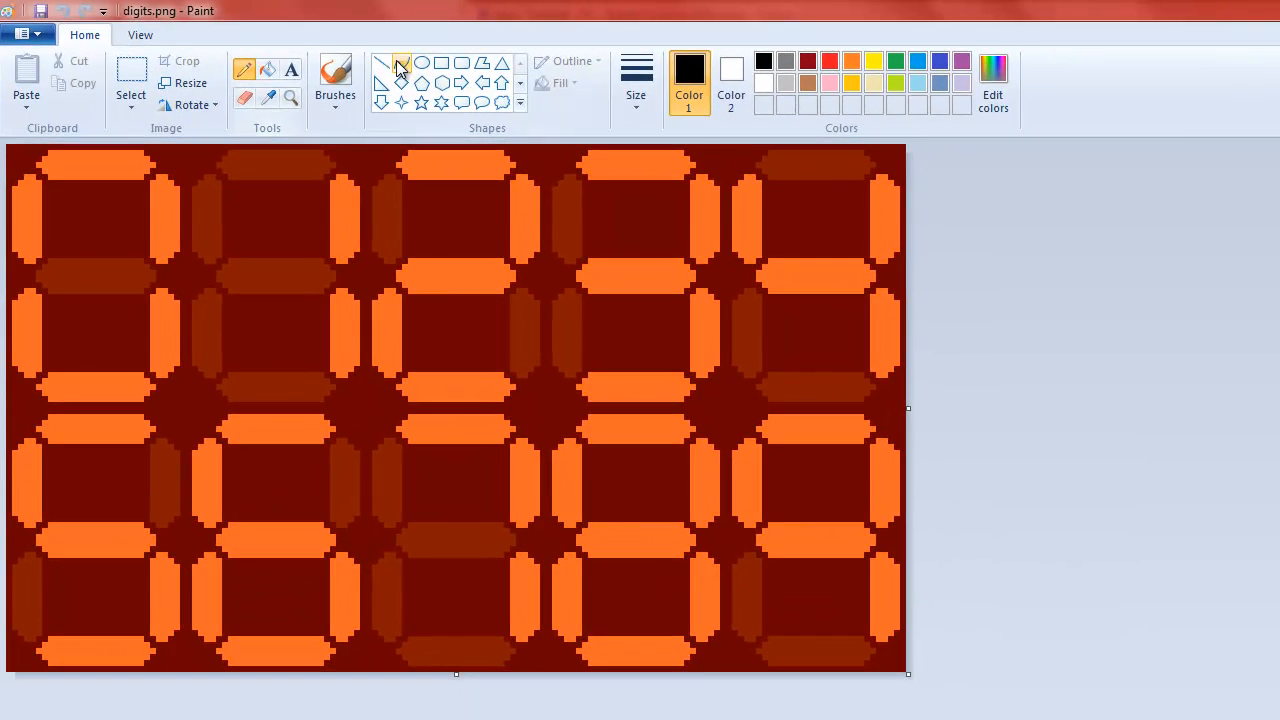
{"action": "left_click", "coordinate": [335, 75]}
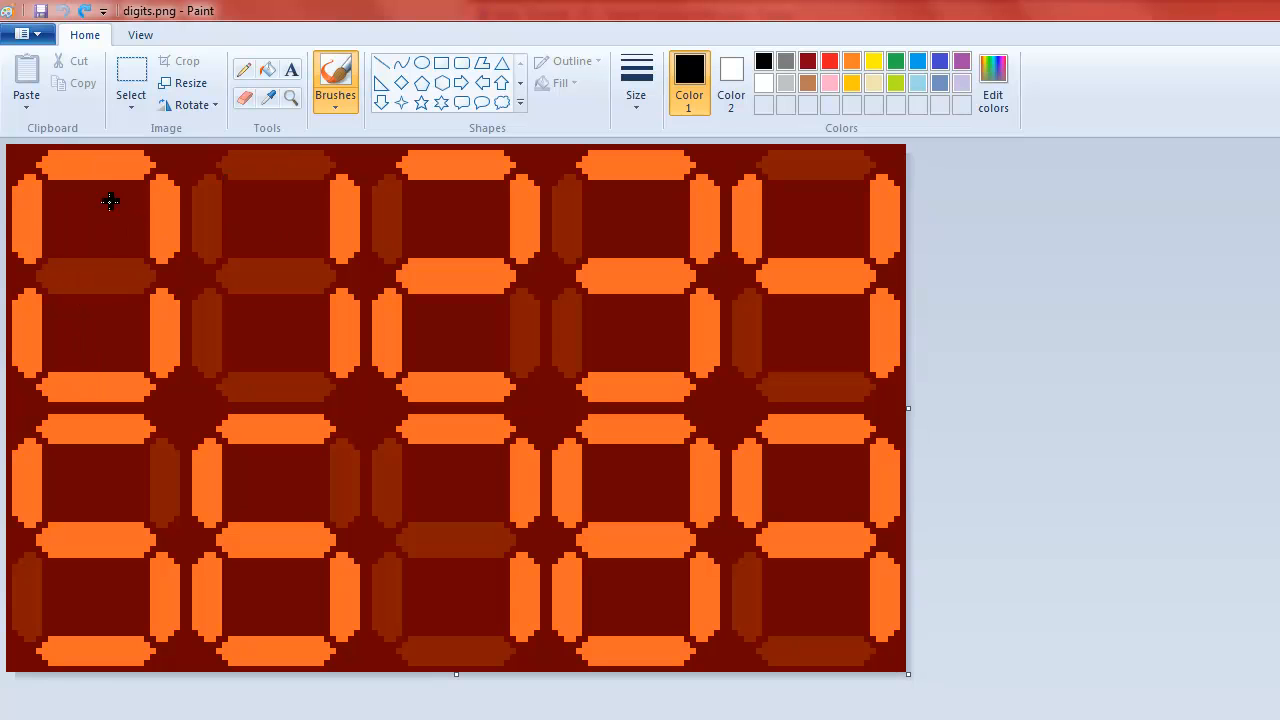
{"action": "left_click_drag", "start_coordinate": [100, 150], "coordinate": [120, 350]}
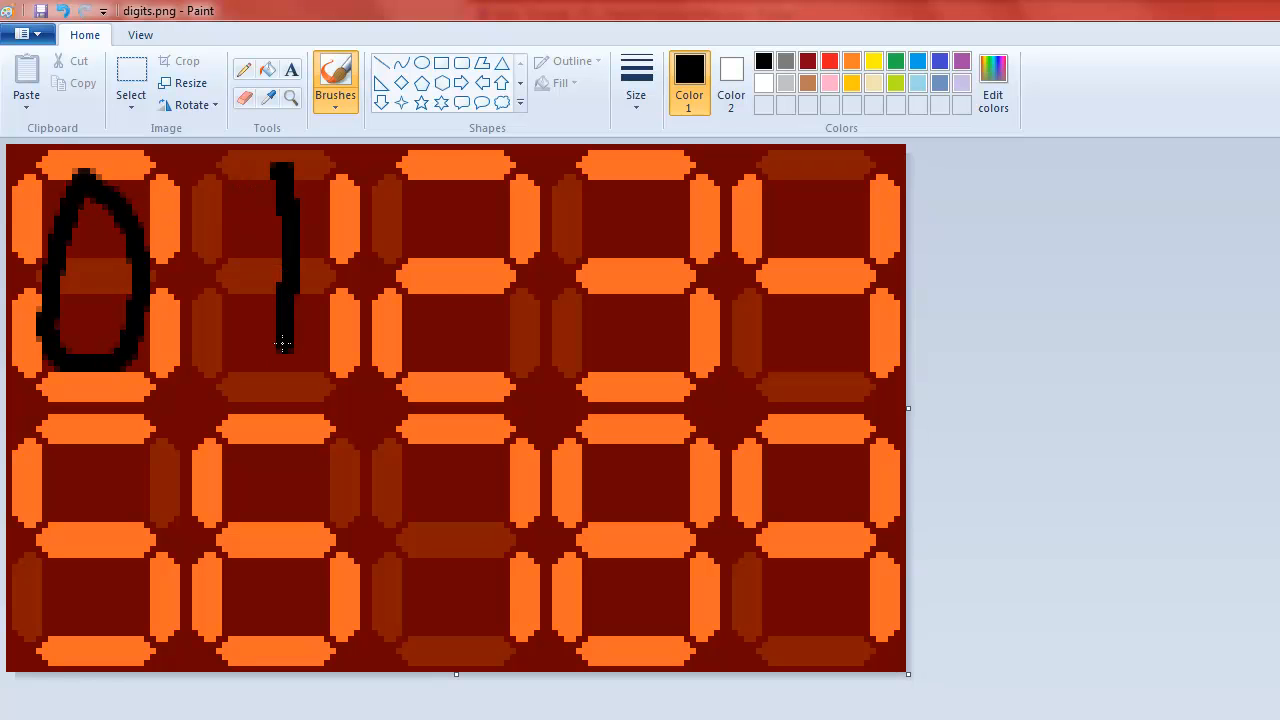
{"action": "left_click_drag", "start_coordinate": [400, 165], "coordinate": [485, 370]}
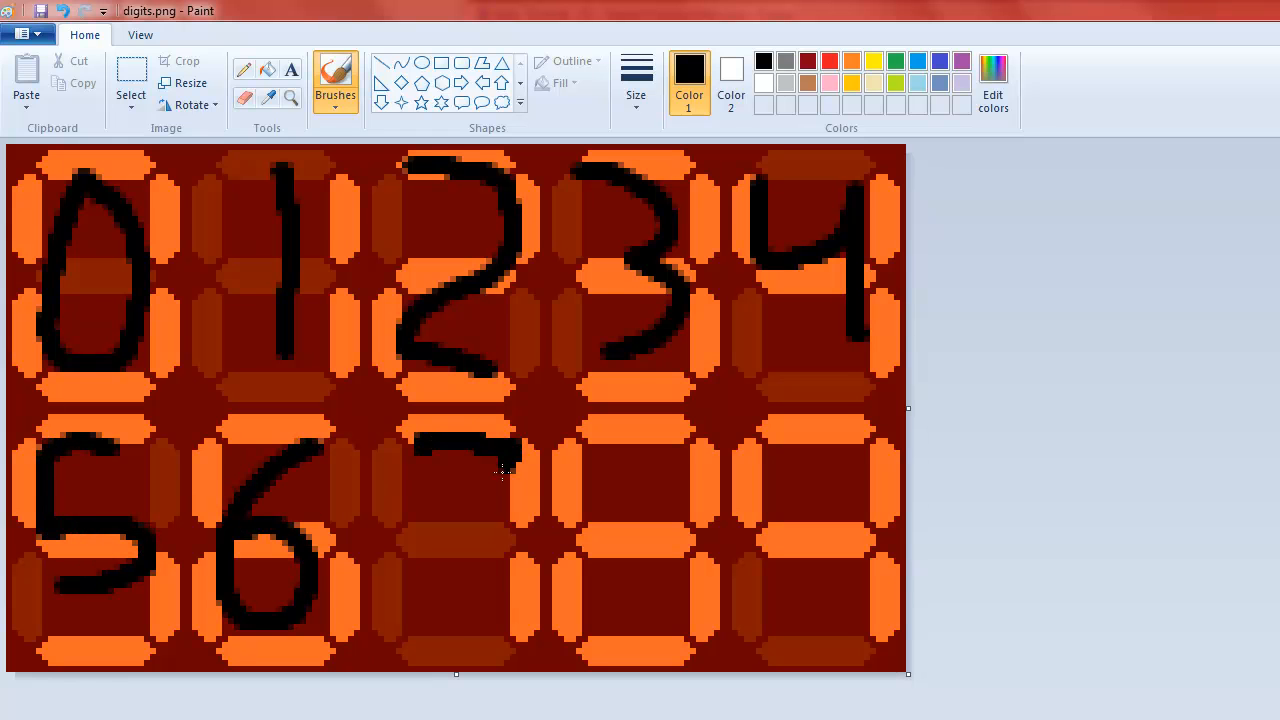
{"action": "left_click_drag", "start_coordinate": [510, 445], "coordinate": [440, 630]}
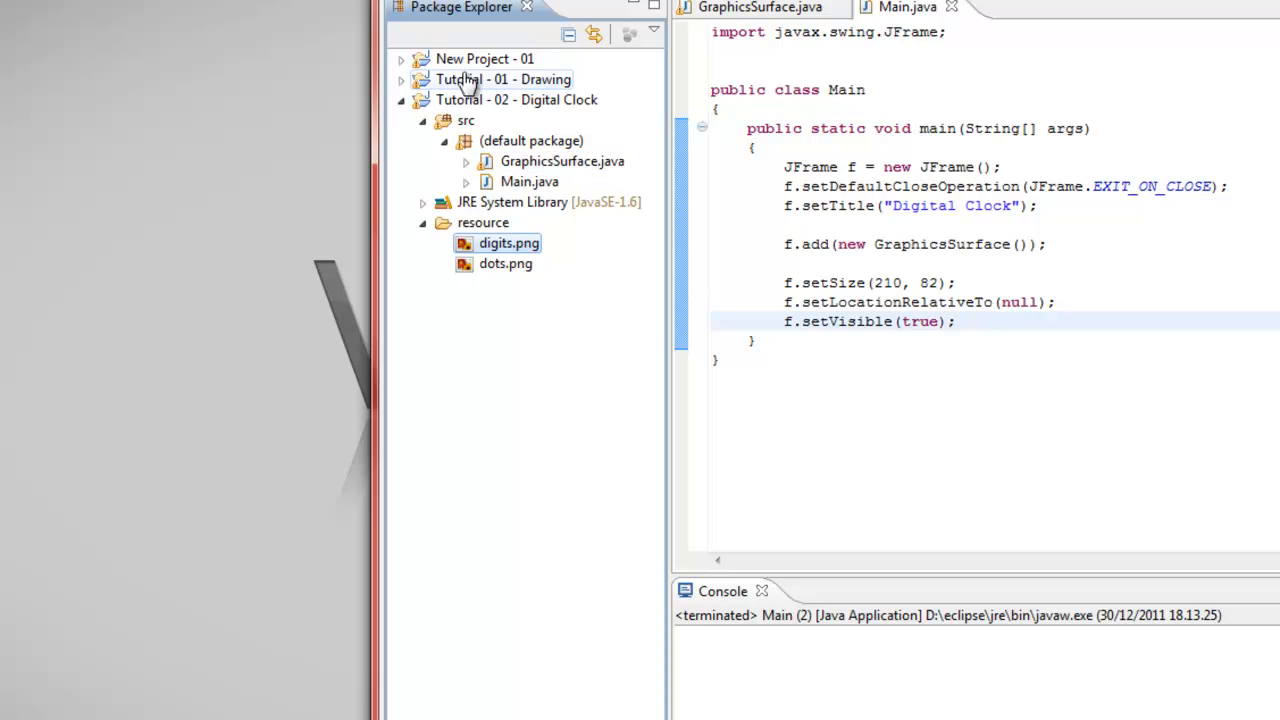
Step: Browse digits.png and dots.png in Package Explorer and bring up GraphicsSurface.java
{"action": "left_click", "coordinate": [758, 8]}
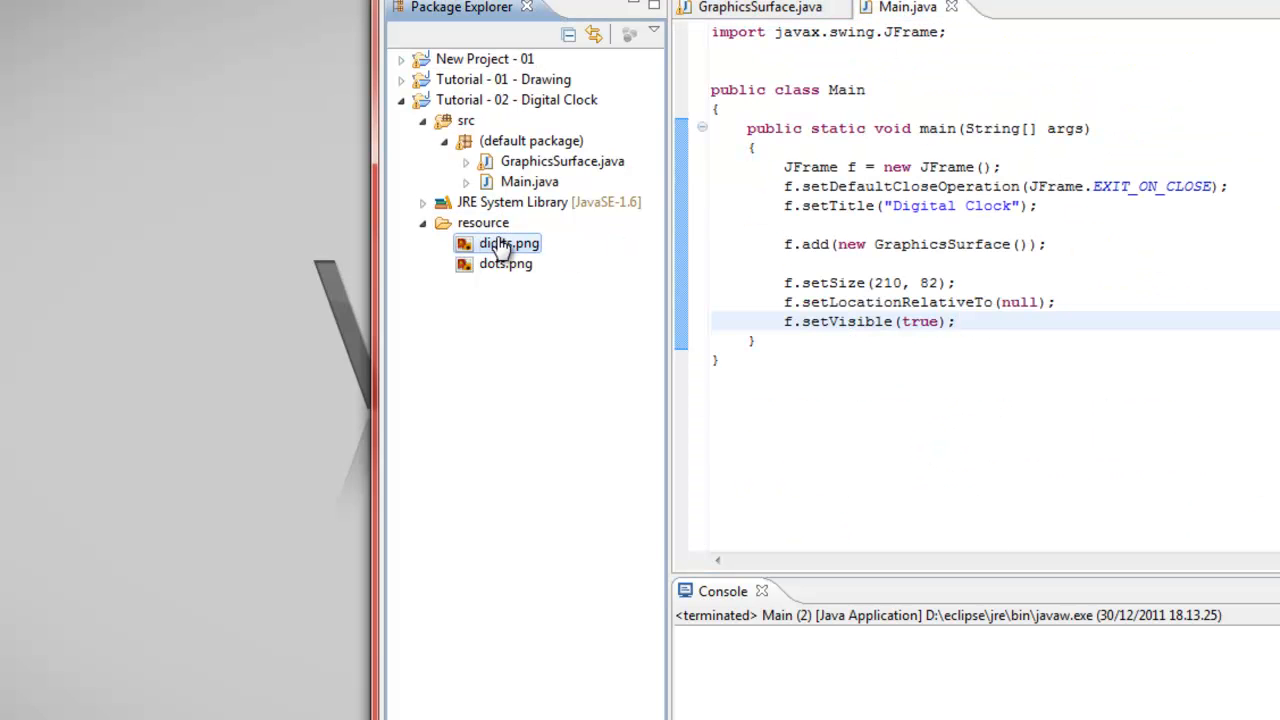
{"action": "left_click", "coordinate": [505, 263]}
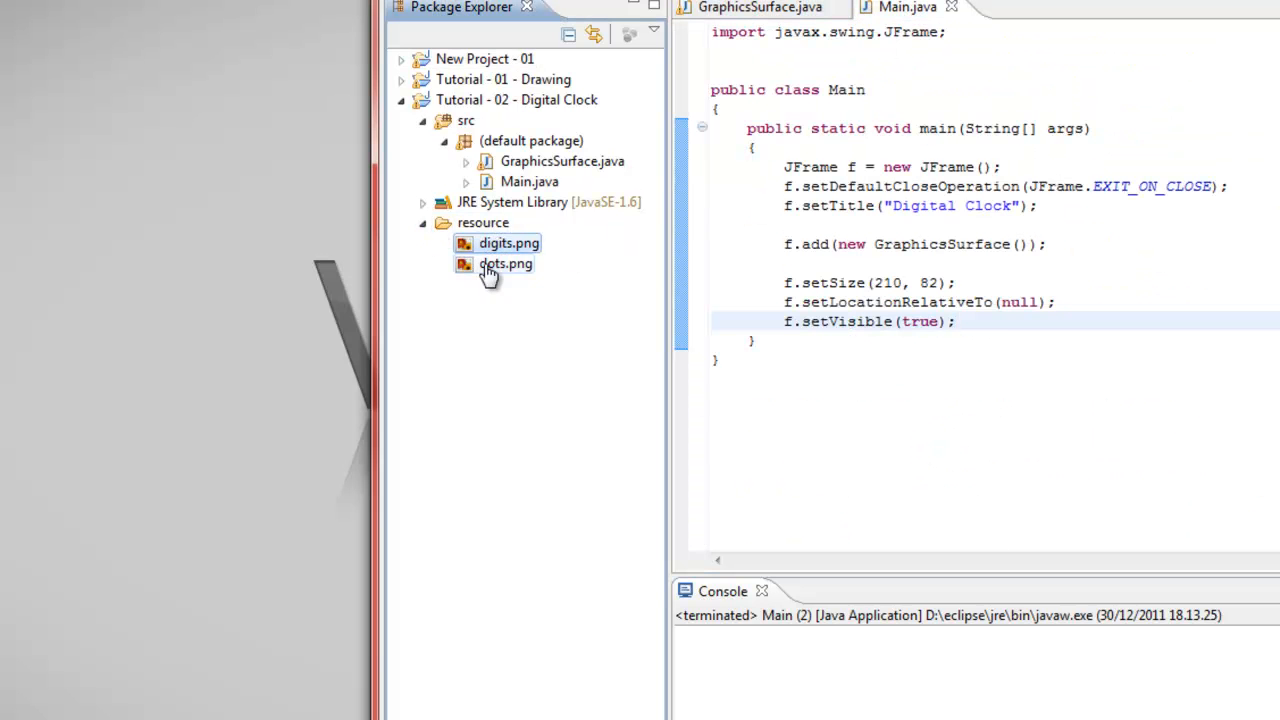
{"action": "left_click", "coordinate": [509, 243]}
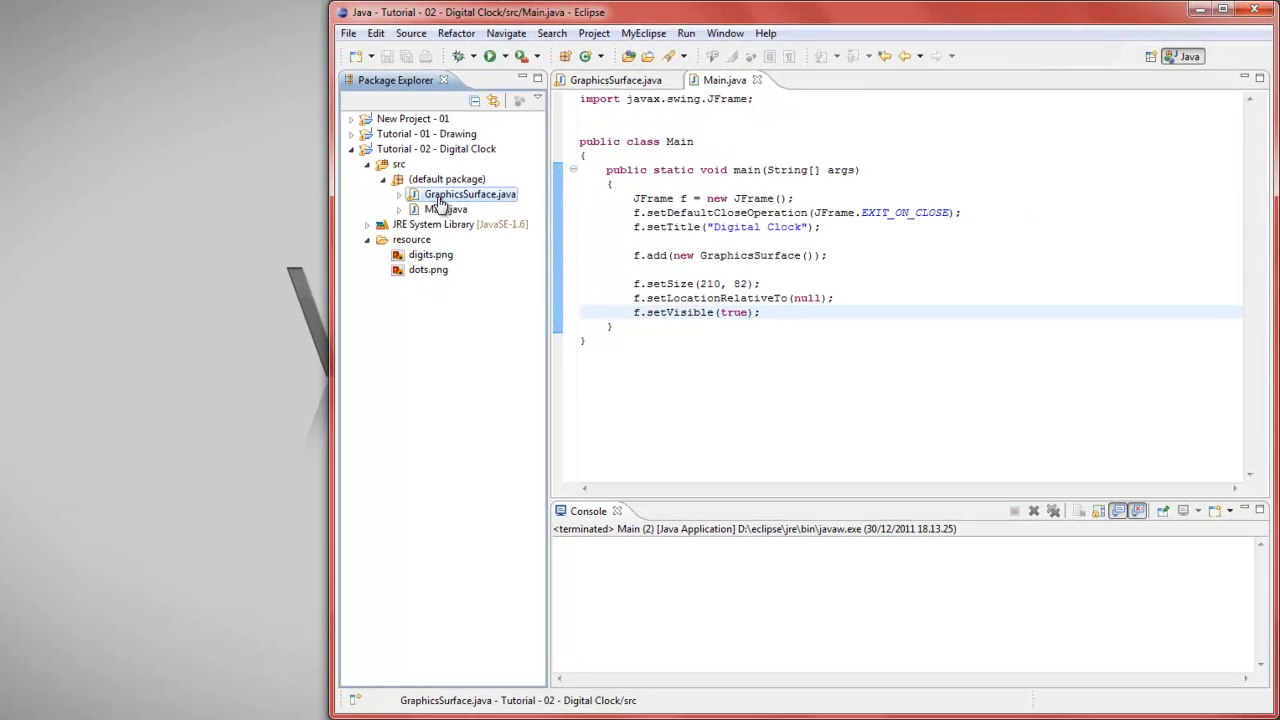
{"action": "left_click", "coordinate": [428, 269]}
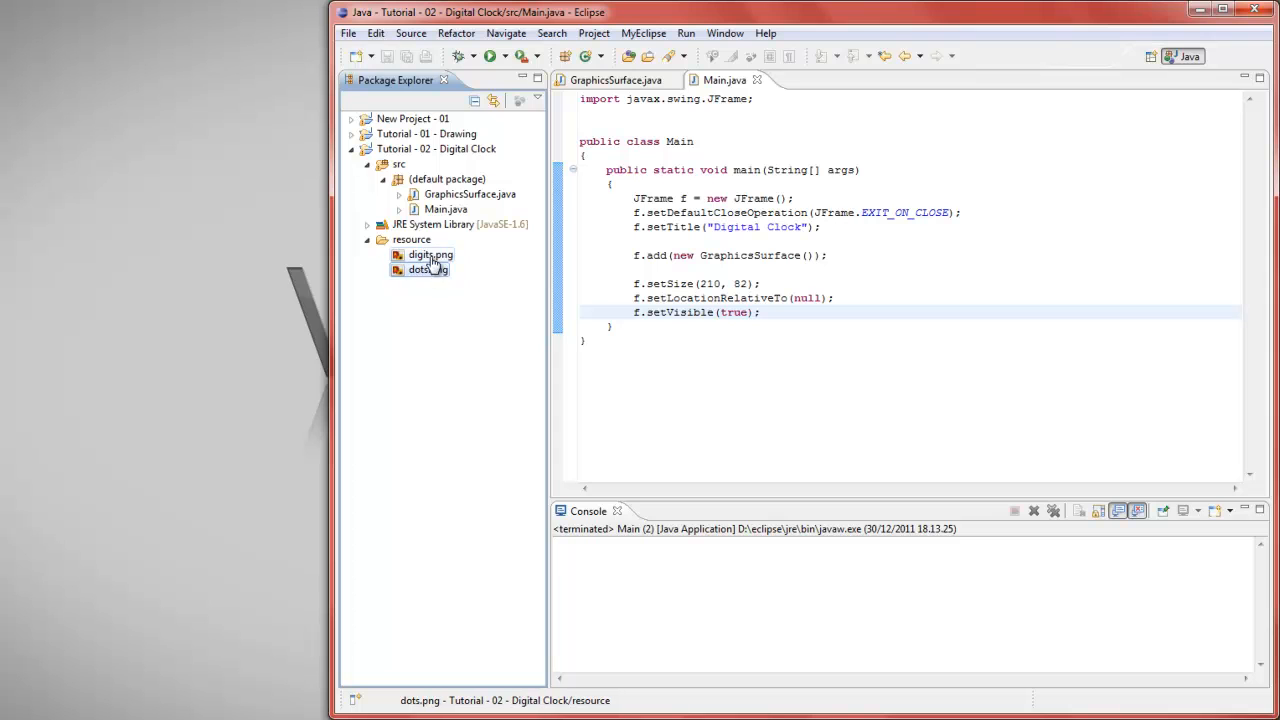
{"action": "left_click", "coordinate": [430, 254]}
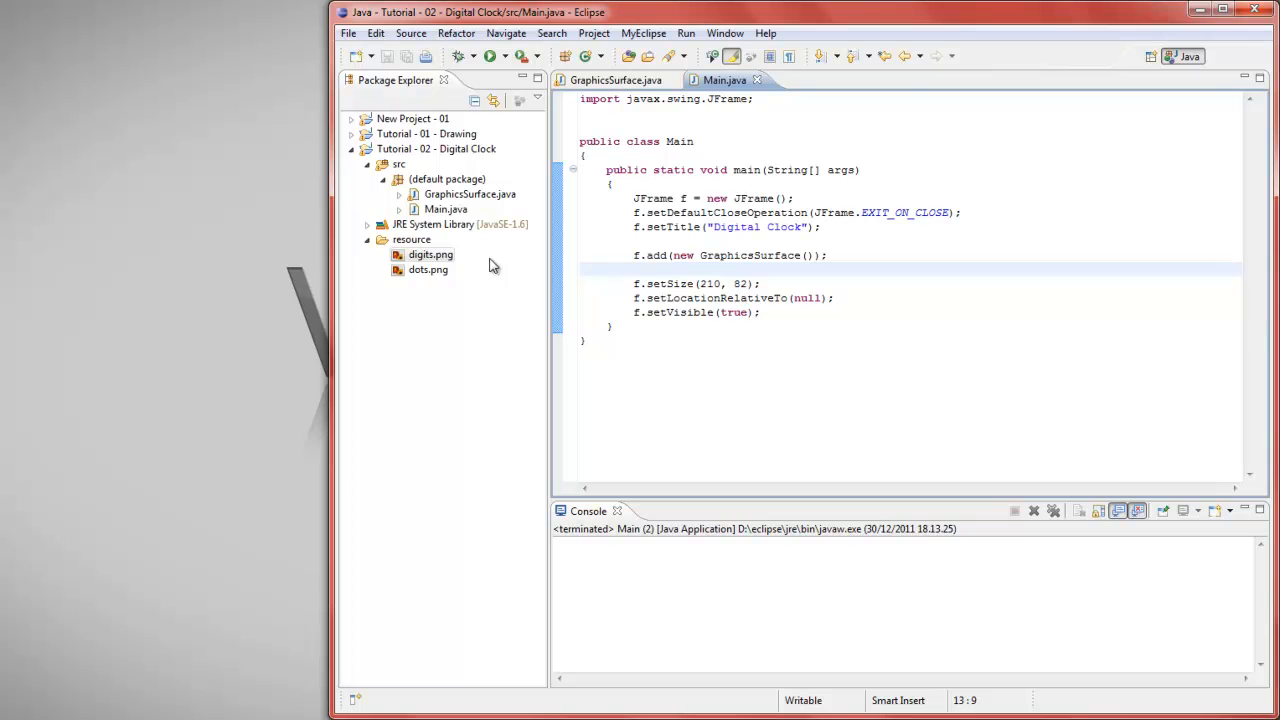
{"action": "left_click", "coordinate": [616, 80]}
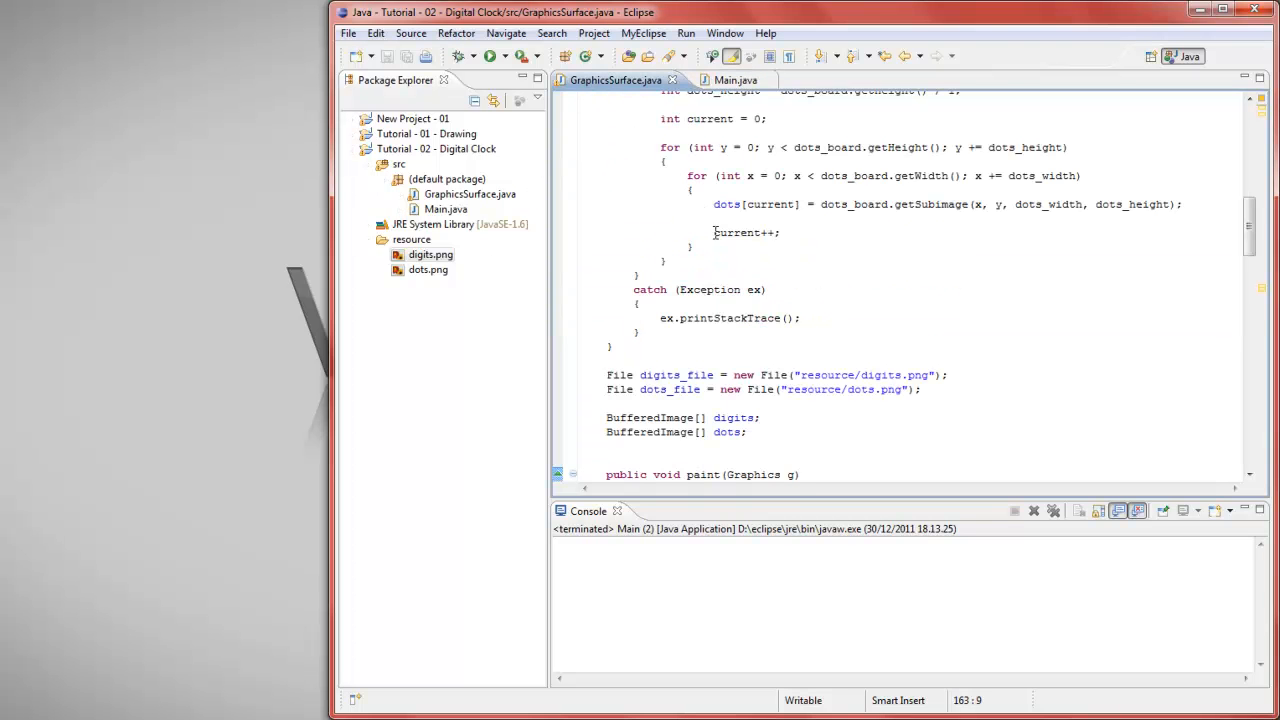
Step: Run the clock showing 18:14:16, close its window, and scroll the code
{"action": "left_click", "coordinate": [490, 56]}
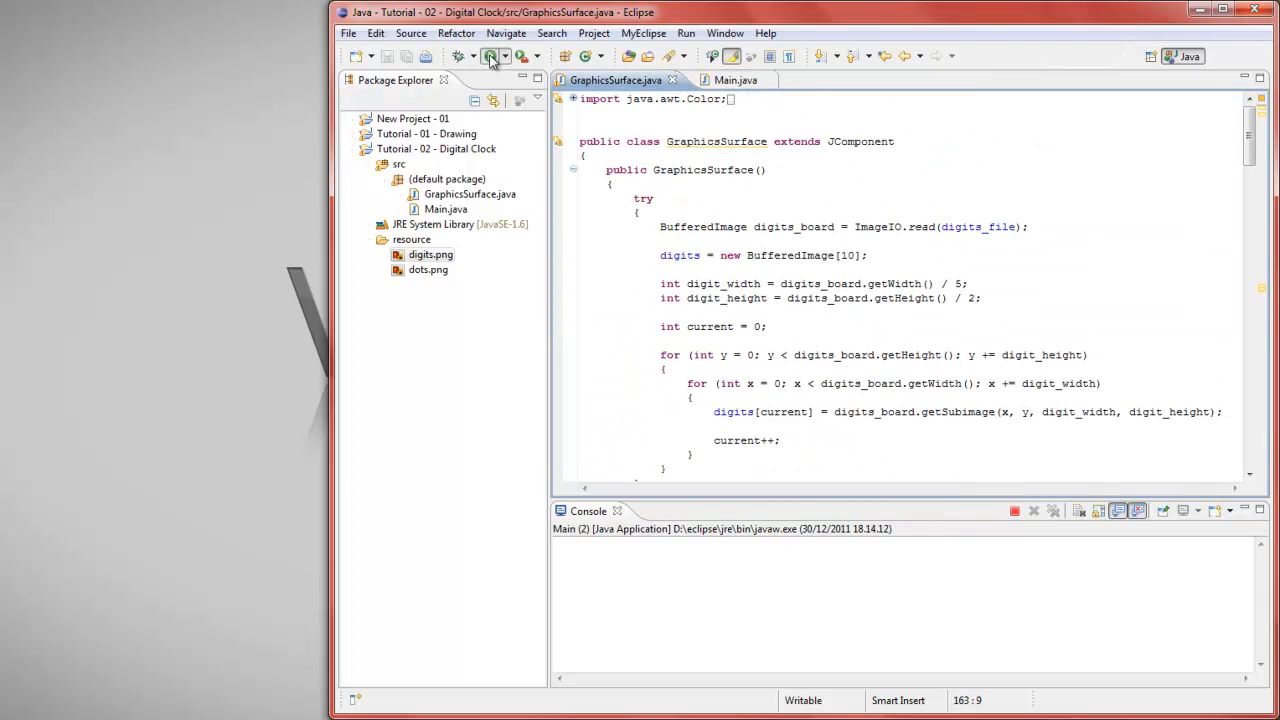
{"action": "left_click", "coordinate": [490, 56]}
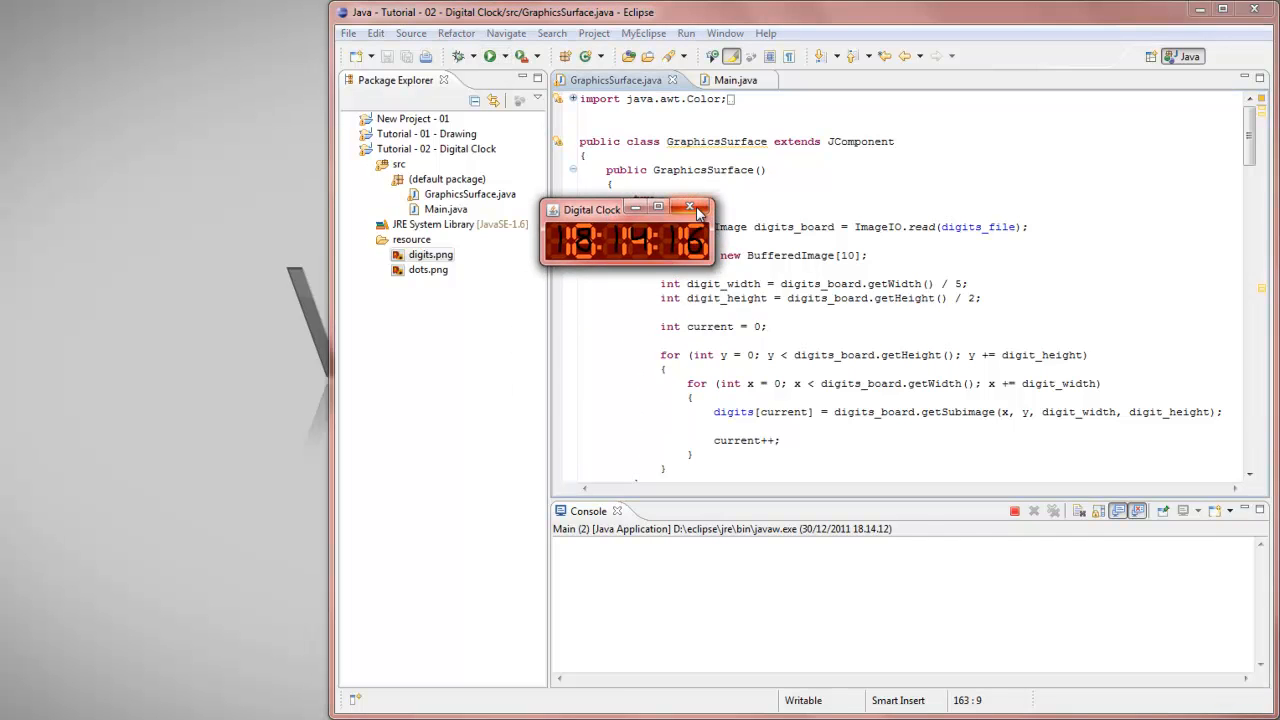
{"action": "left_click", "coordinate": [689, 207]}
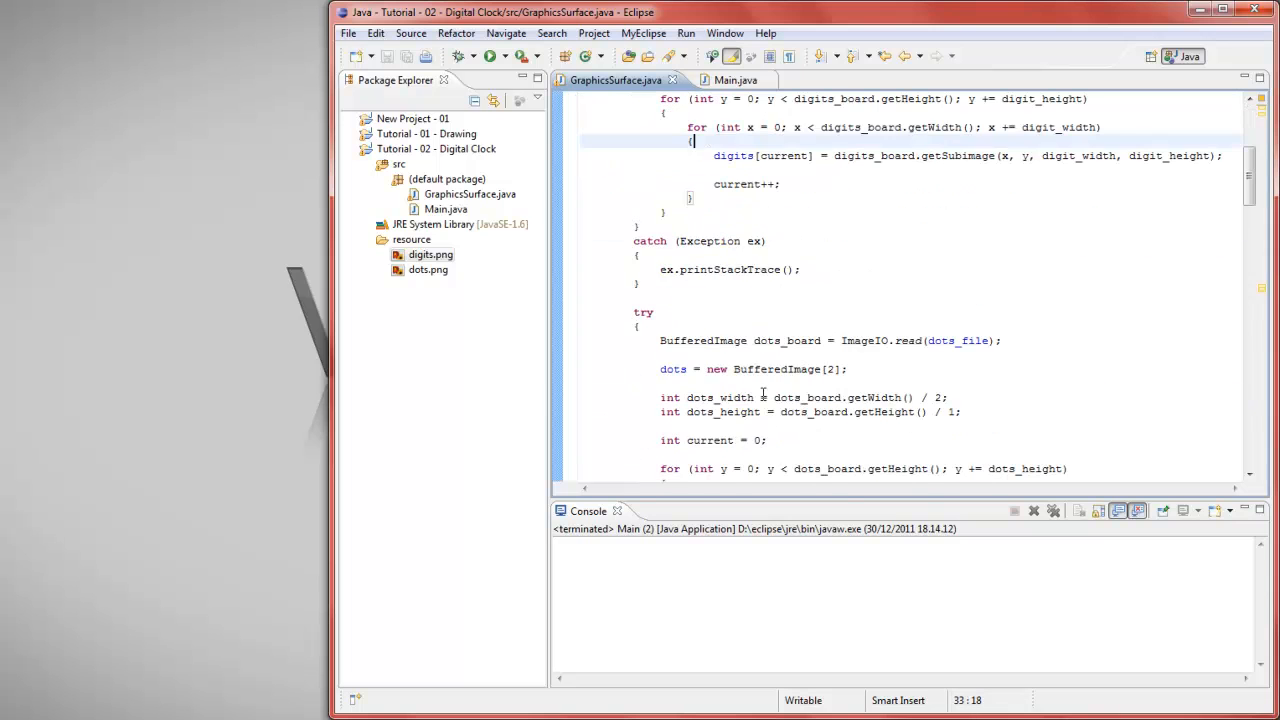
{"action": "scroll", "scroll_direction": "down", "scroll_amount": 3}
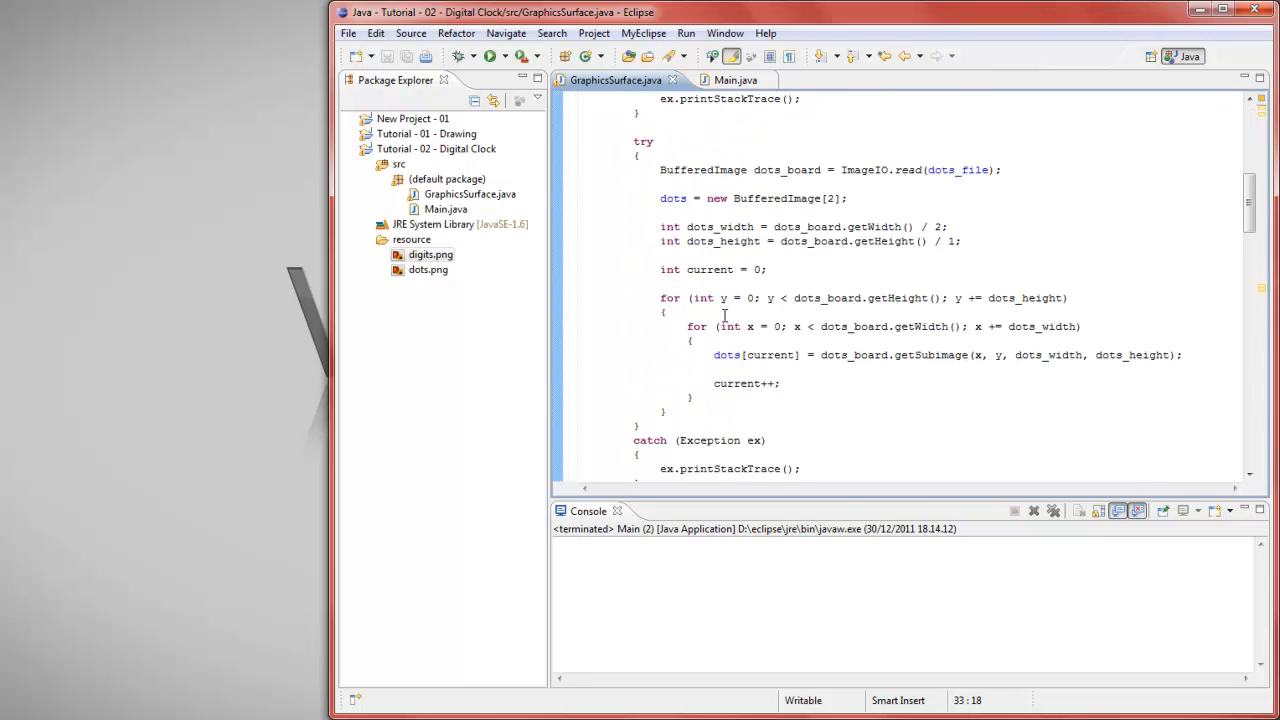